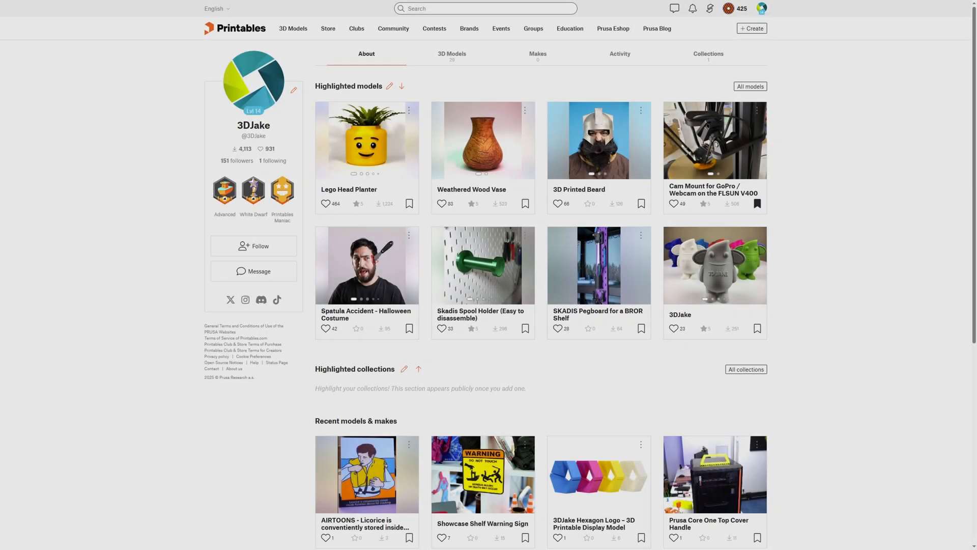
- Search Printables for 'ghost' and scroll through several rows of model results
{"action": "type", "text": "ghost"}
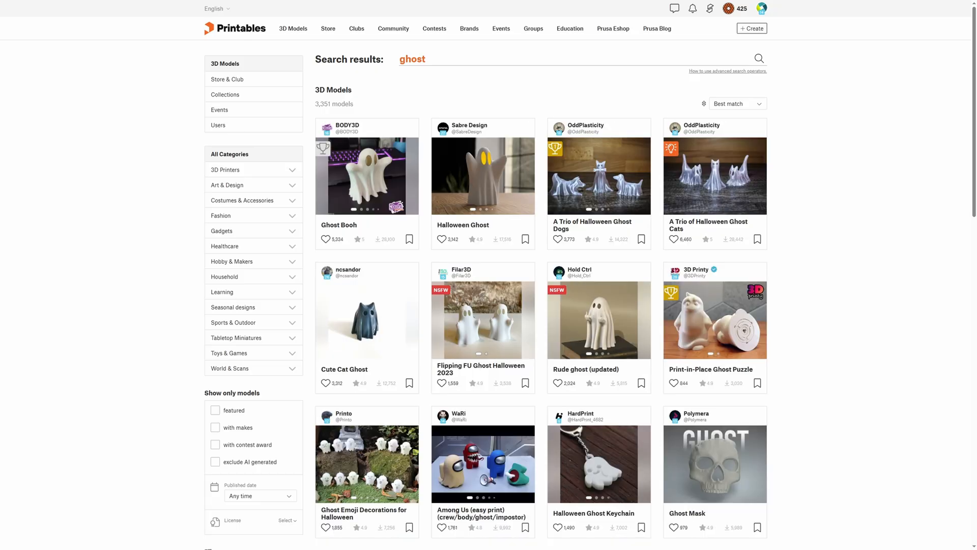
{"action": "scroll", "scroll_direction": "down", "scroll_amount": 3}
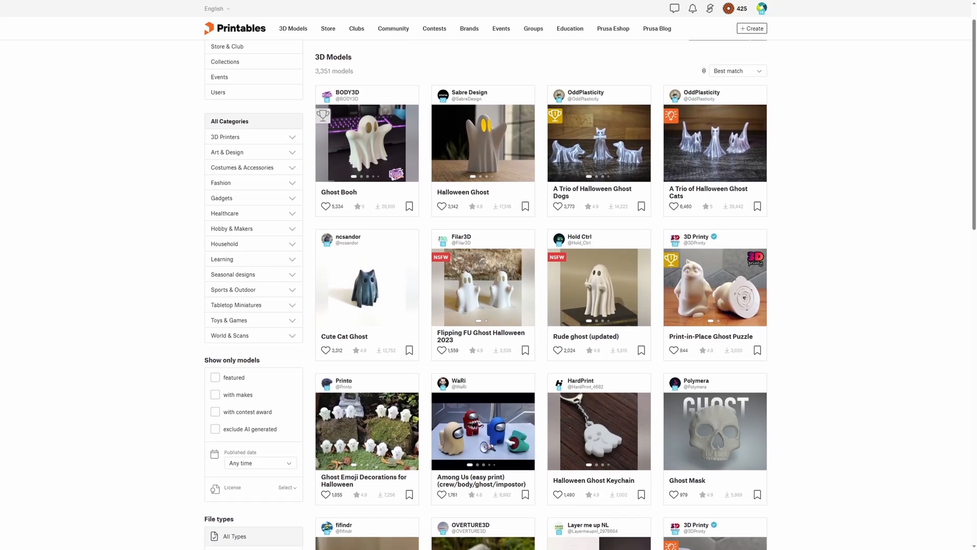
{"action": "scroll", "scroll_direction": "down", "scroll_amount": 3}
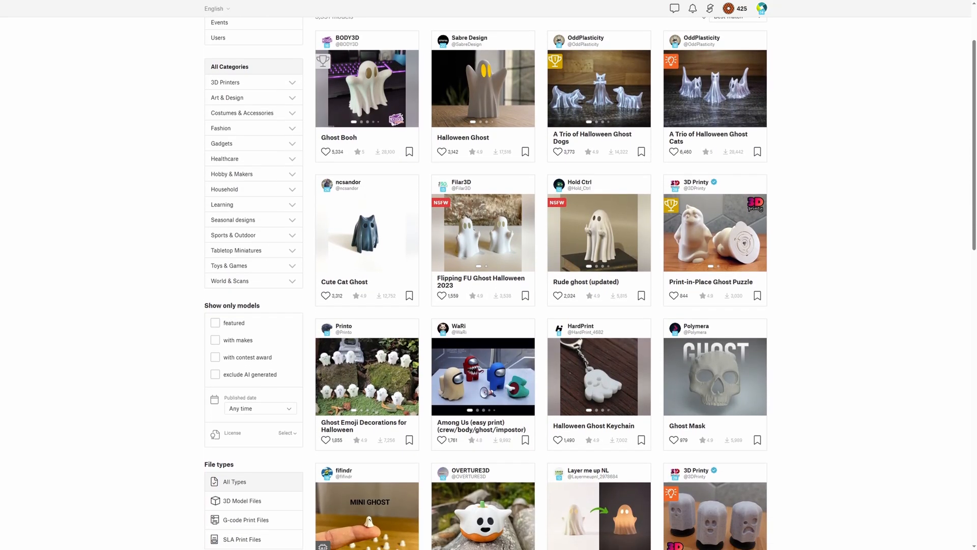
{"action": "scroll", "scroll_direction": "down", "scroll_amount": 3}
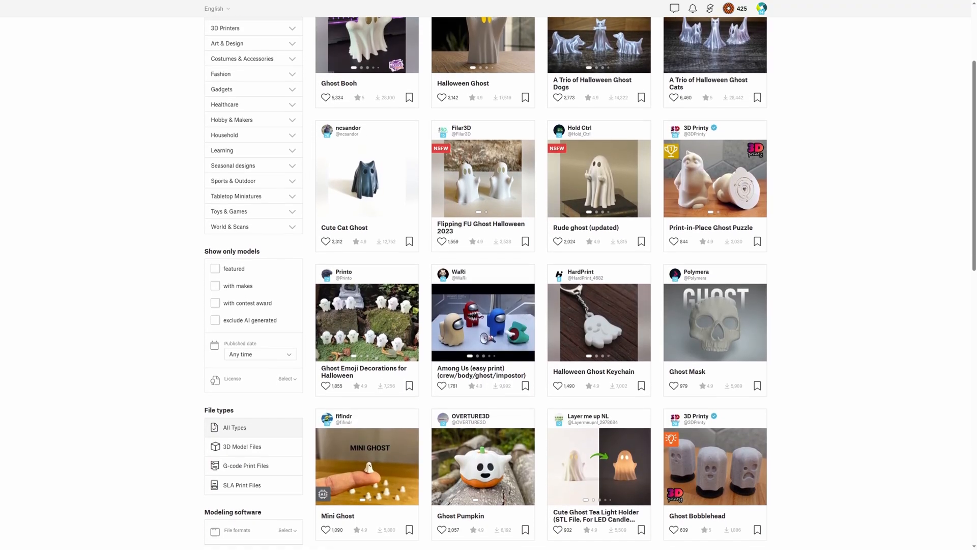
{"action": "scroll", "scroll_direction": "down", "scroll_amount": 3}
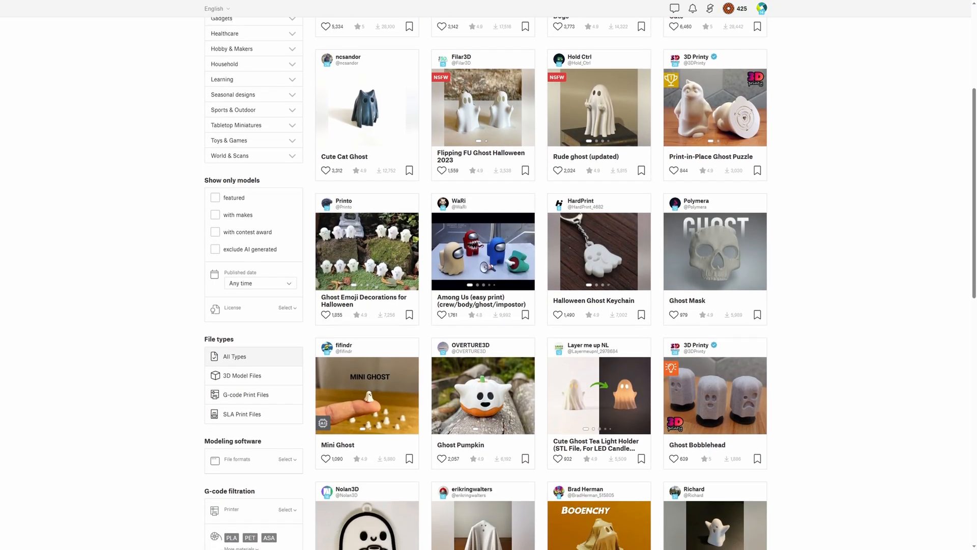
{"action": "scroll", "scroll_direction": "down", "scroll_amount": 3}
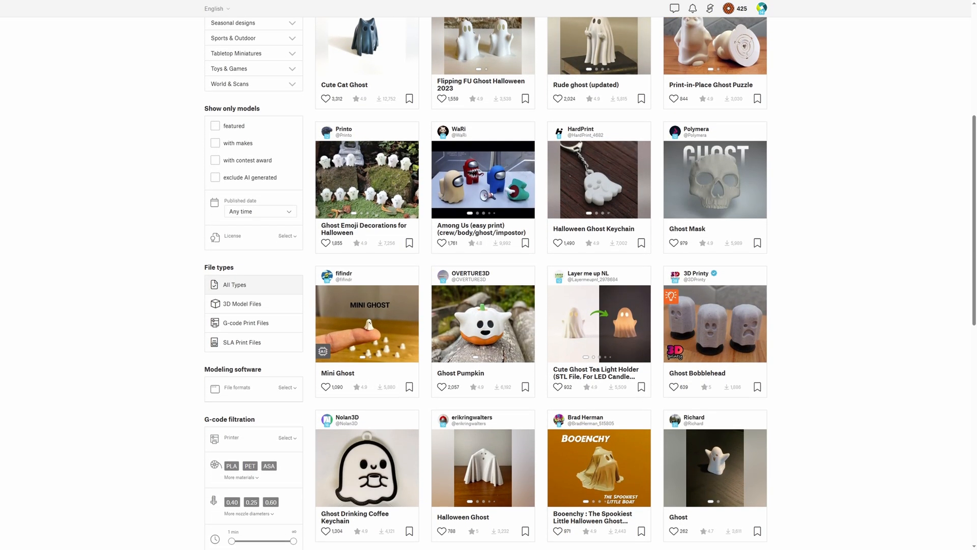
{"action": "scroll", "scroll_direction": "down", "scroll_amount": 3}
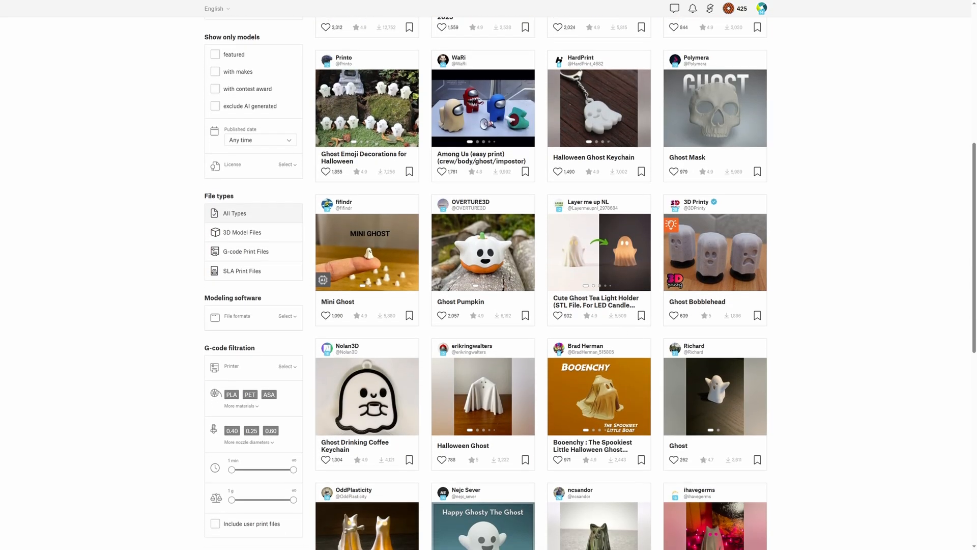
{"action": "scroll", "scroll_direction": "down", "scroll_amount": 3}
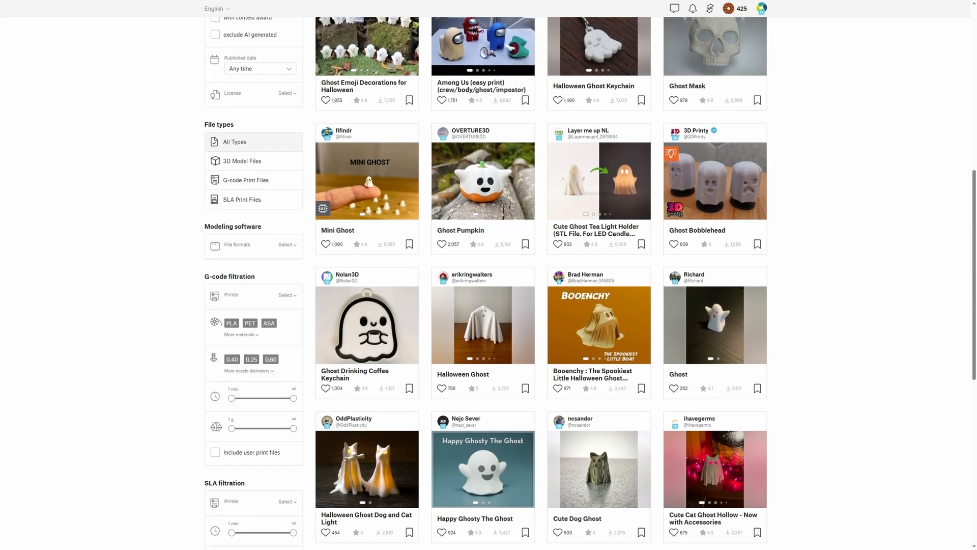
{"action": "scroll", "scroll_direction": "down", "scroll_amount": 3}
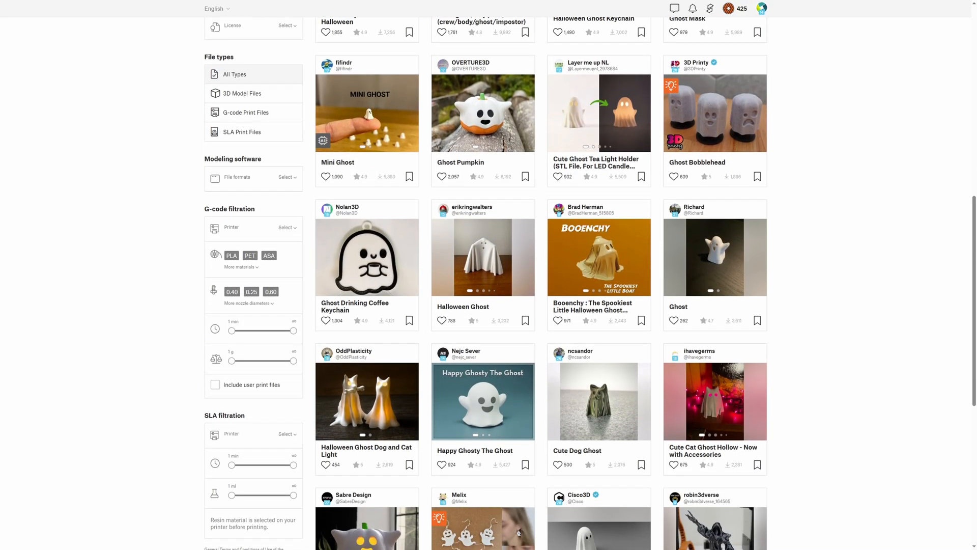
- Load the red ghost model onto the Bambu Studio build plate
{"action": "left_click", "coordinate": [599, 401]}
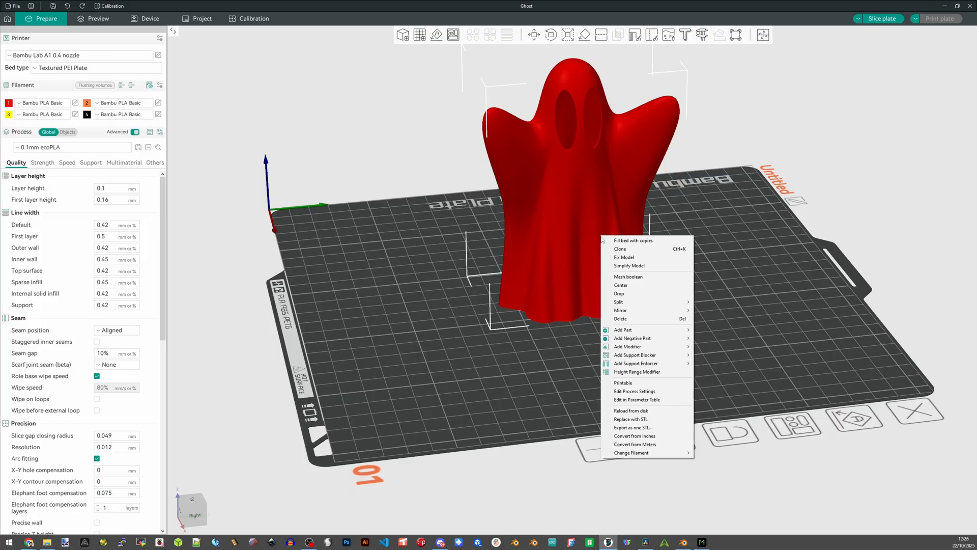
{"action": "mouse_move", "coordinate": [639, 428]}
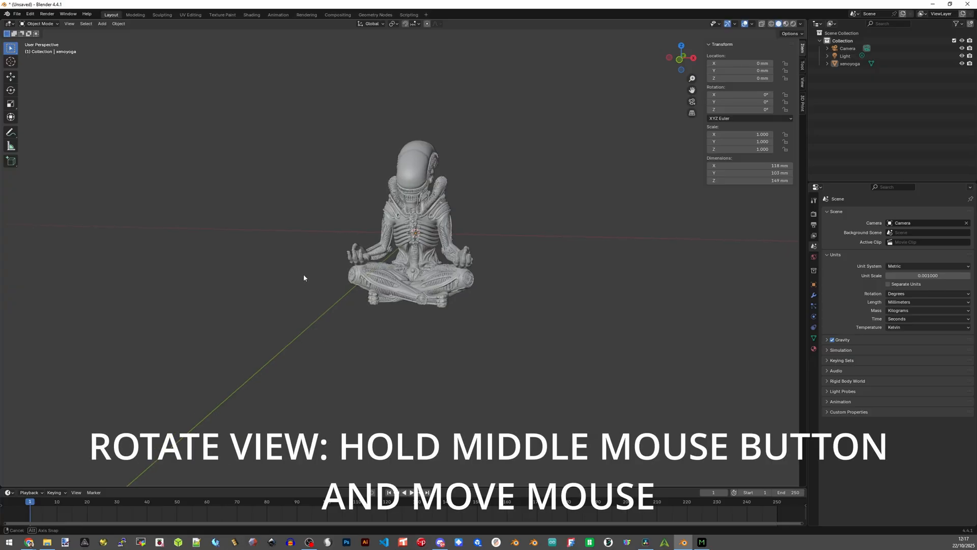
{"action": "left_click_drag", "start_coordinate": [304, 277], "coordinate": [270, 280]}
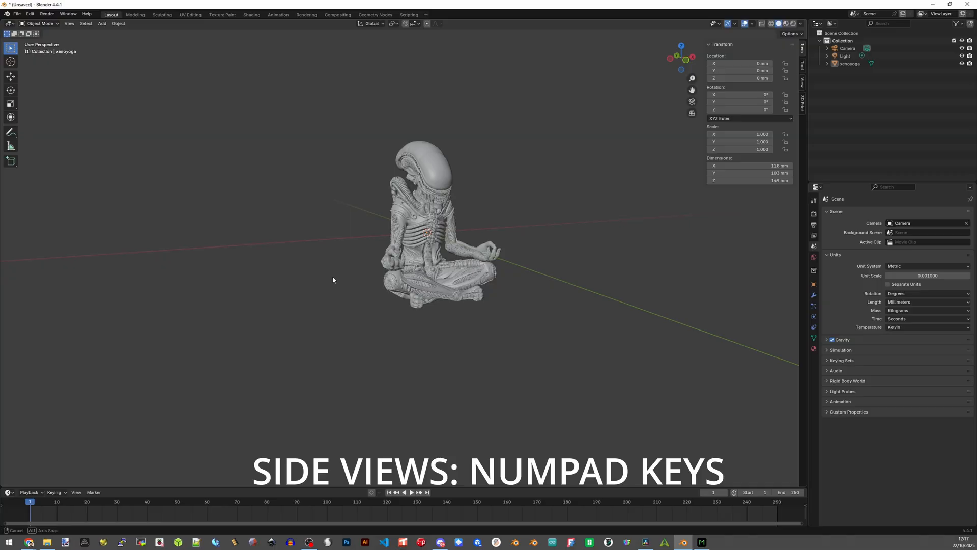
{"action": "key", "text": "KP_1"}
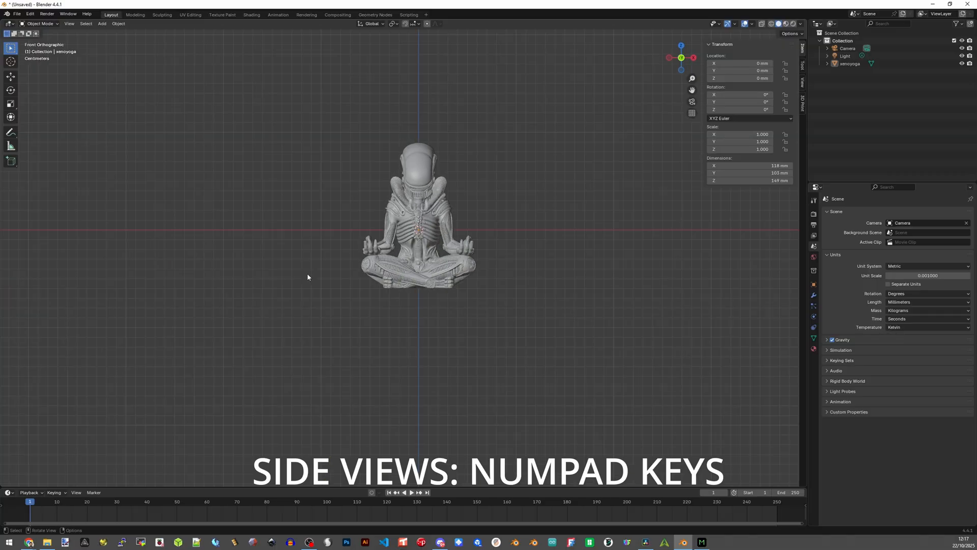
{"action": "key", "text": "7"}
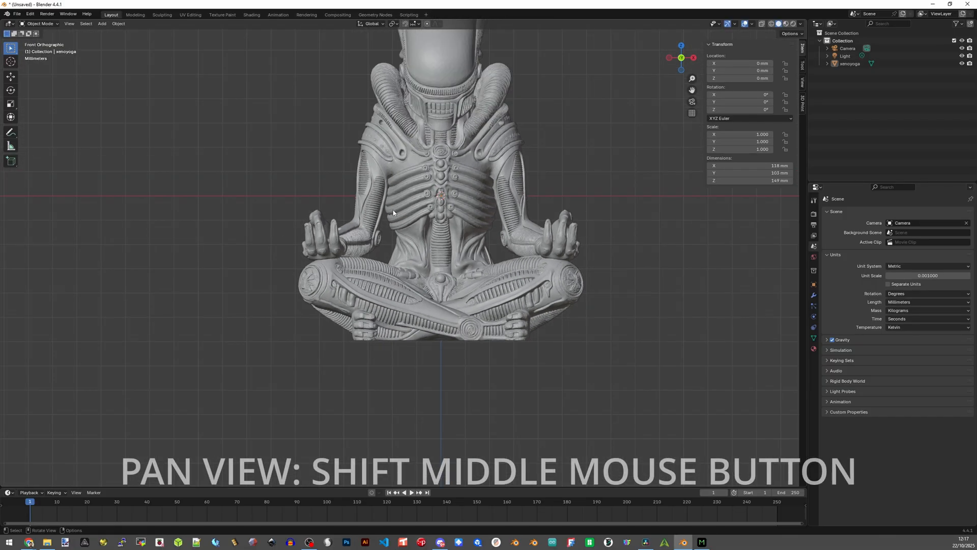
{"action": "scroll", "scroll_direction": "down", "scroll_amount": 3}
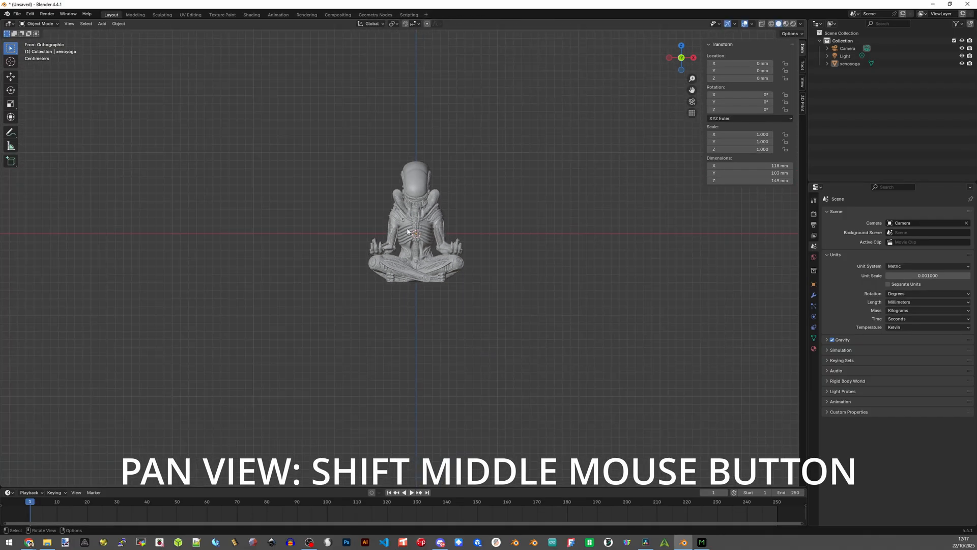
{"action": "left_click_drag", "start_coordinate": [411, 230], "coordinate": [358, 268]}
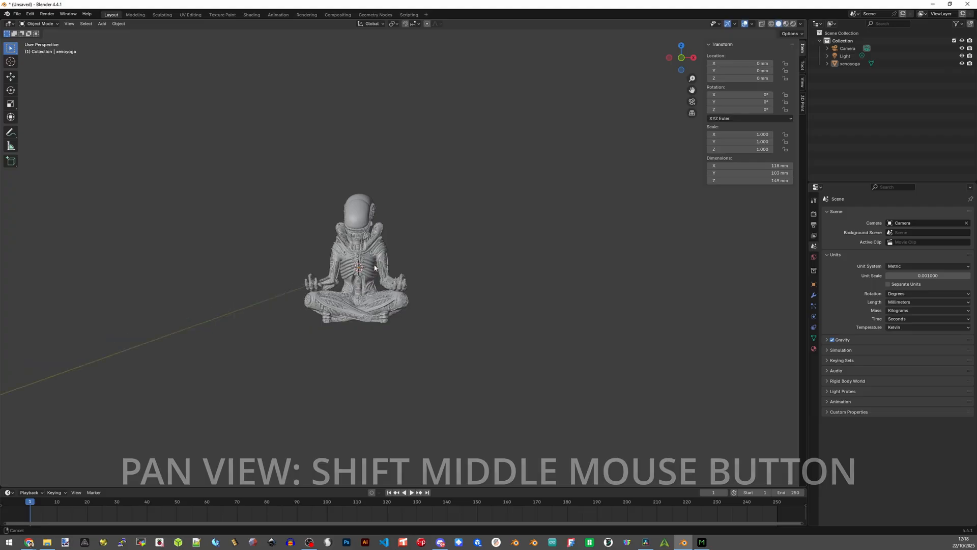
{"action": "key", "text": "shift+z"}
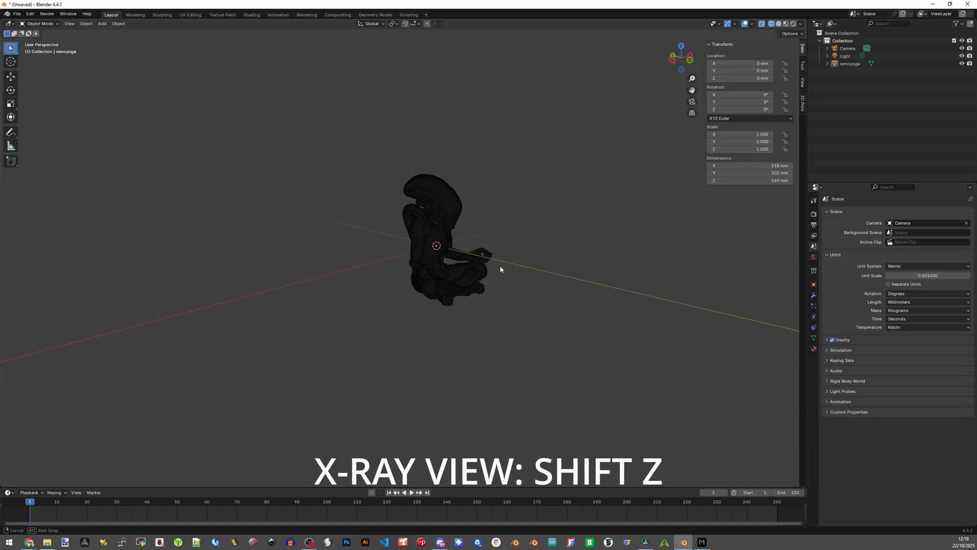
{"action": "key", "text": "shift+z"}
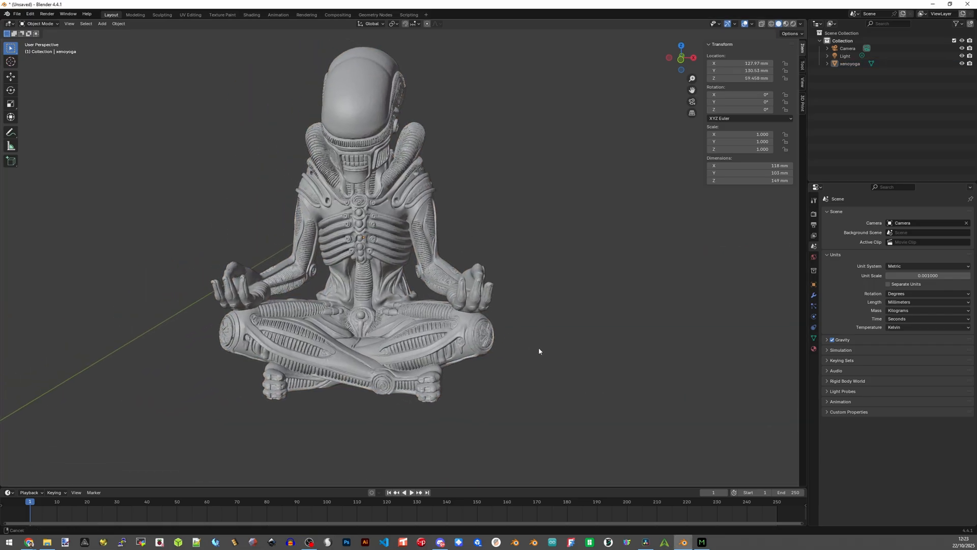
- Select the alien figure and set its origin with Object > Set Origin > Origin to 3D Cursor
{"action": "left_click_drag", "start_coordinate": [539, 350], "coordinate": [595, 294]}
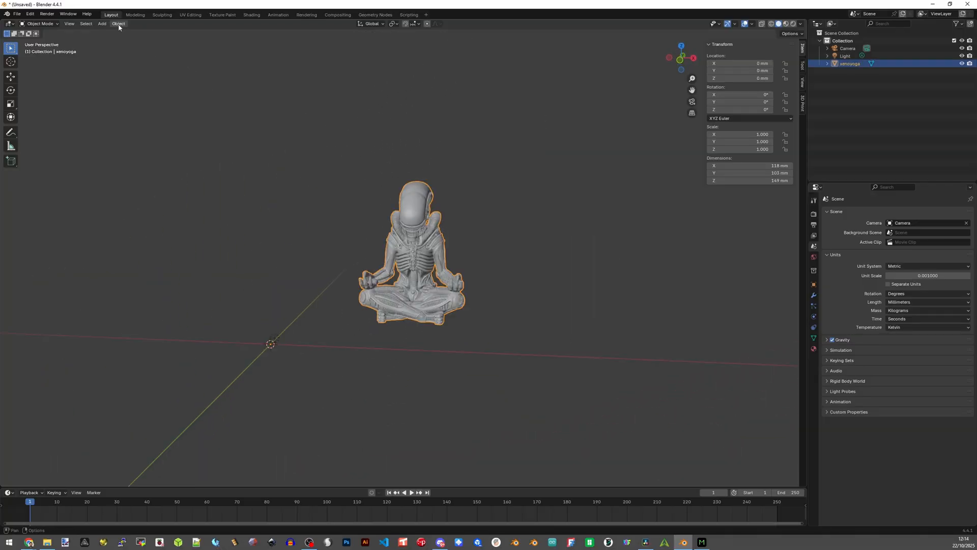
{"action": "left_click", "coordinate": [117, 24]}
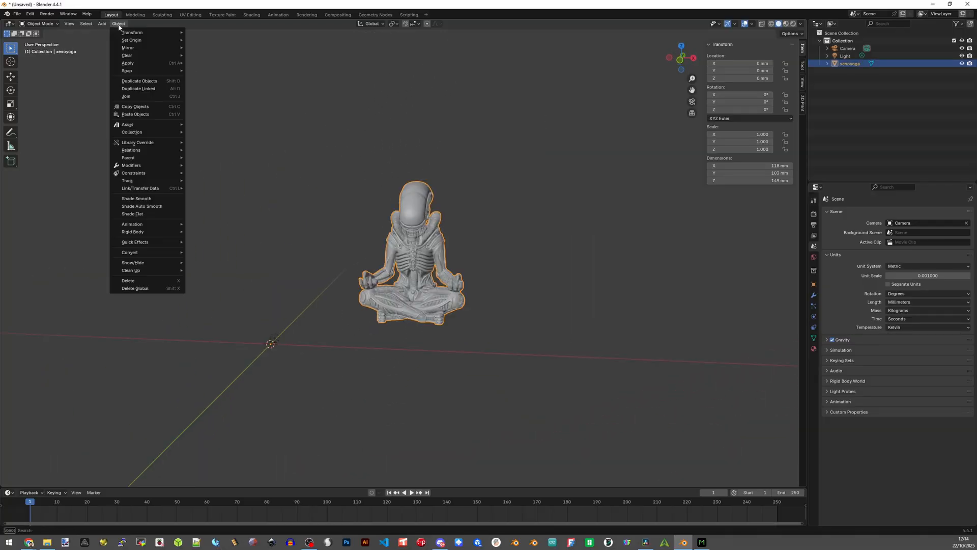
{"action": "mouse_move", "coordinate": [130, 40]}
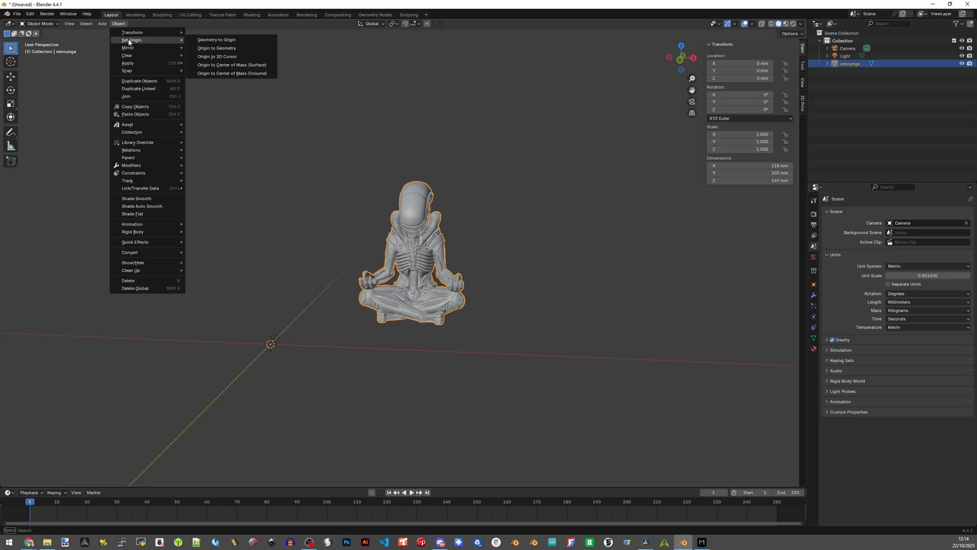
{"action": "mouse_move", "coordinate": [216, 57]}
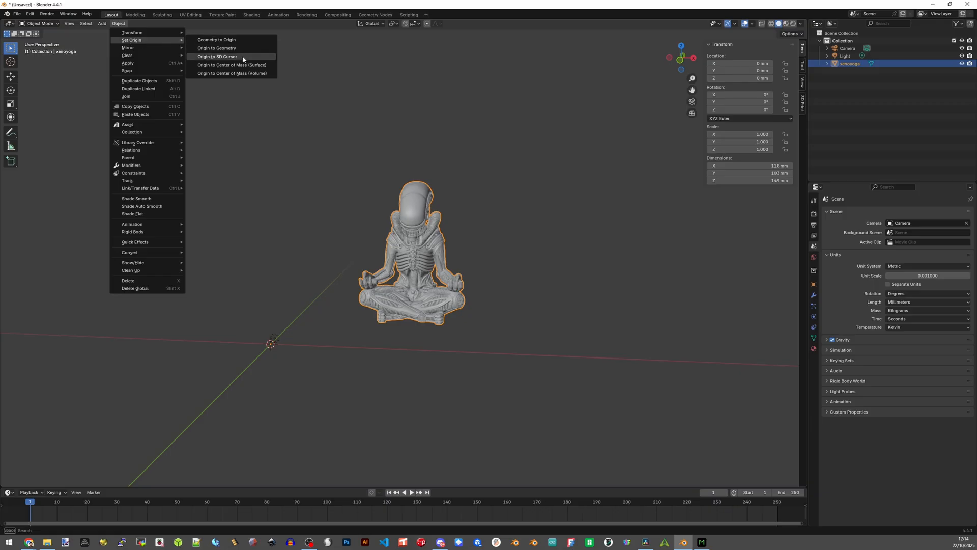
{"action": "left_click", "coordinate": [217, 57]}
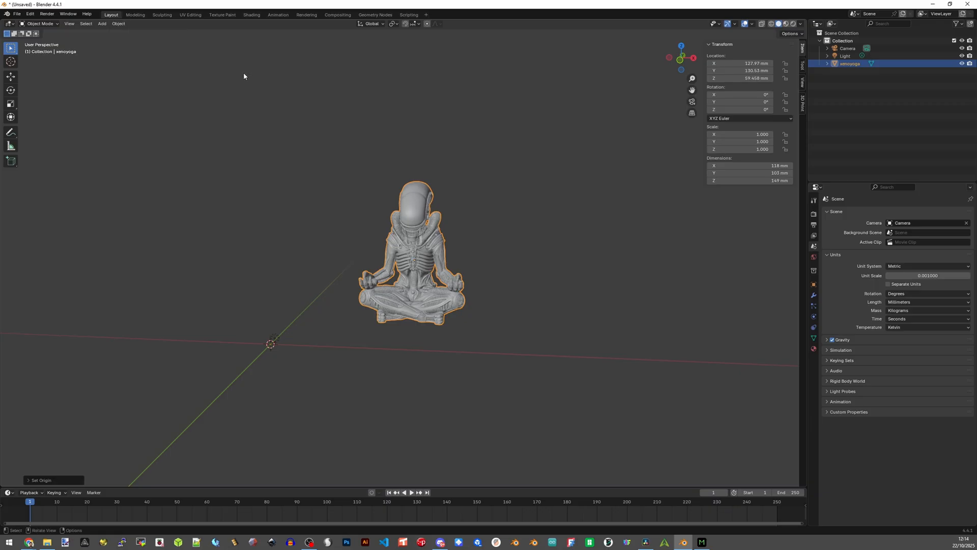
{"action": "mouse_move", "coordinate": [621, 98]}
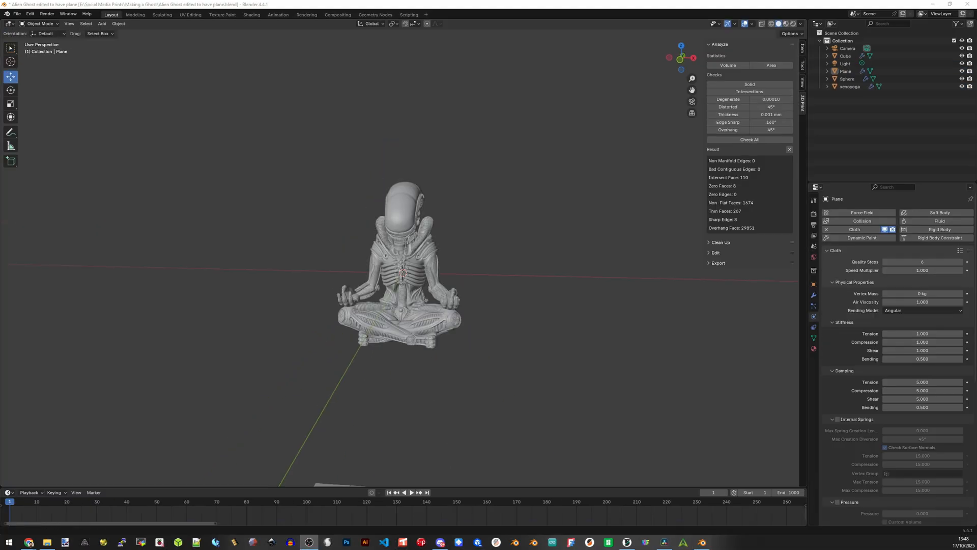
- Add and scale a plane, then add a cube at the world origin
{"action": "key", "text": "shift+a"}
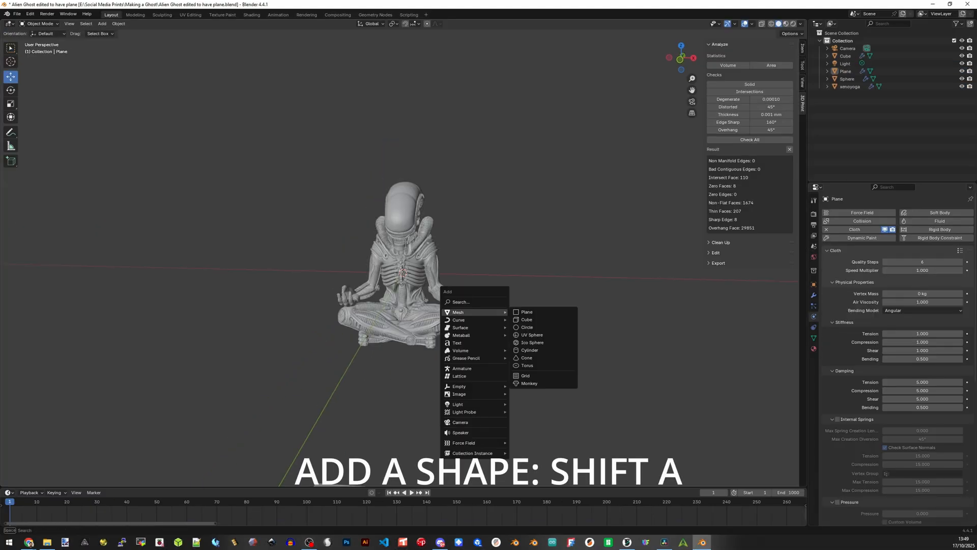
{"action": "mouse_move", "coordinate": [527, 311]}
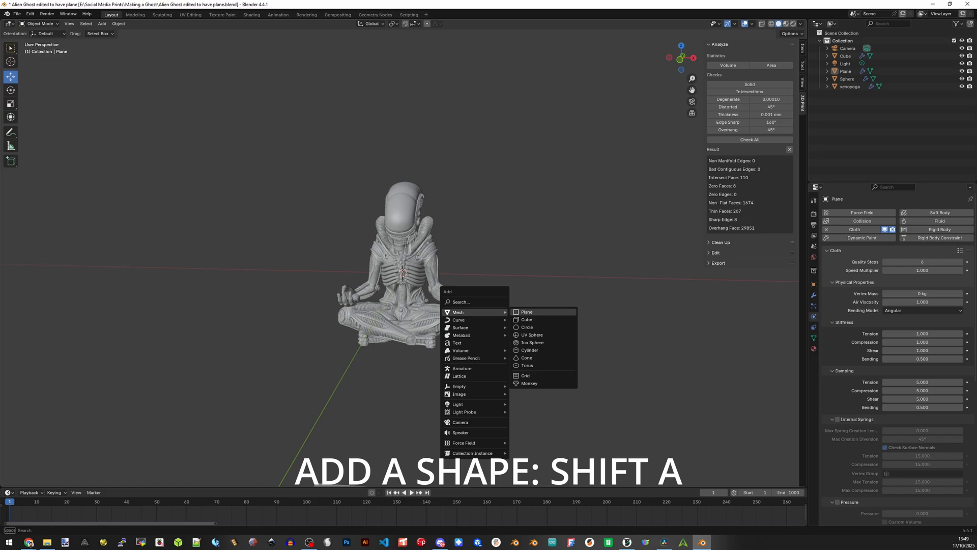
{"action": "left_click", "coordinate": [526, 311]}
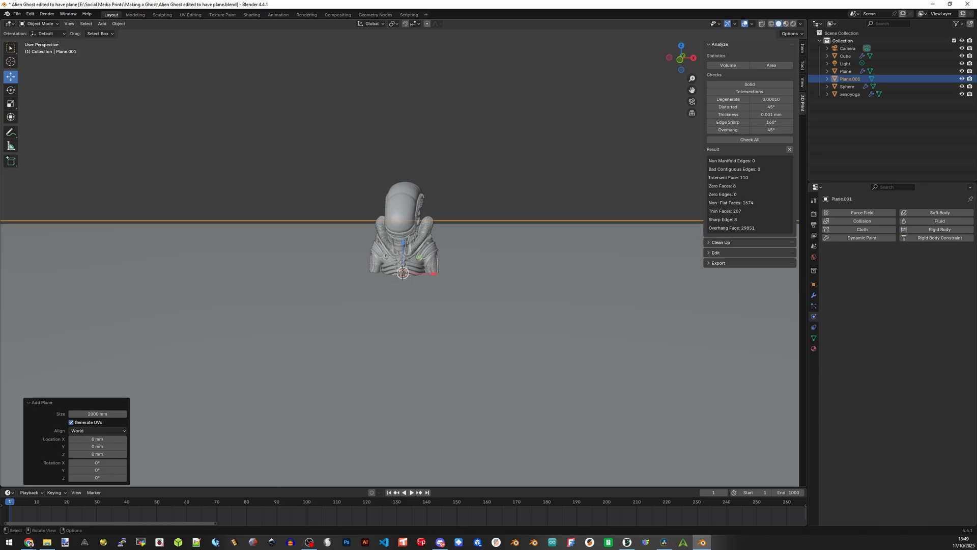
{"action": "key", "text": "s"}
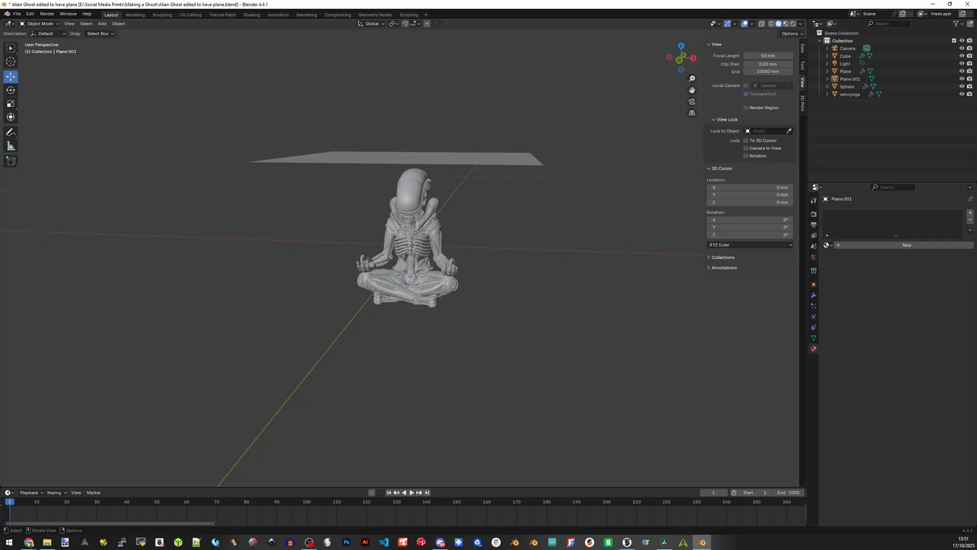
{"action": "left_click", "coordinate": [101, 23]}
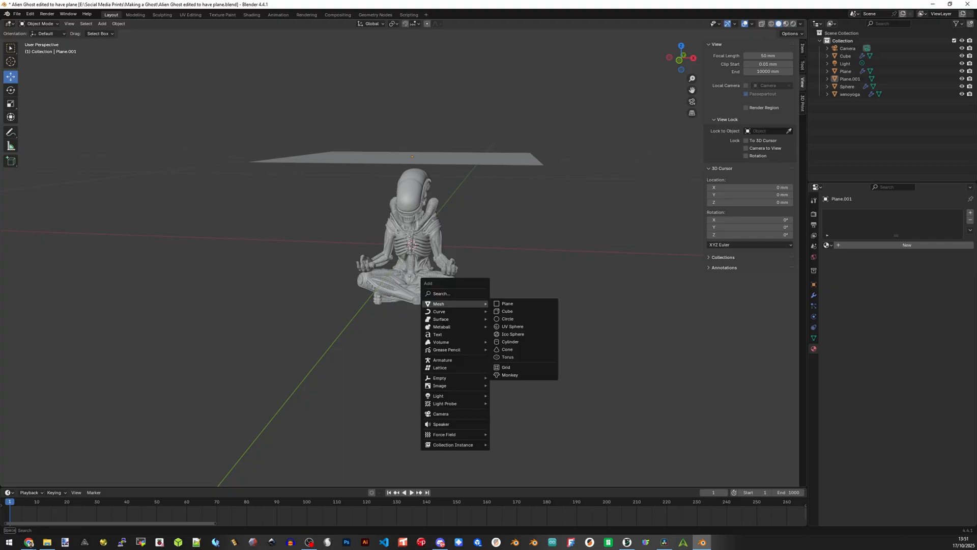
{"action": "mouse_move", "coordinate": [506, 311]}
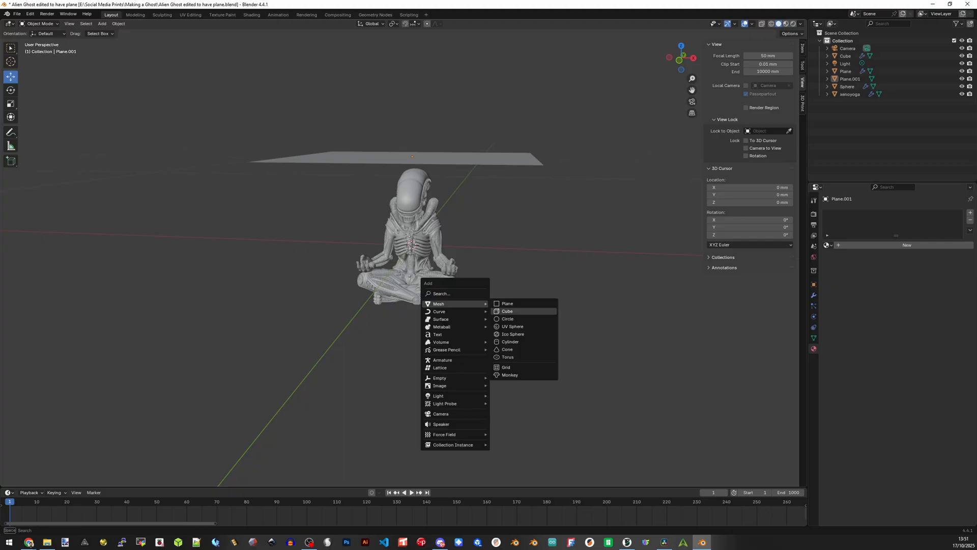
{"action": "mouse_move", "coordinate": [508, 311]}
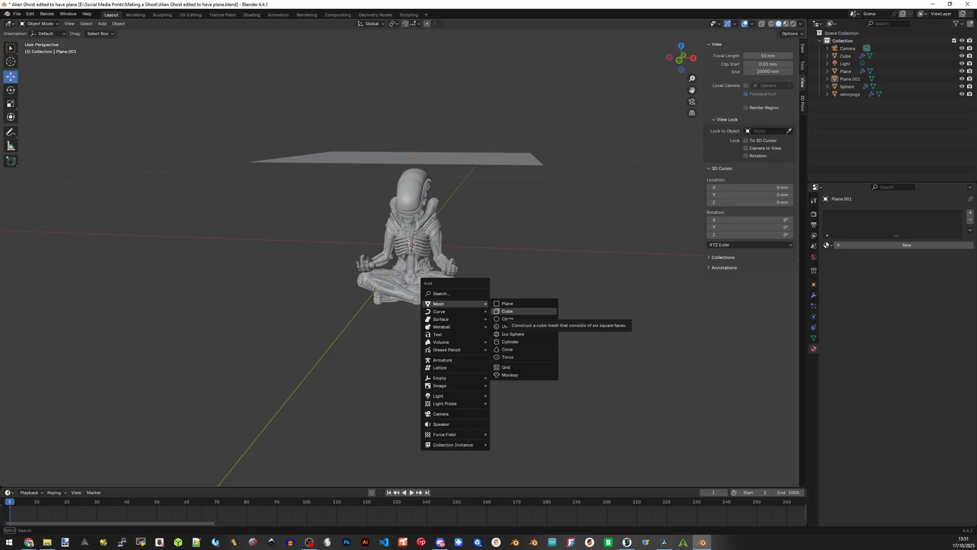
{"action": "left_click", "coordinate": [506, 311]}
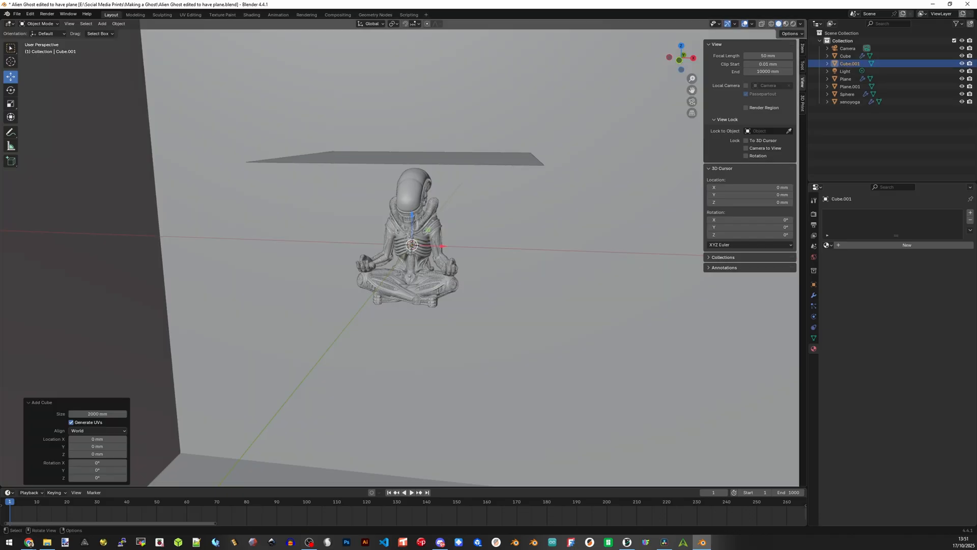
- Scale the cube into a flat slab and move it just under the statue
{"action": "key", "text": "s"}
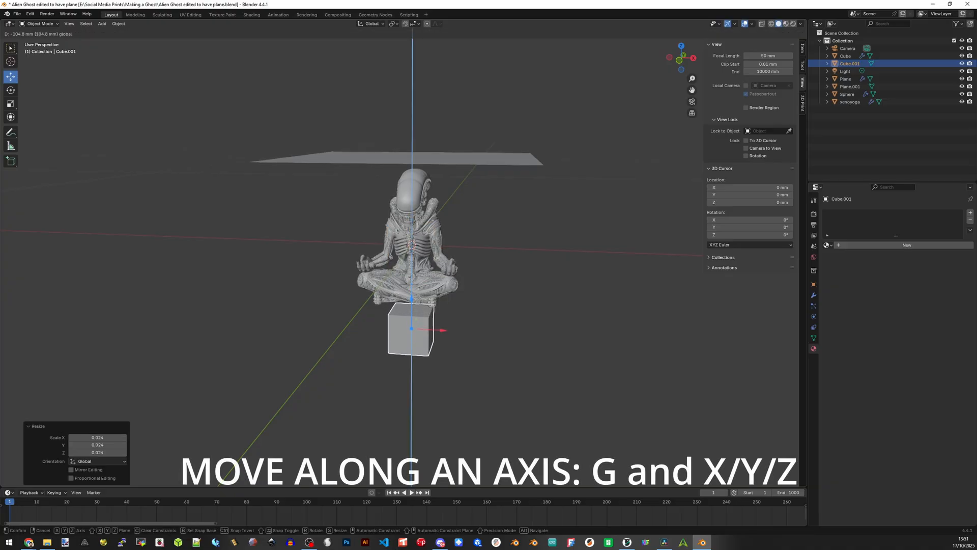
{"action": "key", "text": "g"}
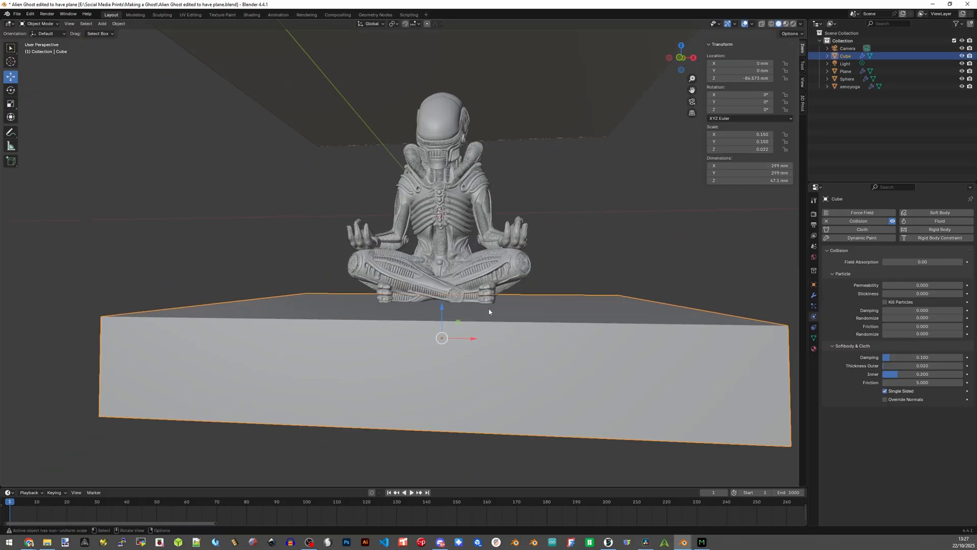
{"action": "key", "text": "g"}
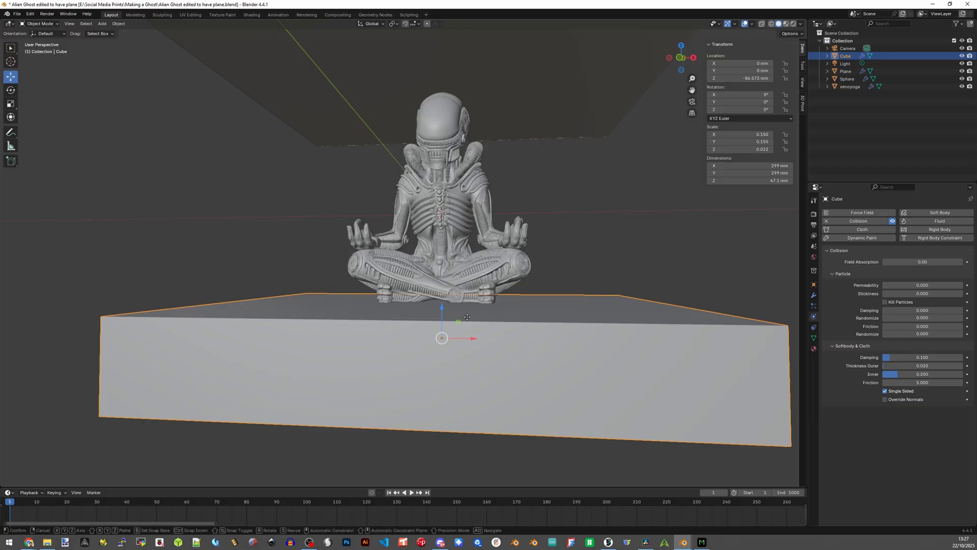
{"action": "left_click_drag", "start_coordinate": [467, 316], "coordinate": [465, 332]}
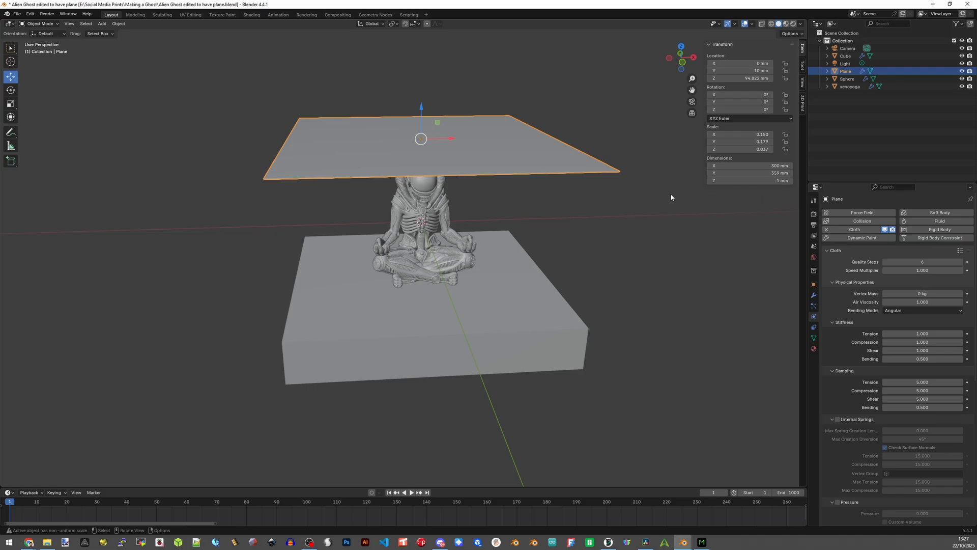
{"action": "mouse_move", "coordinate": [673, 205]}
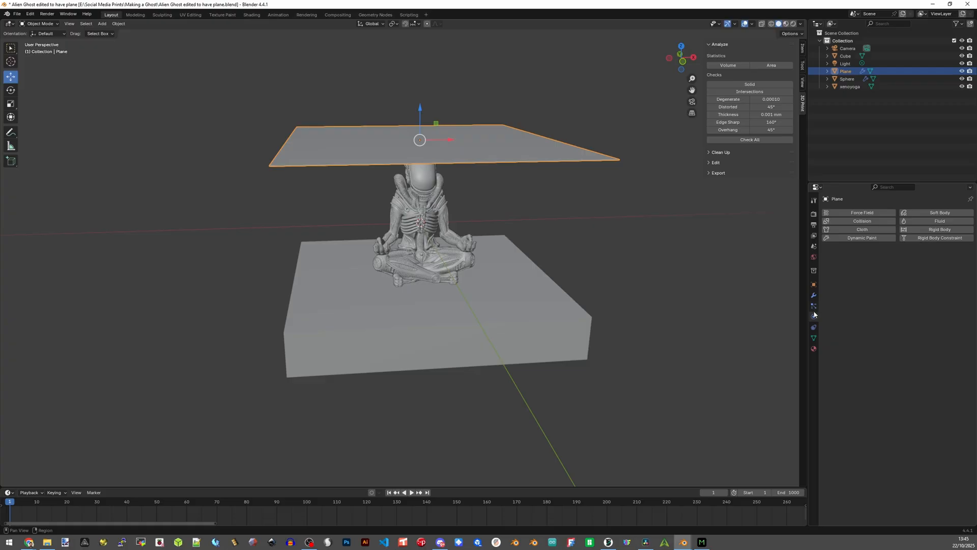
{"action": "mouse_move", "coordinate": [813, 244]}
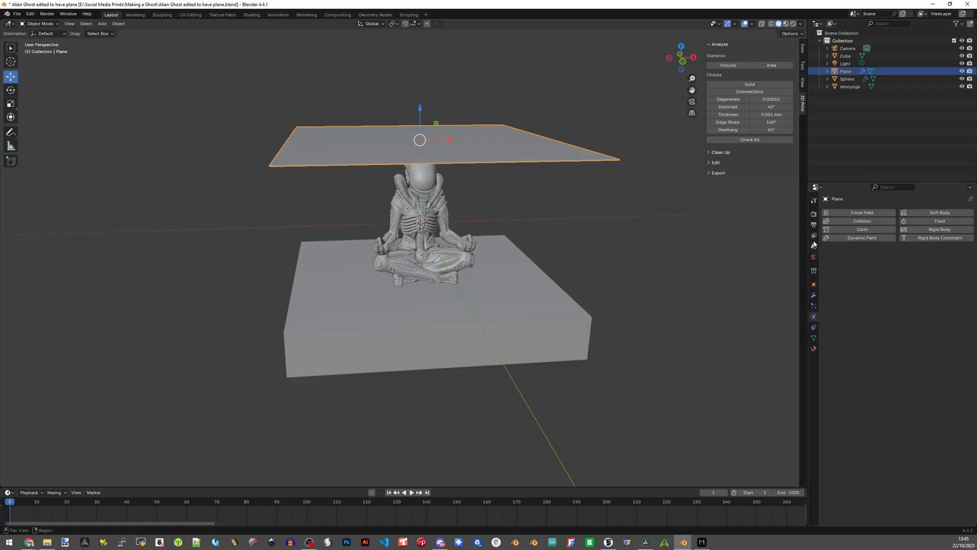
{"action": "mouse_move", "coordinate": [814, 319]}
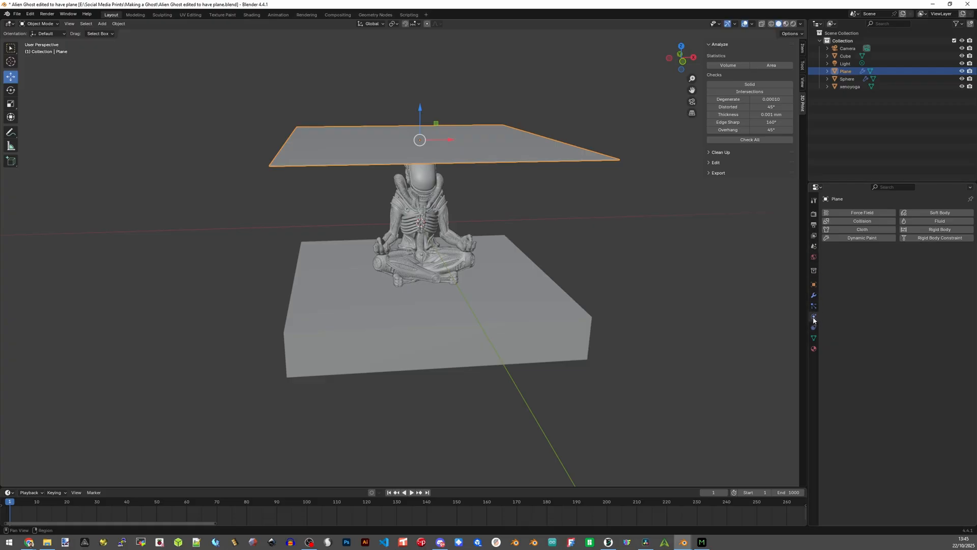
{"action": "mouse_move", "coordinate": [814, 318]}
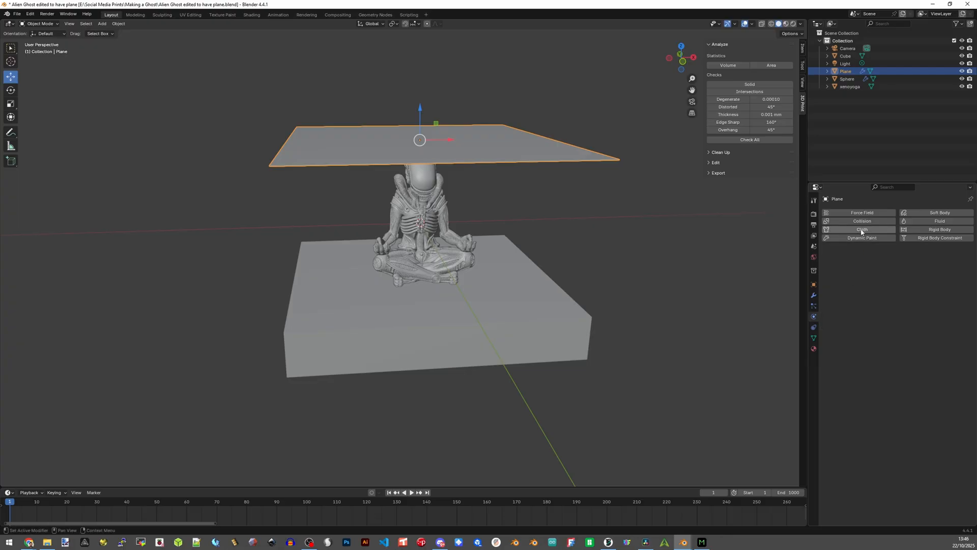
- Enable Cloth physics on the plane and single-sided Collision on the slab
{"action": "left_click", "coordinate": [861, 228]}
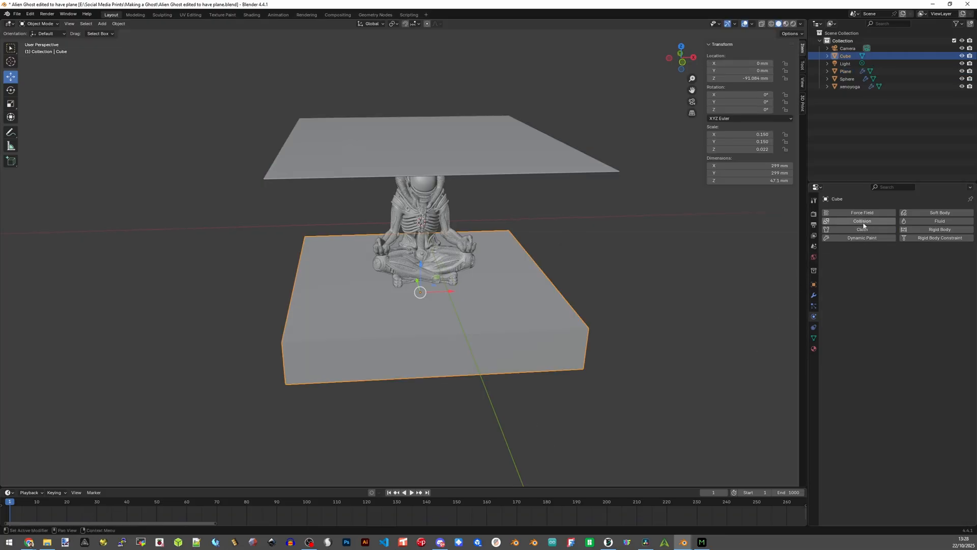
{"action": "left_click", "coordinate": [861, 221]}
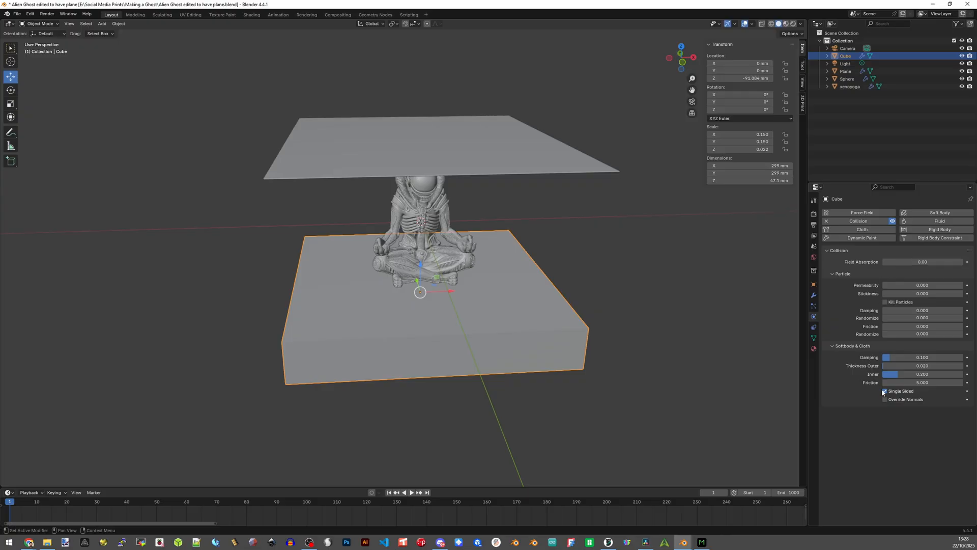
{"action": "left_click", "coordinate": [884, 391]}
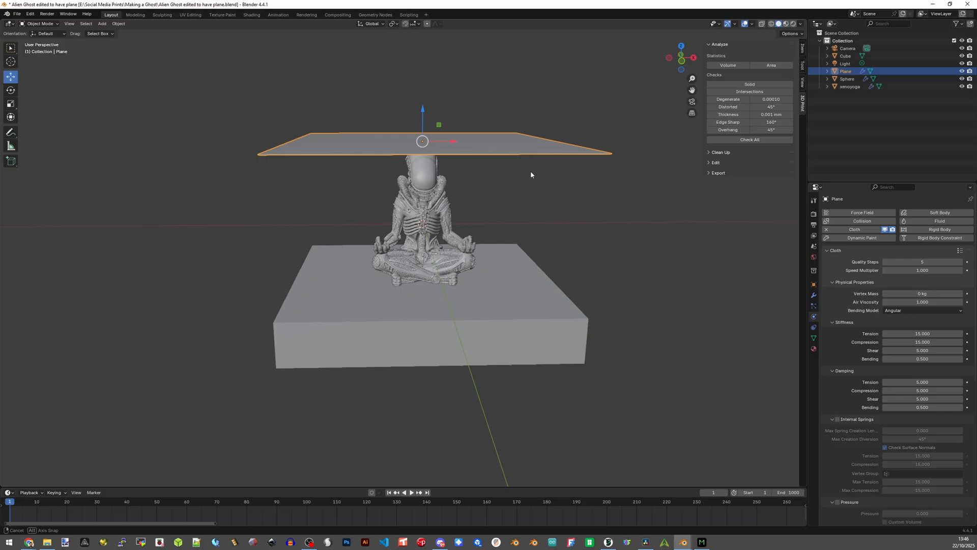
{"action": "scroll", "scroll_direction": "down", "scroll_amount": 3}
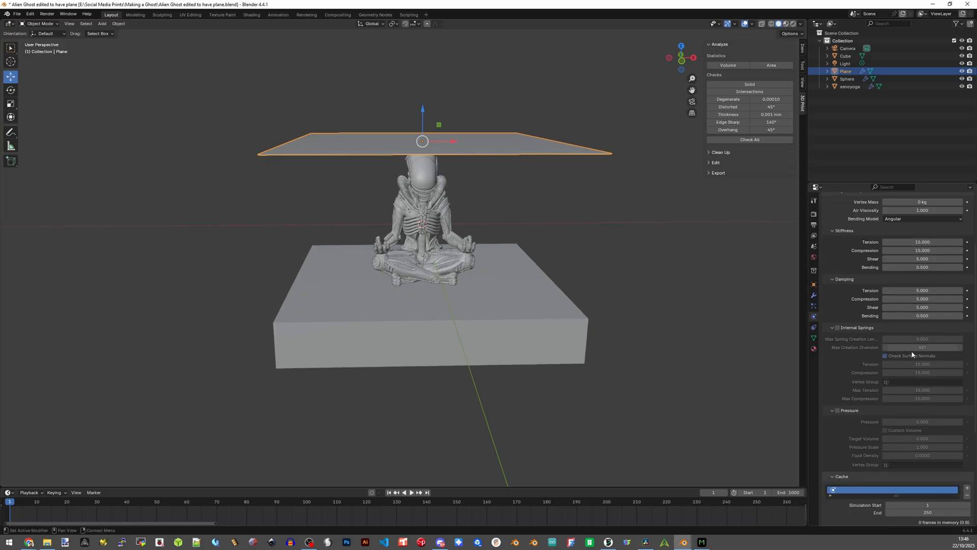
{"action": "scroll", "scroll_direction": "down", "scroll_amount": 3}
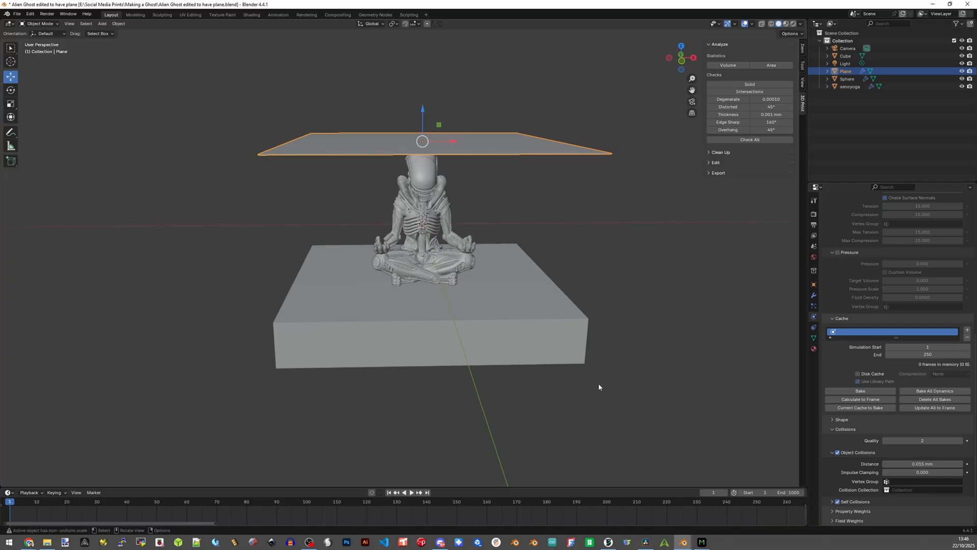
{"action": "mouse_move", "coordinate": [517, 225]}
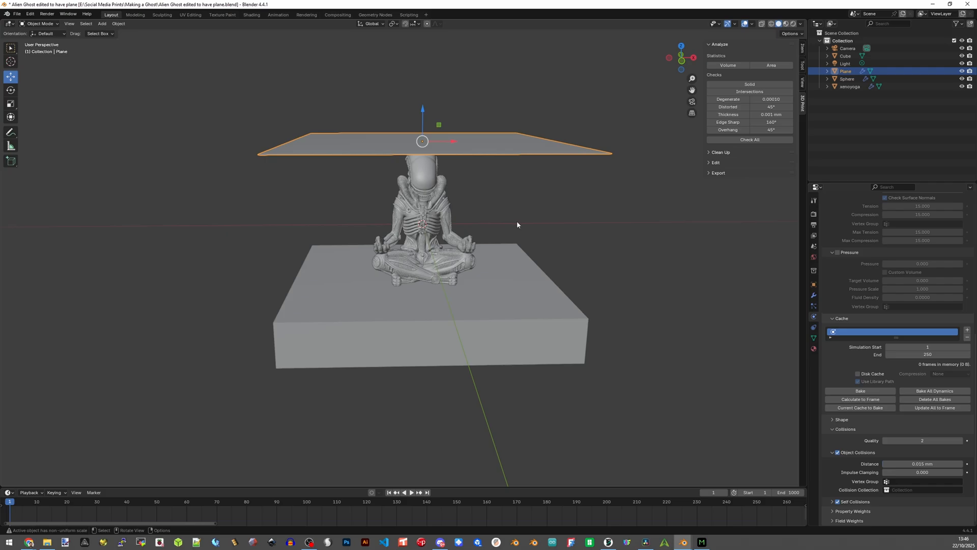
{"action": "left_click_drag", "start_coordinate": [517, 224], "coordinate": [436, 277]}
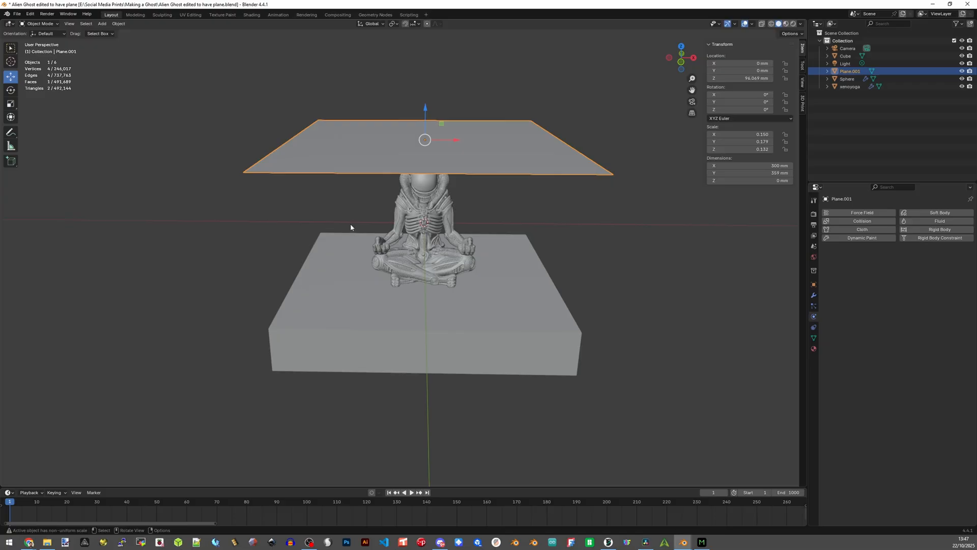
- In Edit Mode, subdivide the plane three times into a dense grid
{"action": "key", "text": "Tab"}
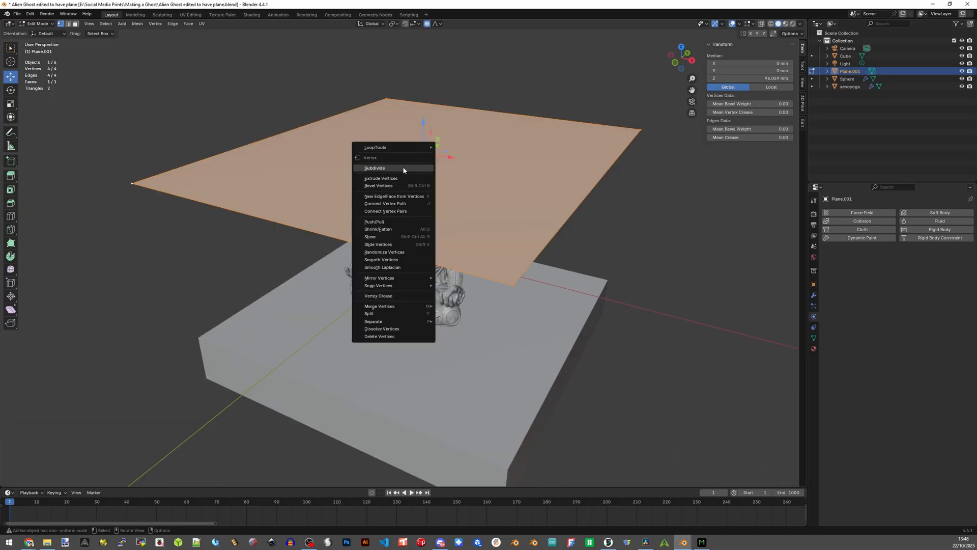
{"action": "left_click", "coordinate": [374, 168]}
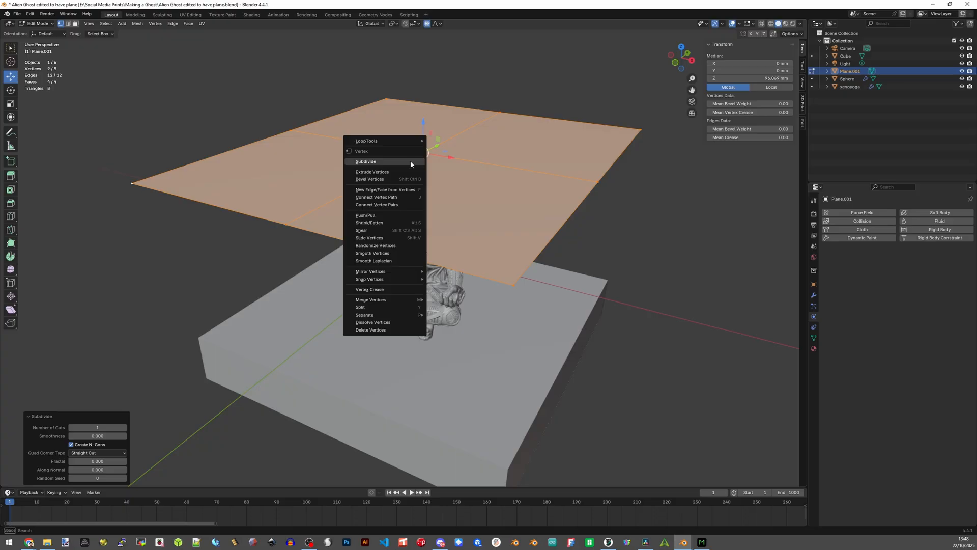
{"action": "left_click", "coordinate": [366, 161]}
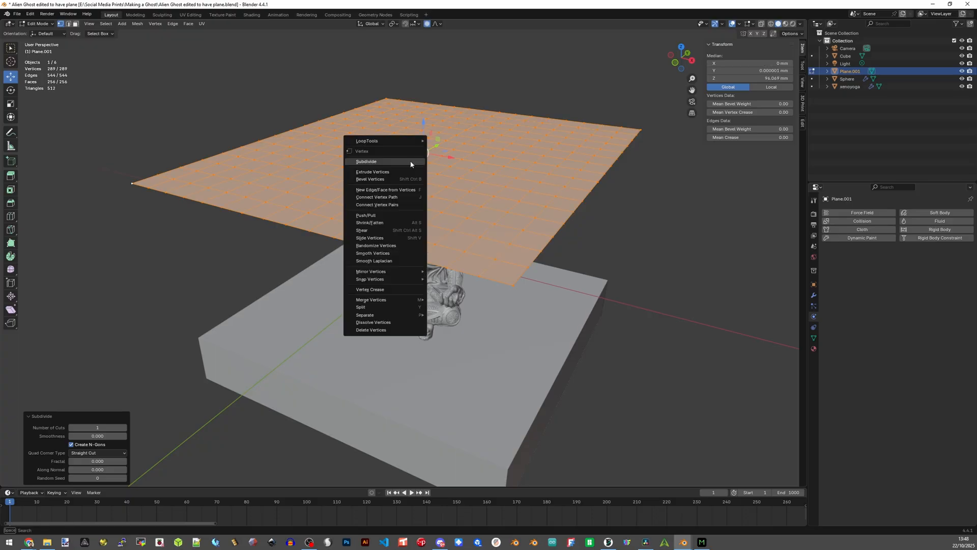
{"action": "left_click", "coordinate": [367, 162]}
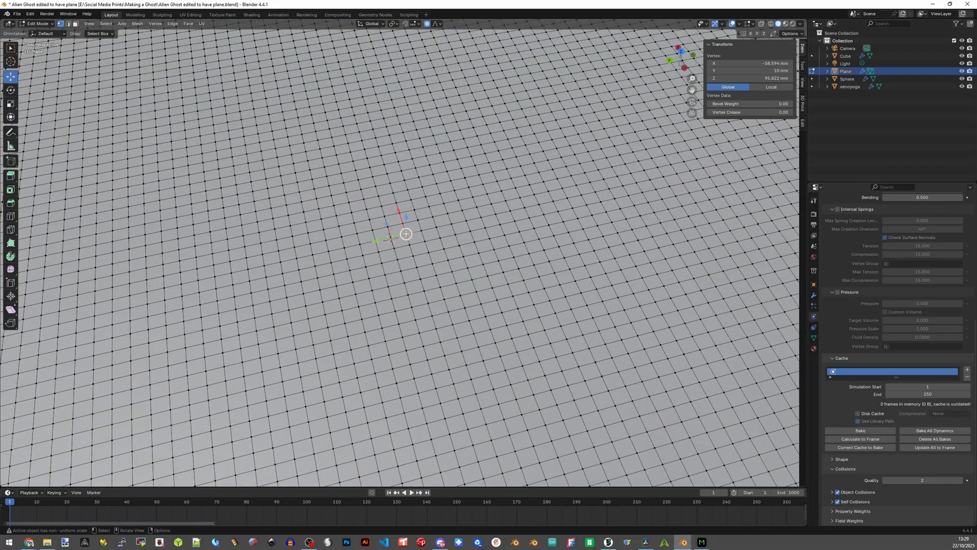
{"action": "left_click_drag", "start_coordinate": [405, 233], "coordinate": [421, 186]}
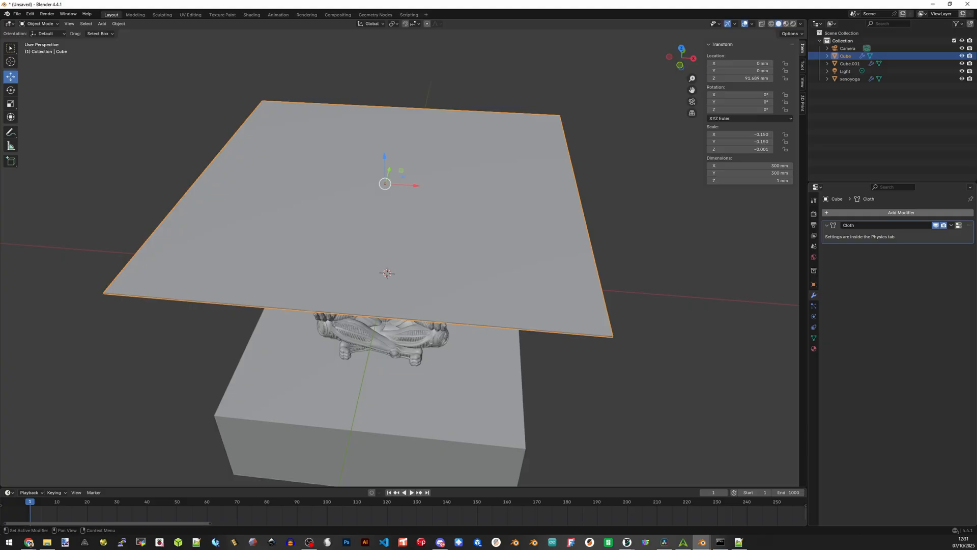
- Add a Subdivision Surface modifier to Plane.001 and inspect its mesh in Edit Mode
{"action": "left_click", "coordinate": [900, 211]}
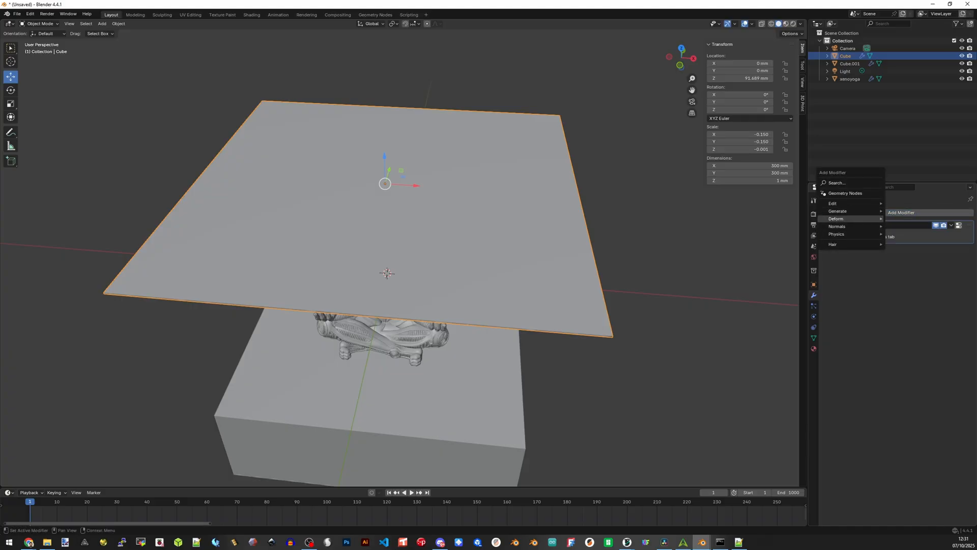
{"action": "mouse_move", "coordinate": [838, 211]}
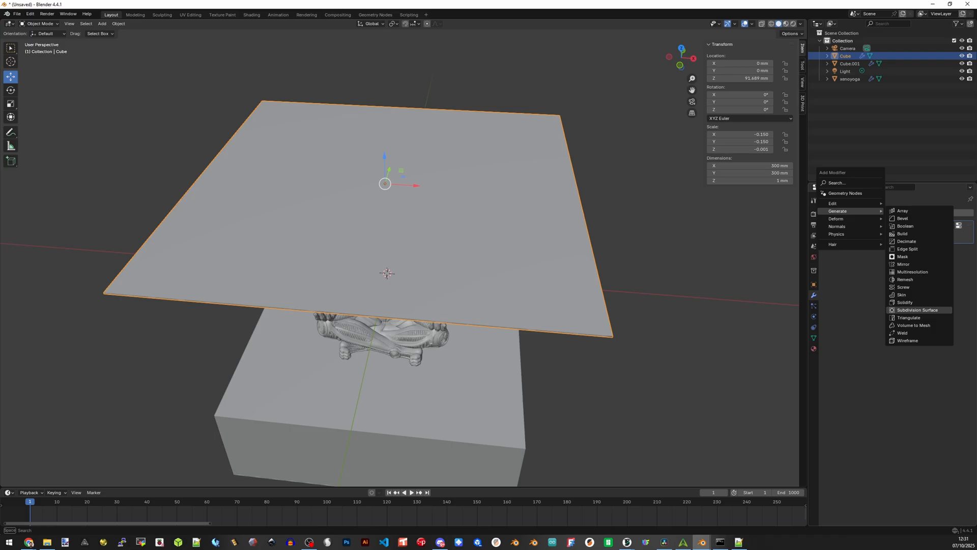
{"action": "left_click", "coordinate": [917, 310]}
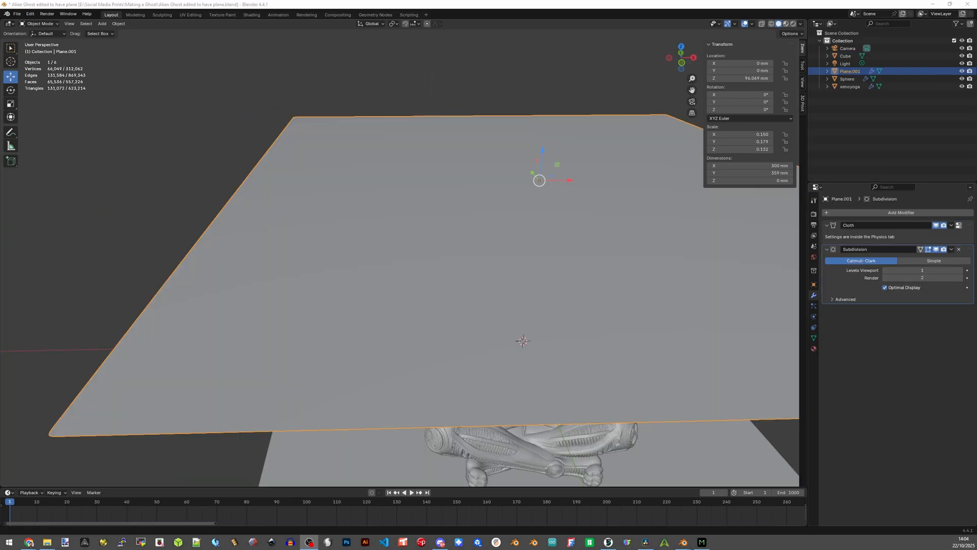
{"action": "key", "text": "Tab"}
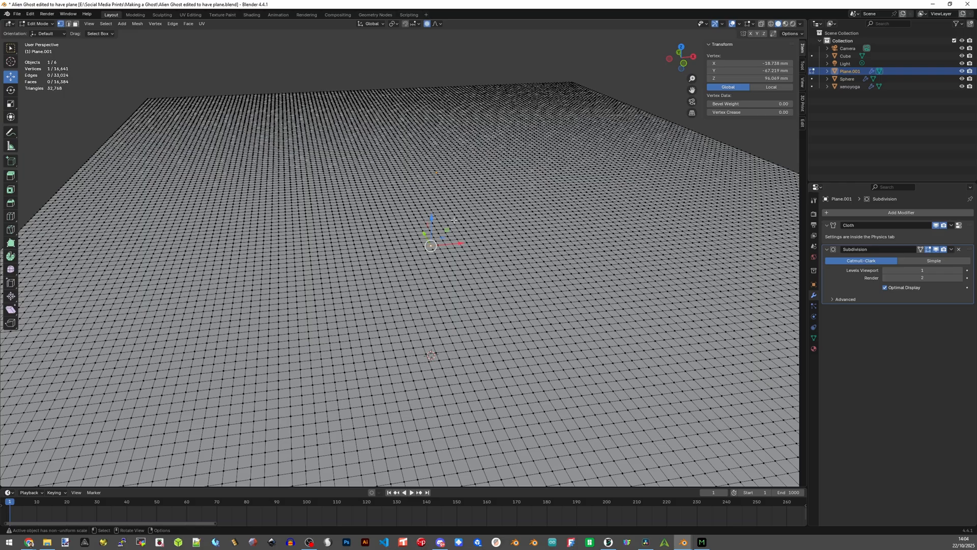
{"action": "left_click_drag", "start_coordinate": [355, 181], "coordinate": [498, 280]}
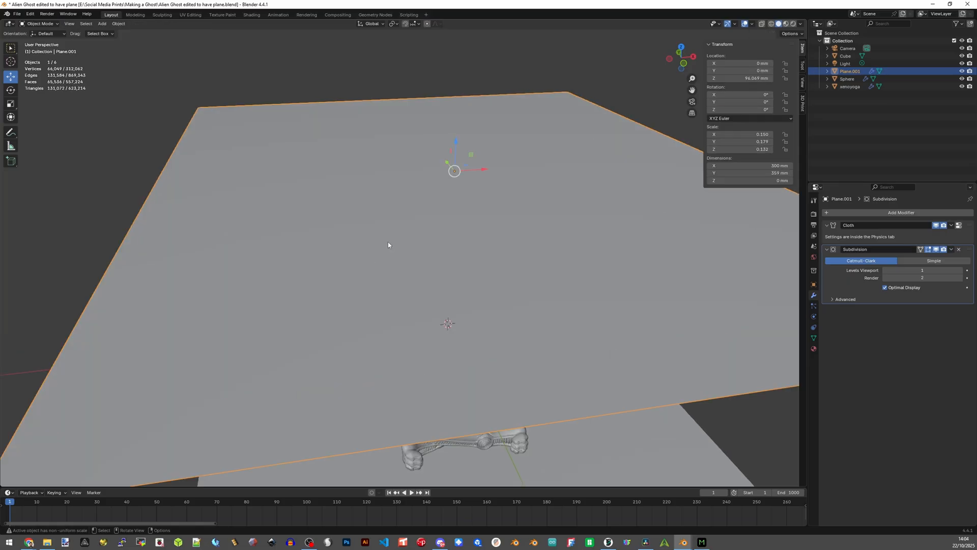
- Apply Shade Smooth to the cloth plane from its context menu
{"action": "right_click", "coordinate": [388, 244]}
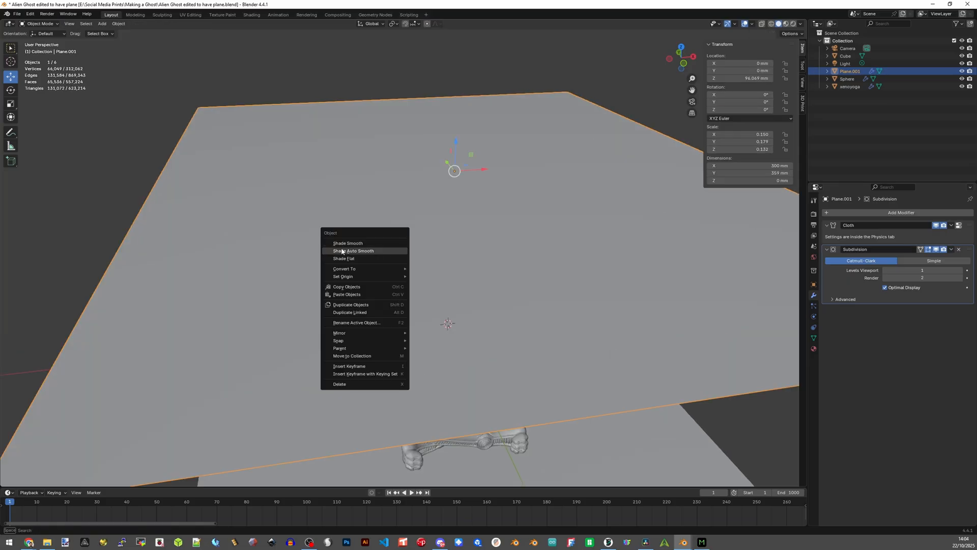
{"action": "mouse_move", "coordinate": [347, 243]}
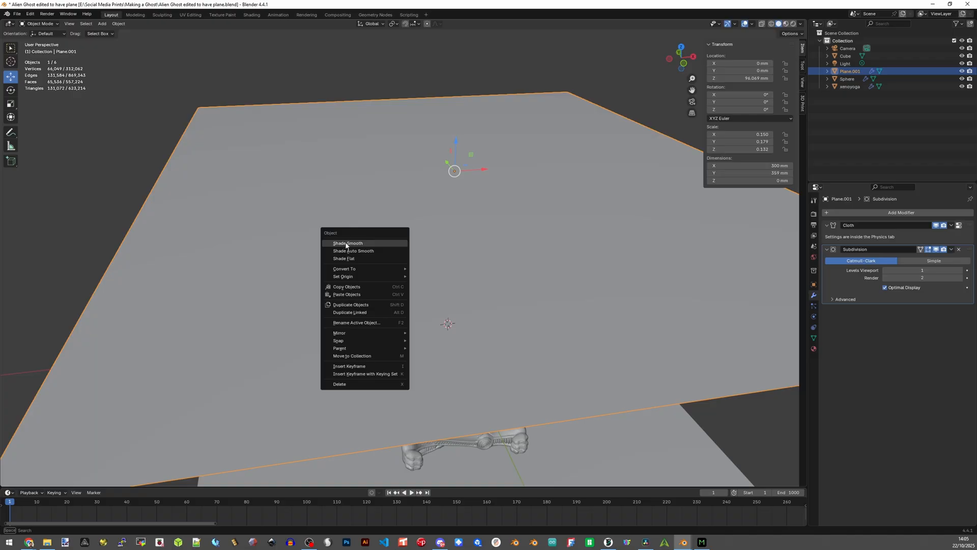
{"action": "left_click", "coordinate": [347, 243]}
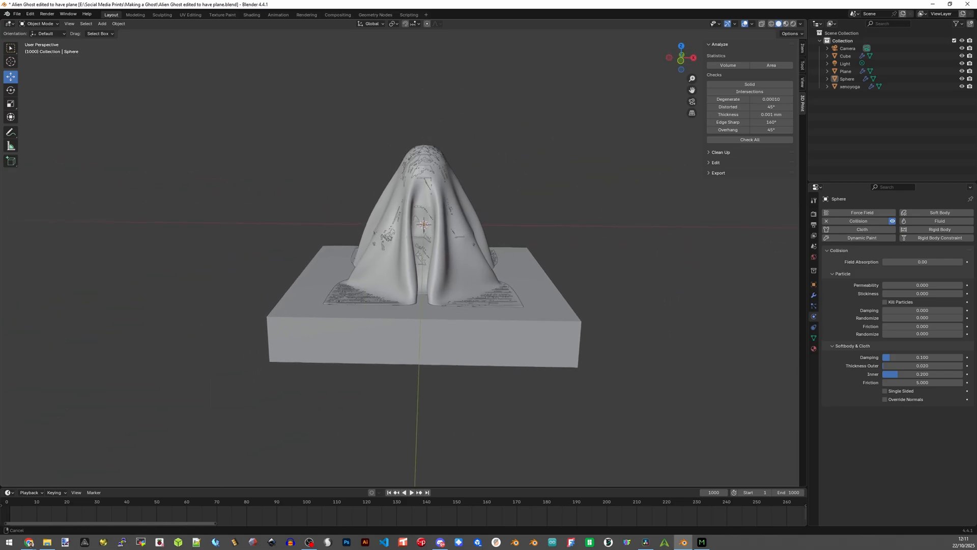
- Add a UV sphere and scale it to about 157 × 151 × 171 mm around the figure
{"action": "left_click_drag", "start_coordinate": [424, 250], "coordinate": [430, 224]}
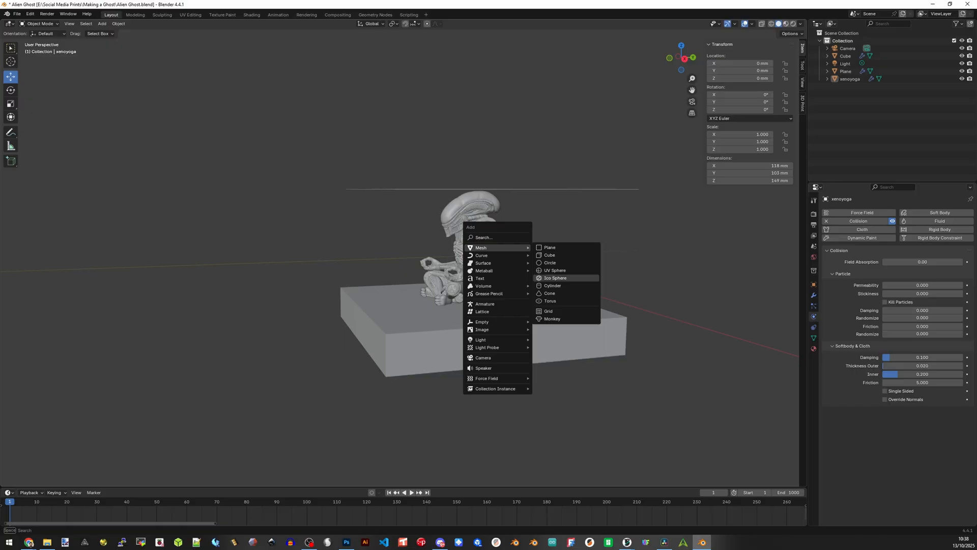
{"action": "left_click", "coordinate": [554, 270]}
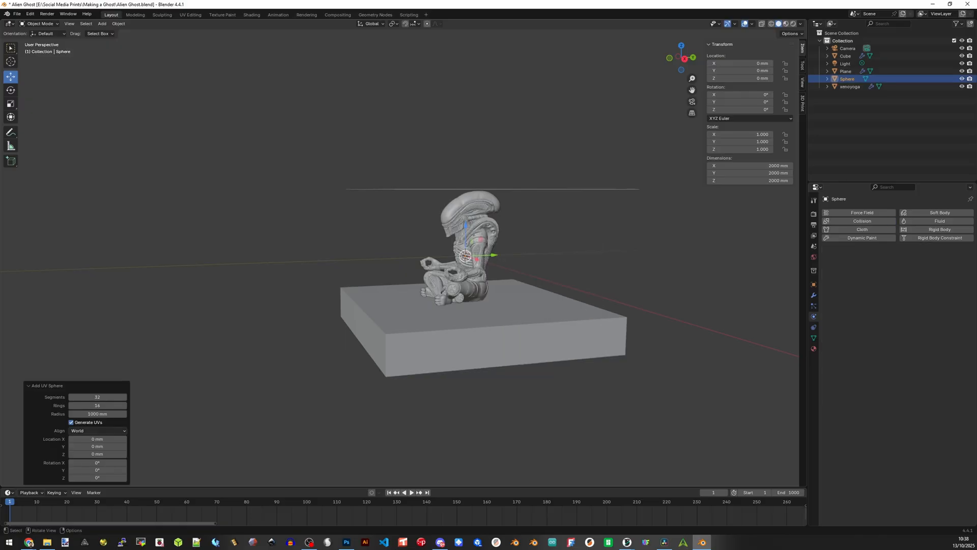
{"action": "key", "text": "s"}
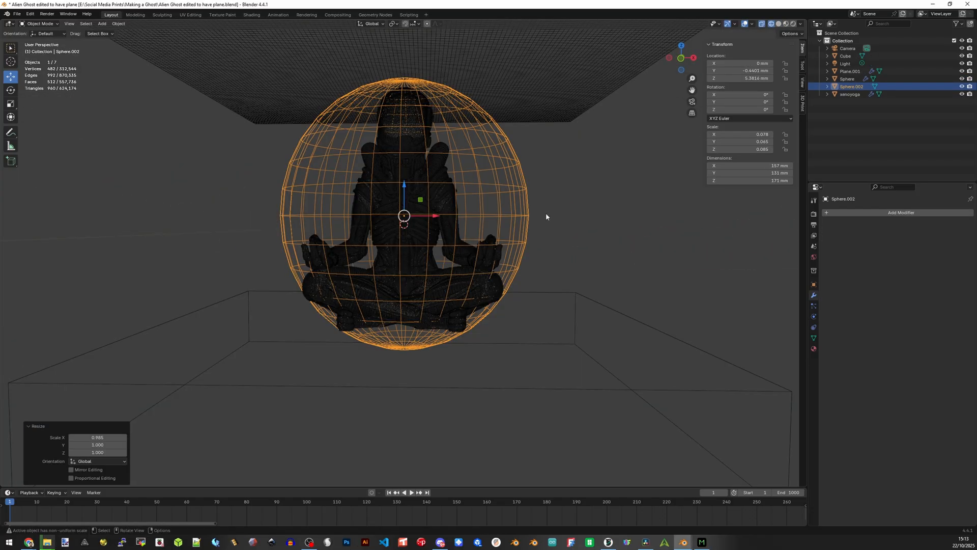
- Stretch the sphere into a taller egg form of about 145 × 131 × 175 mm, checking front and side views
{"action": "scroll", "scroll_direction": "down", "scroll_amount": 3}
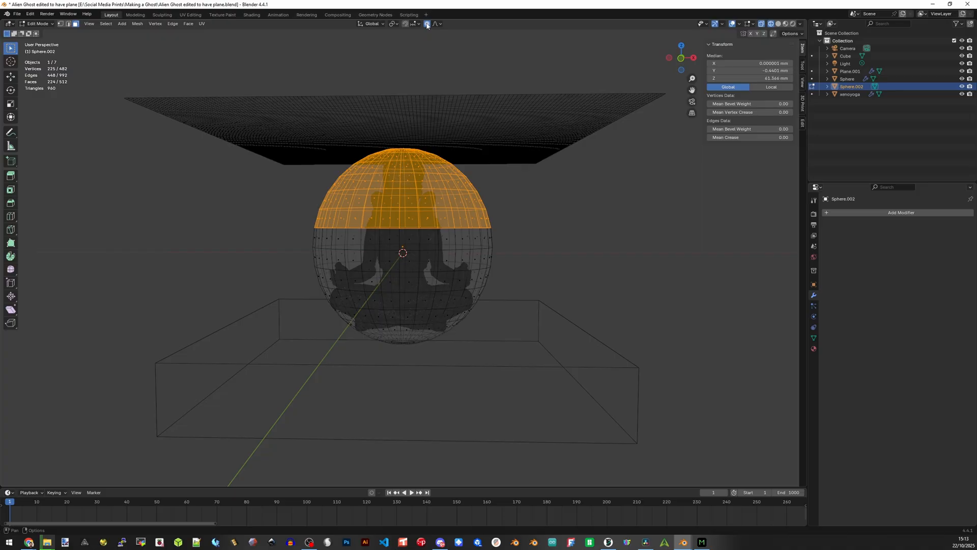
{"action": "mouse_move", "coordinate": [427, 24]}
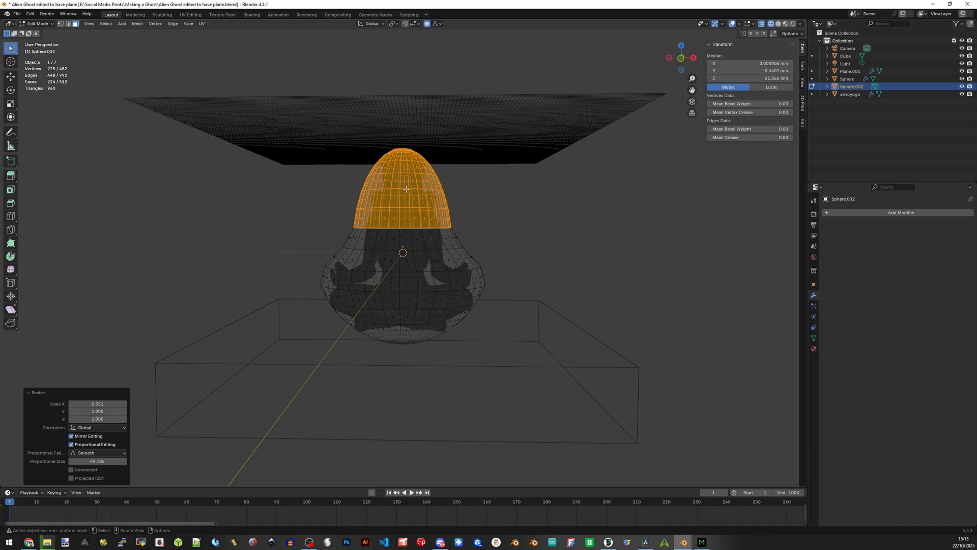
{"action": "mouse_move", "coordinate": [444, 187]}
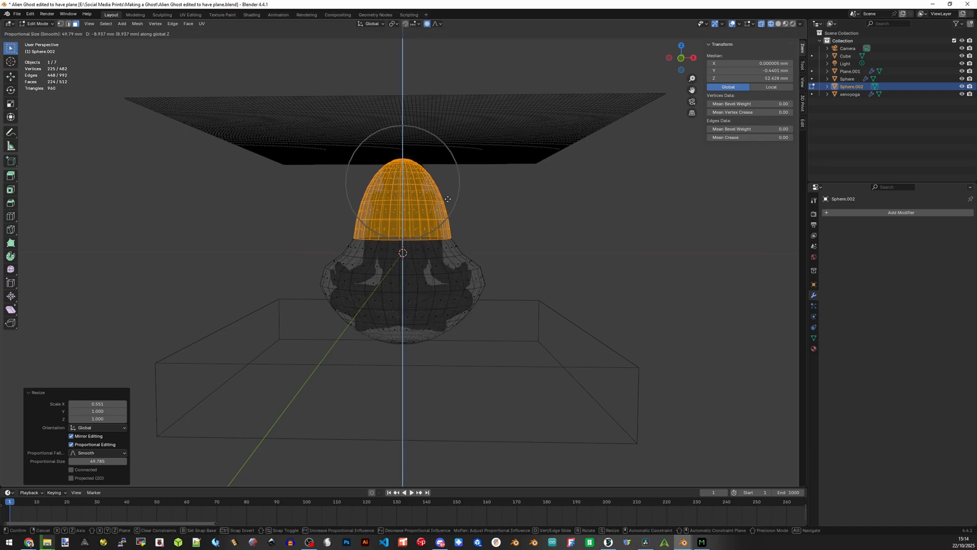
{"action": "mouse_move", "coordinate": [449, 189]}
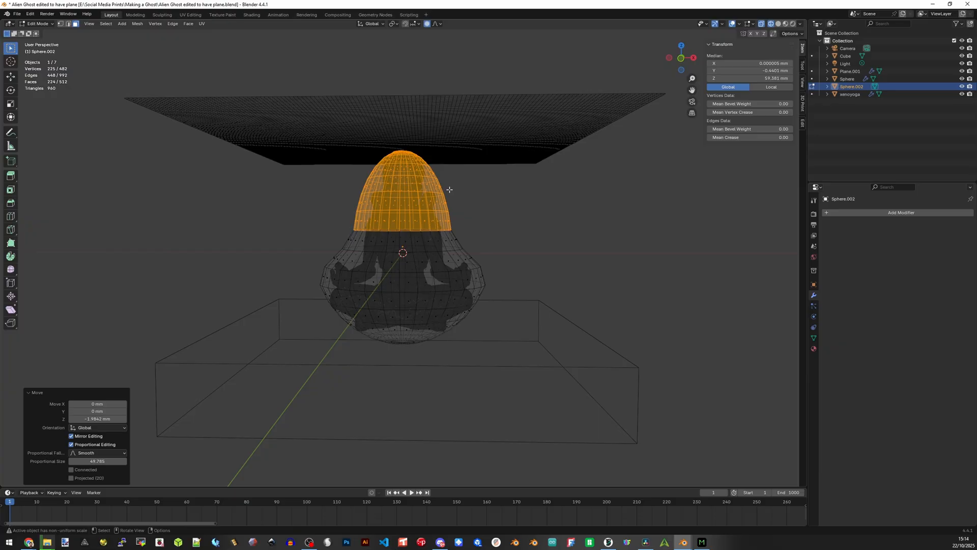
{"action": "key", "text": "KP_1"}
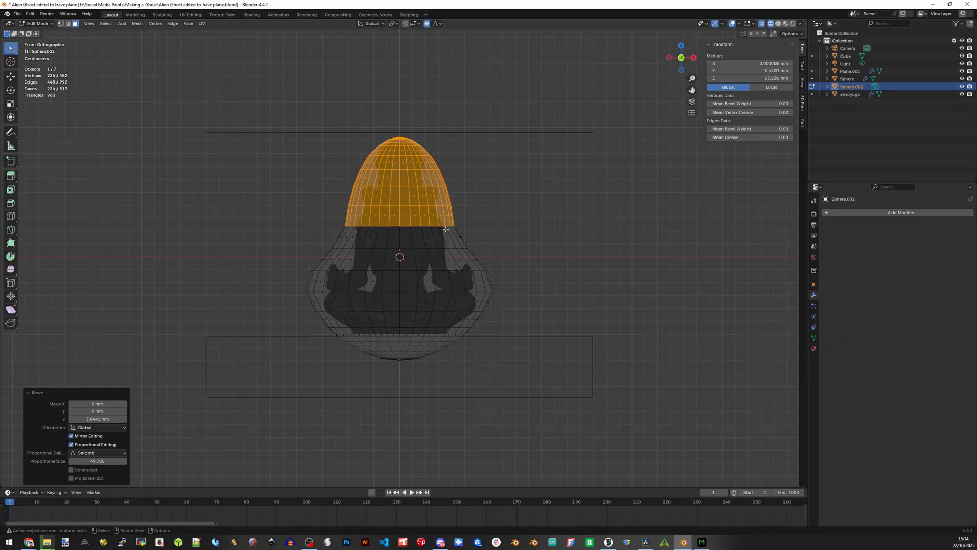
{"action": "key", "text": "Tab"}
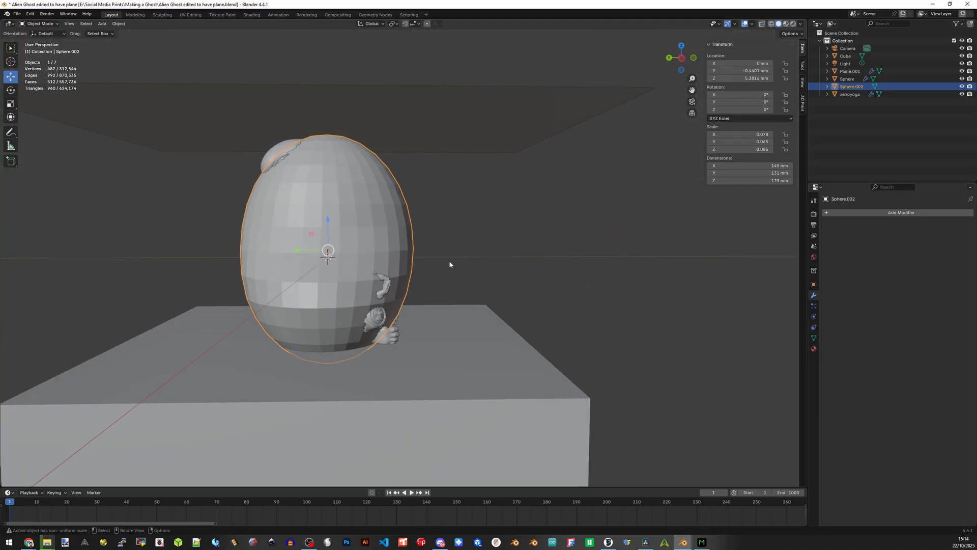
{"action": "mouse_move", "coordinate": [291, 160]}
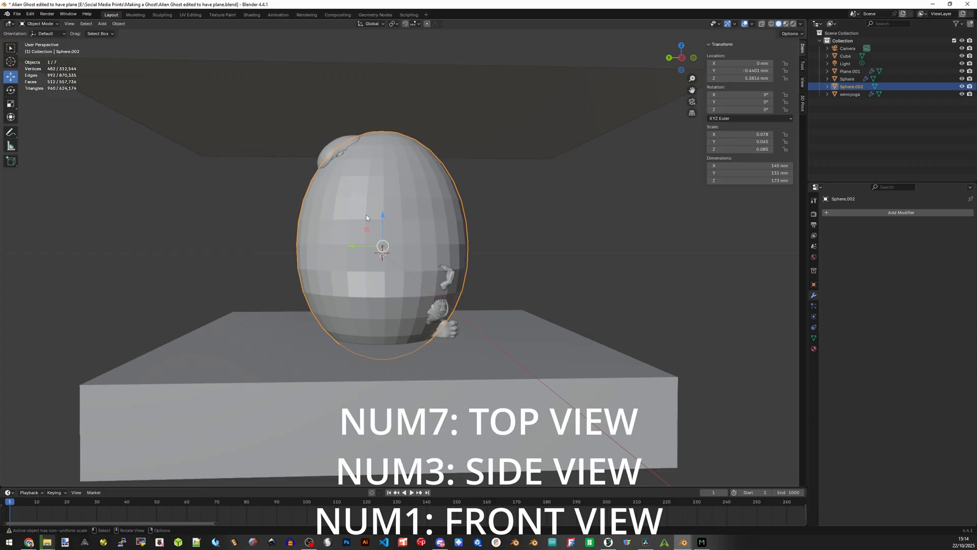
{"action": "key", "text": "KP_3"}
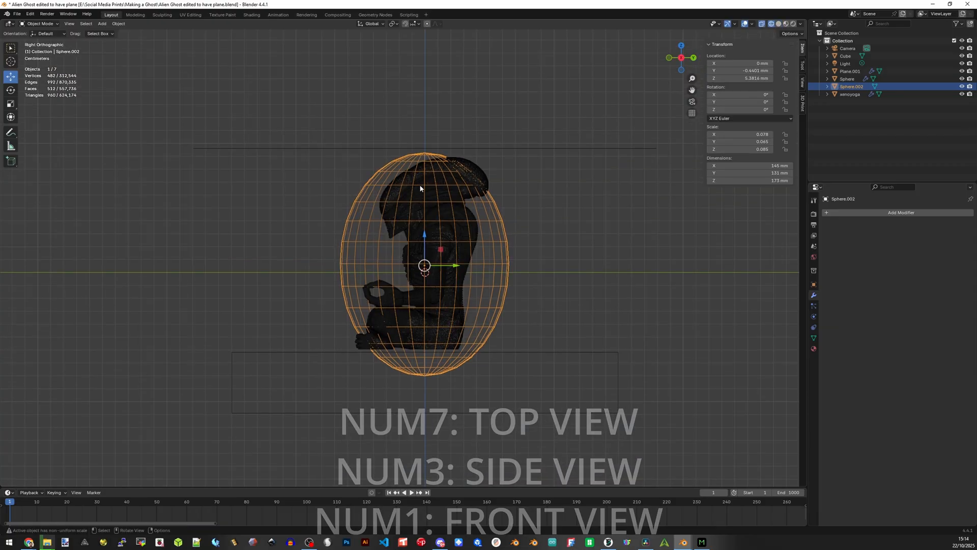
{"action": "key", "text": "Tab"}
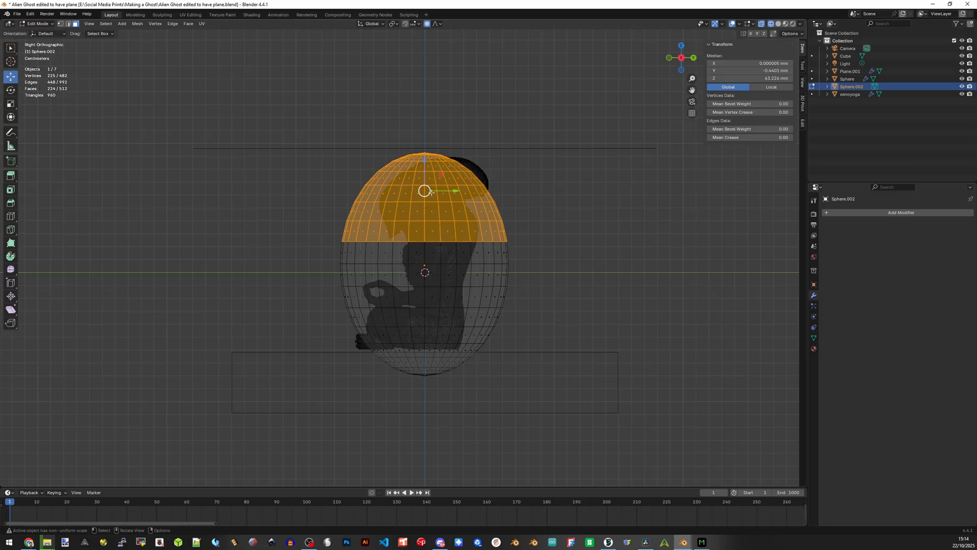
{"action": "mouse_move", "coordinate": [436, 197]}
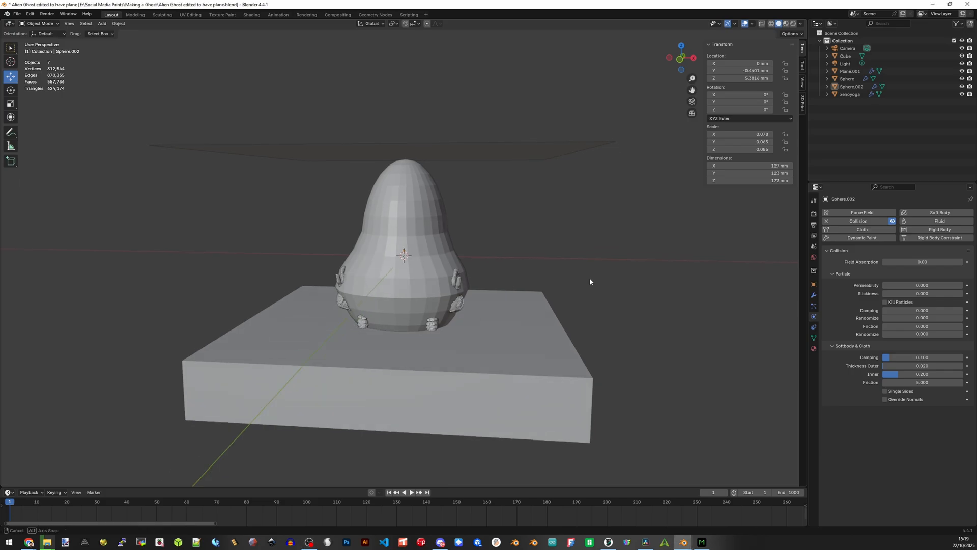
- On Plane.001, edit the End frame in the Cloth cache settings of Physics properties
{"action": "left_click", "coordinate": [850, 71]}
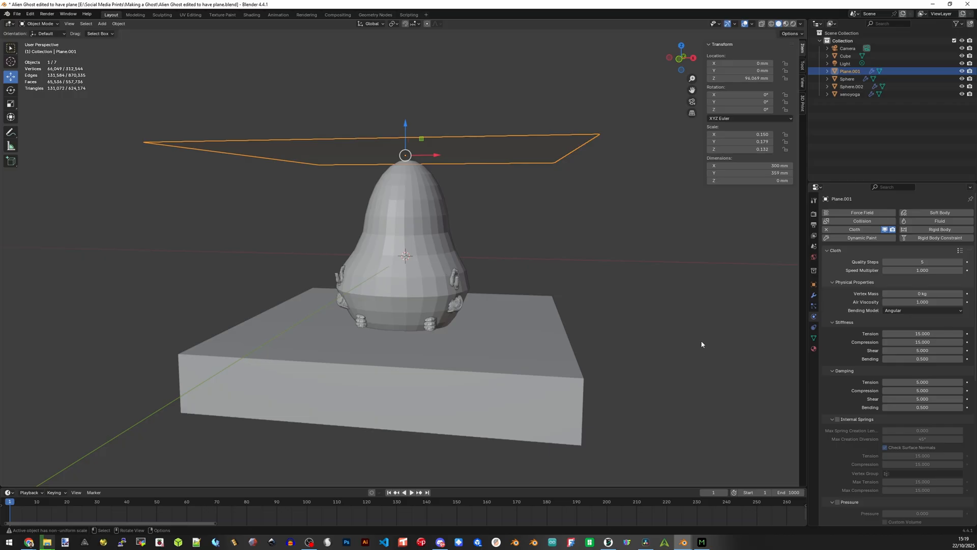
{"action": "mouse_move", "coordinate": [879, 303]}
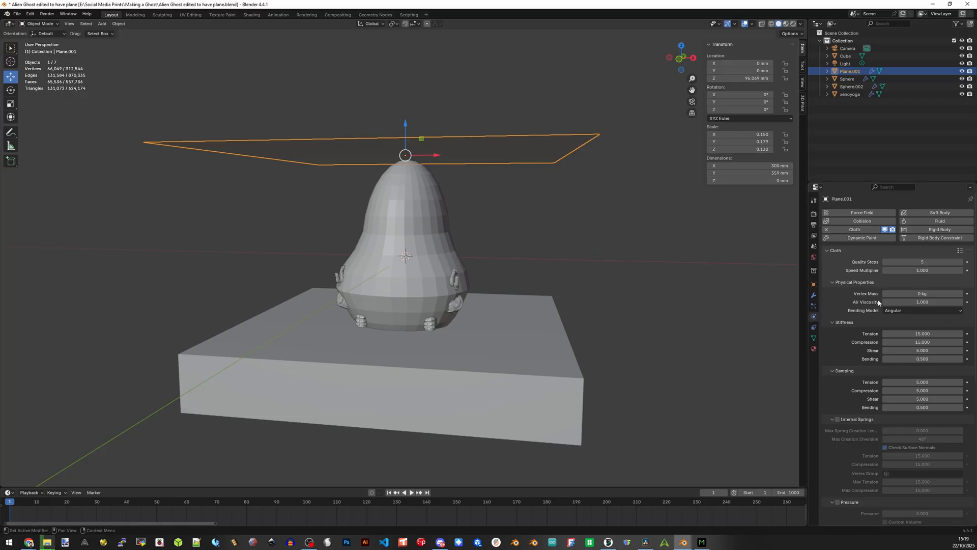
{"action": "scroll", "scroll_direction": "down", "scroll_amount": 3}
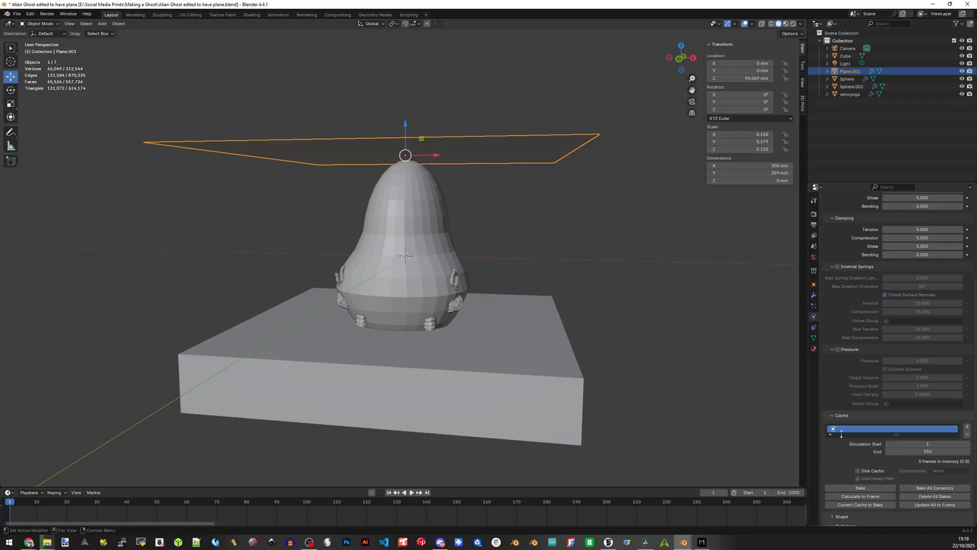
{"action": "scroll", "scroll_direction": "down", "scroll_amount": 3}
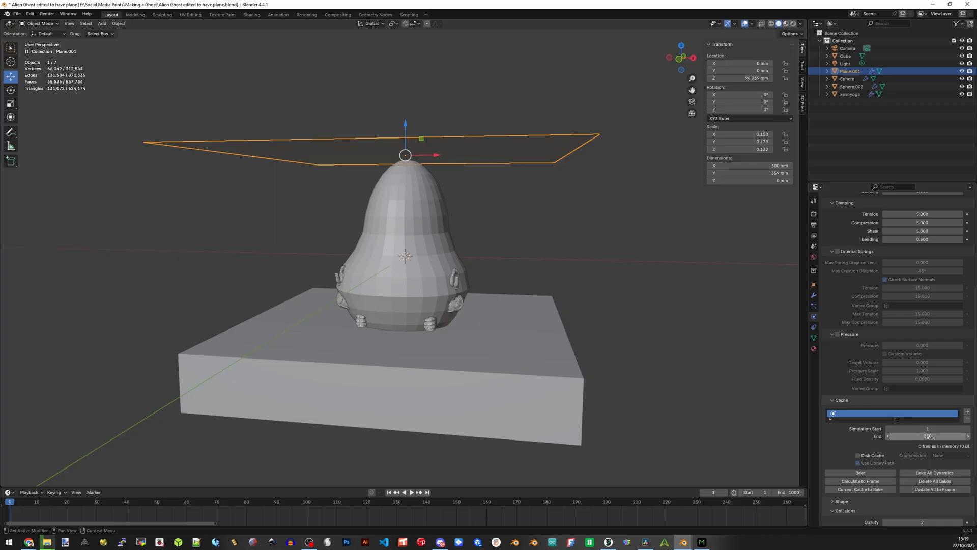
{"action": "double_click", "coordinate": [928, 435]}
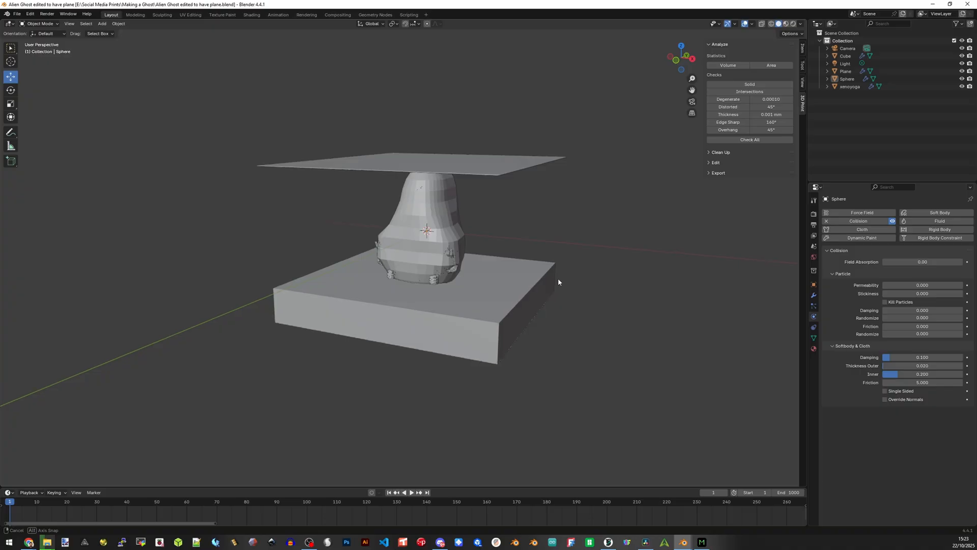
- Rewind to the first frame and play the cloth simulation through to frame 1000
{"action": "left_click_drag", "start_coordinate": [559, 282], "coordinate": [594, 281]}
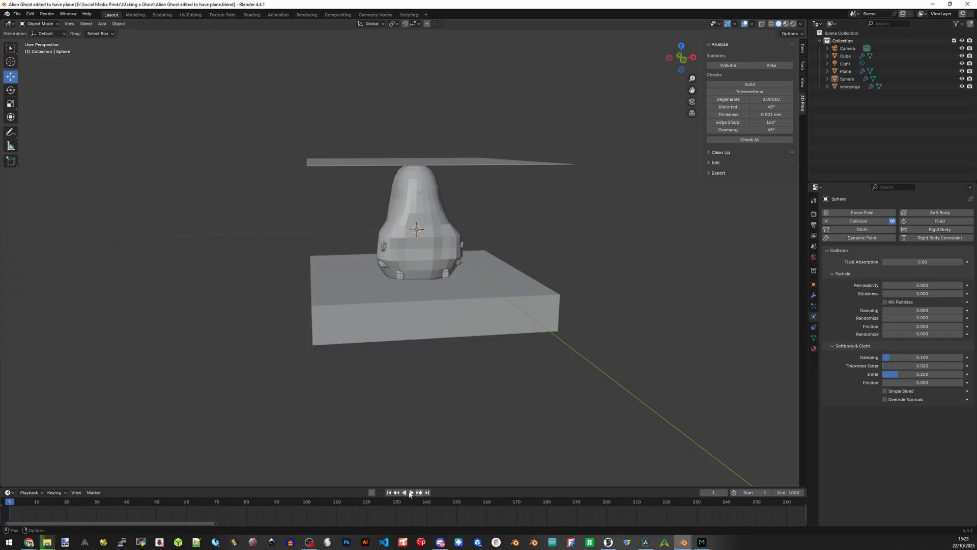
{"action": "left_click", "coordinate": [411, 492]}
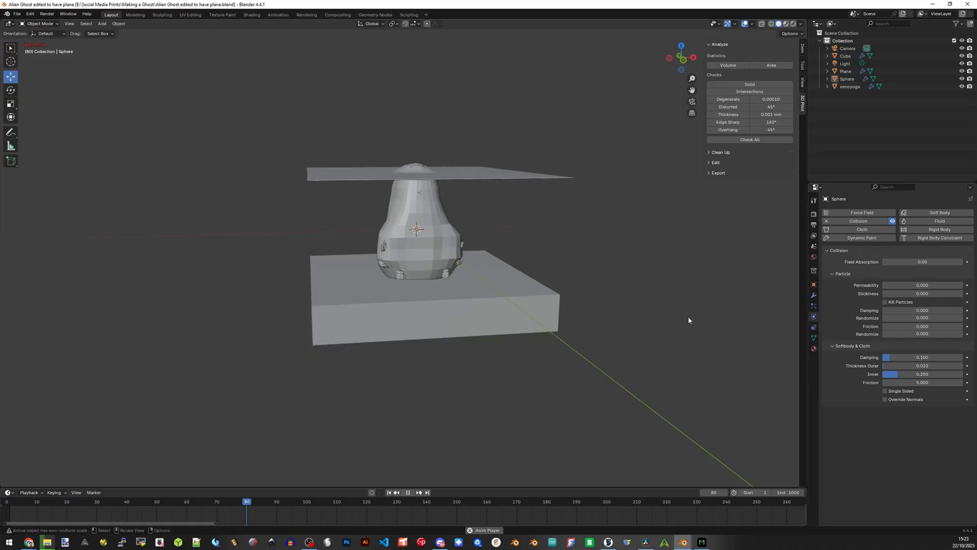
{"action": "left_click_drag", "start_coordinate": [247, 501], "coordinate": [629, 501]}
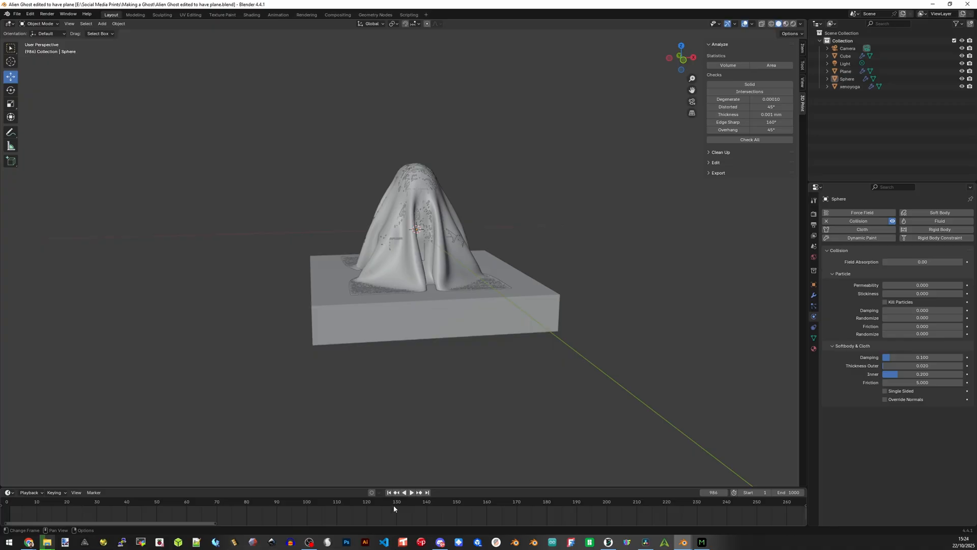
{"action": "mouse_move", "coordinate": [388, 493]}
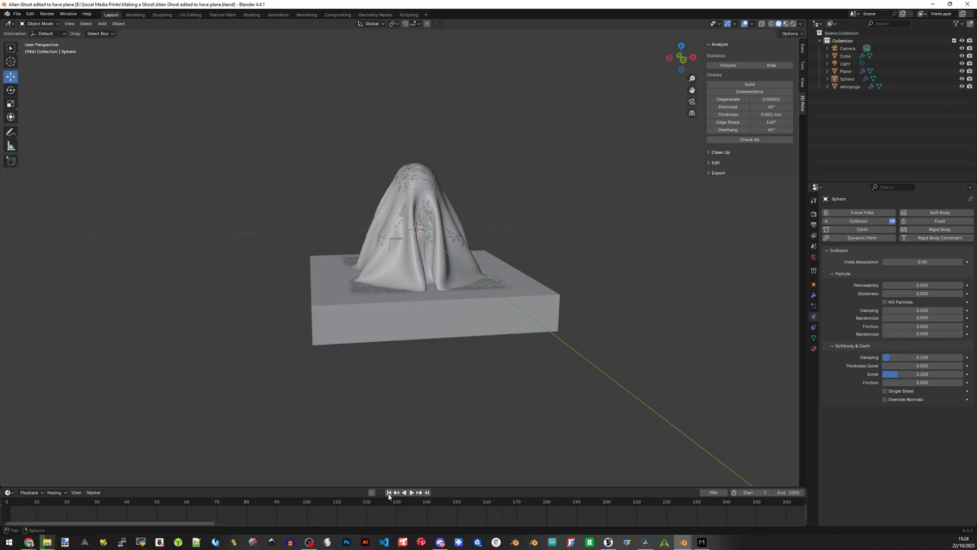
{"action": "left_click", "coordinate": [388, 492]}
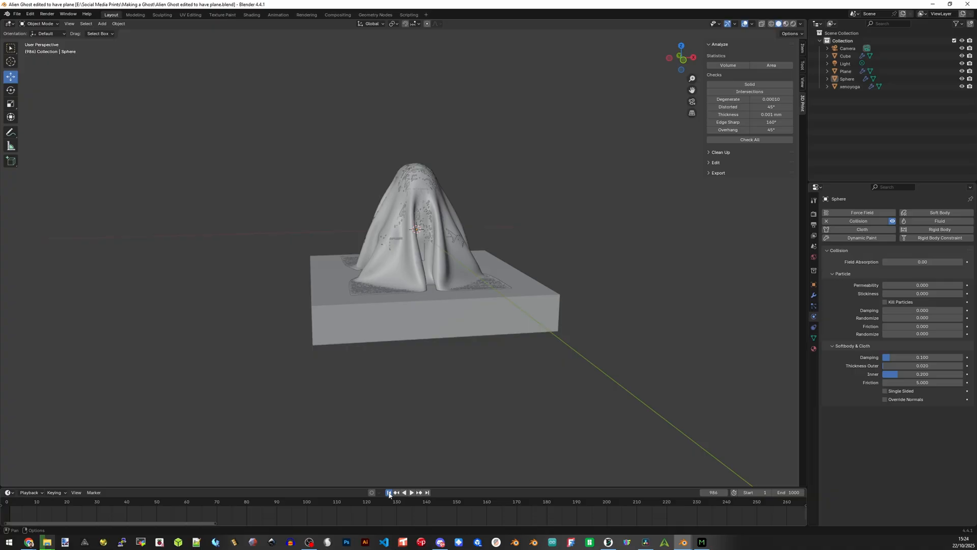
{"action": "left_click", "coordinate": [388, 492]}
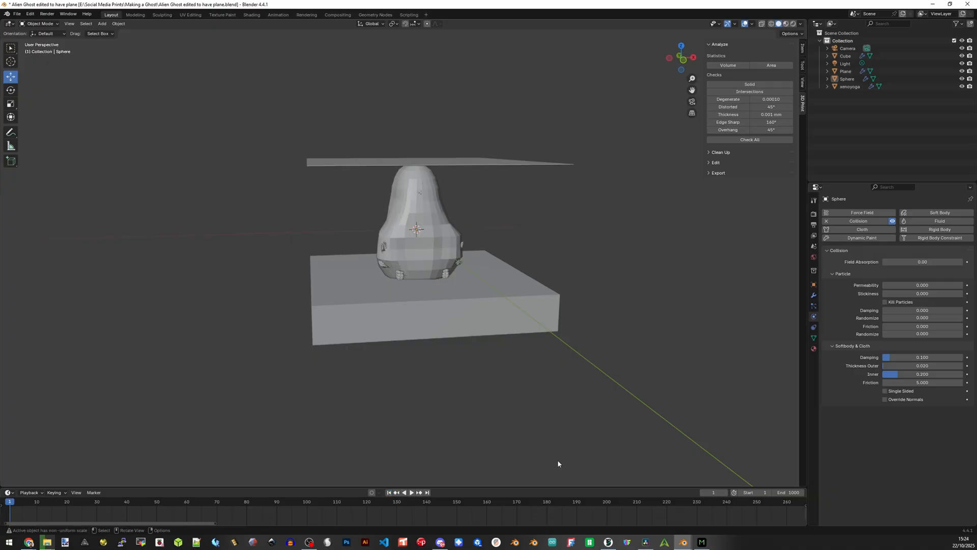
{"action": "left_click", "coordinate": [426, 492]}
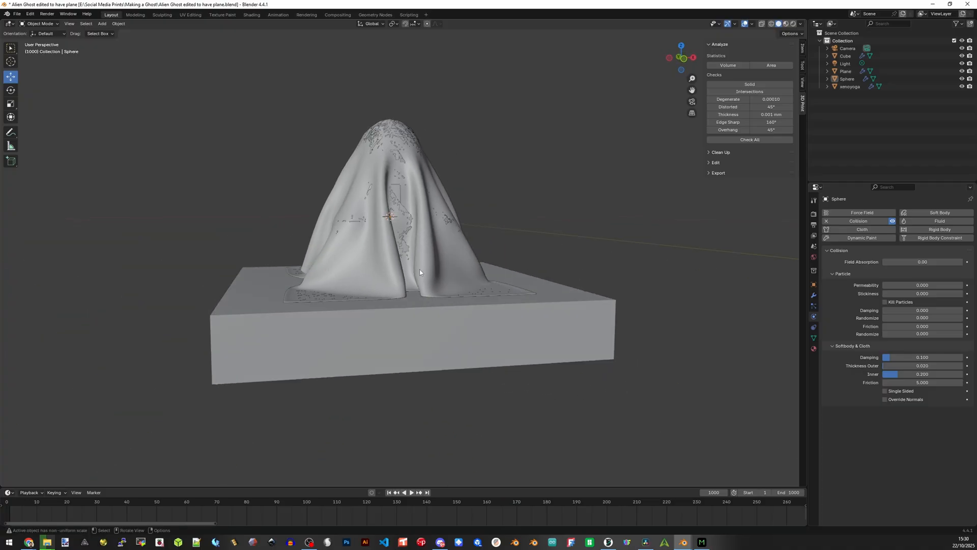
- Apply the Cloth modifier on Plane so the draped shape becomes a fixed mesh
{"action": "left_click", "coordinate": [846, 71]}
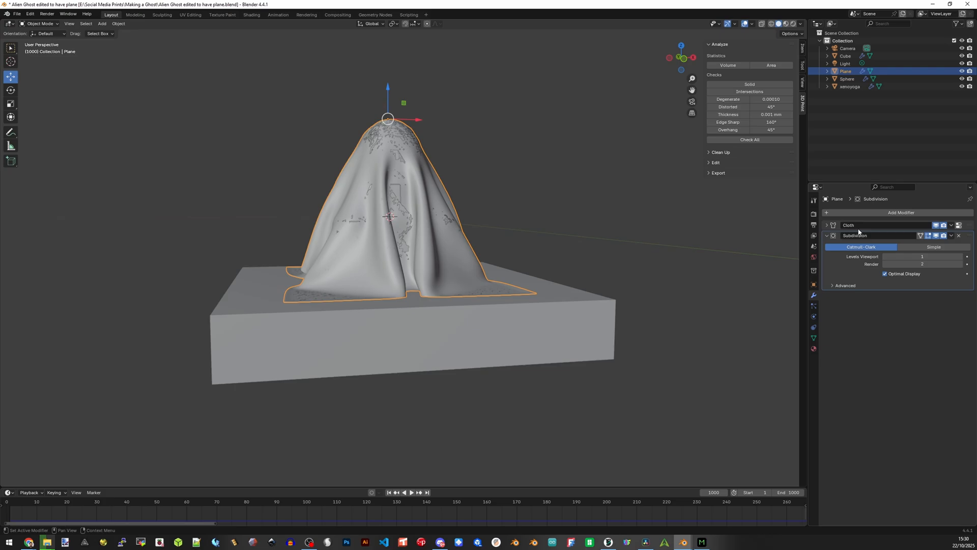
{"action": "left_click", "coordinate": [952, 235]}
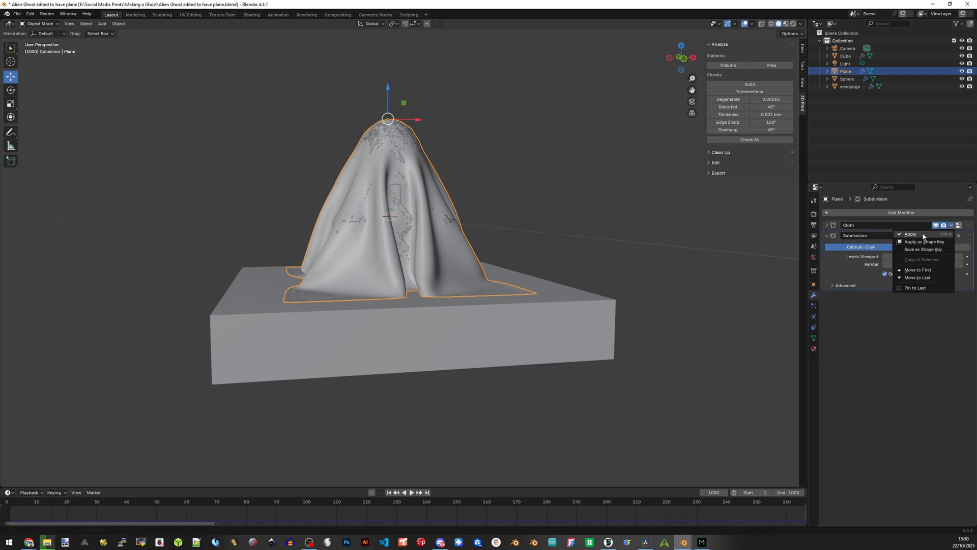
{"action": "left_click", "coordinate": [911, 233]}
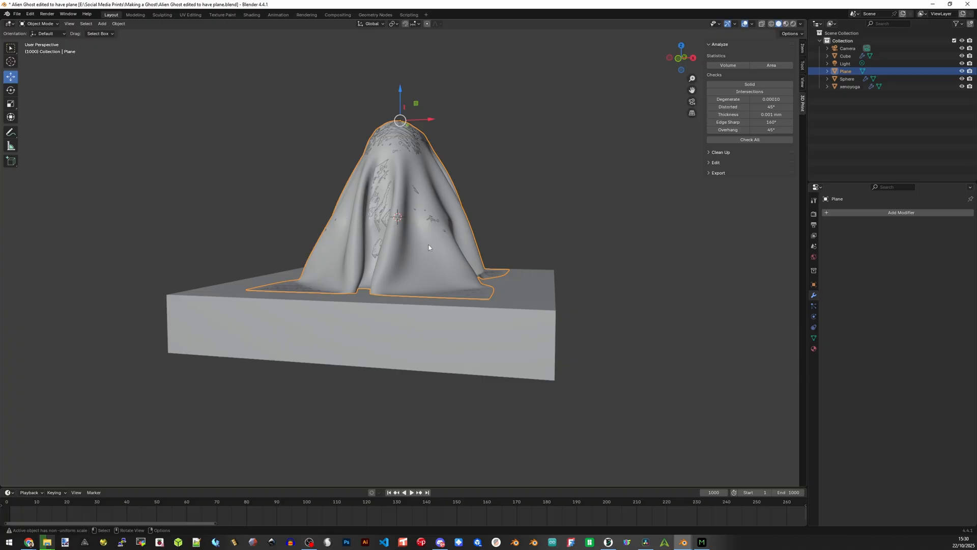
{"action": "left_click_drag", "start_coordinate": [429, 248], "coordinate": [467, 329]}
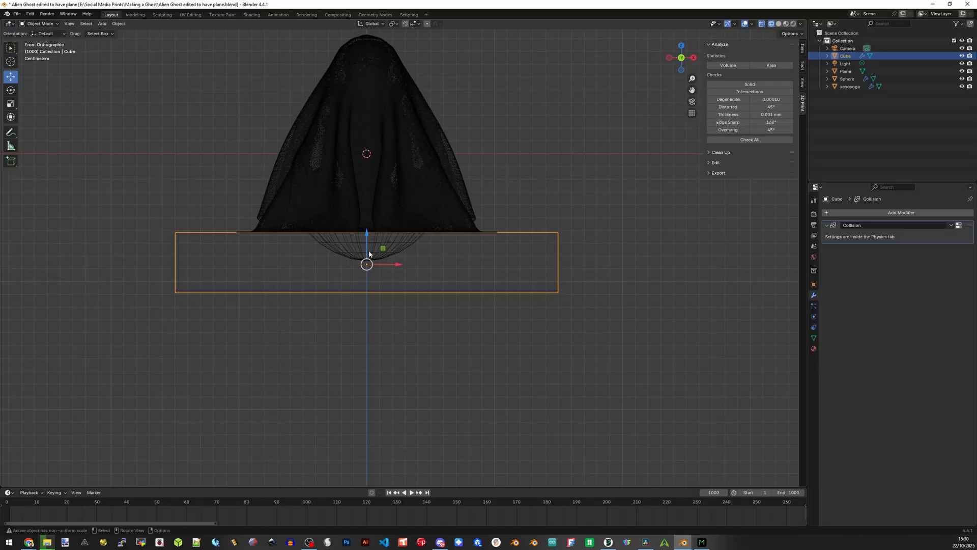
- Move the Cube up about 3 mm along Z into the sheet's hem
{"action": "left_click_drag", "start_coordinate": [367, 236], "coordinate": [378, 255]}
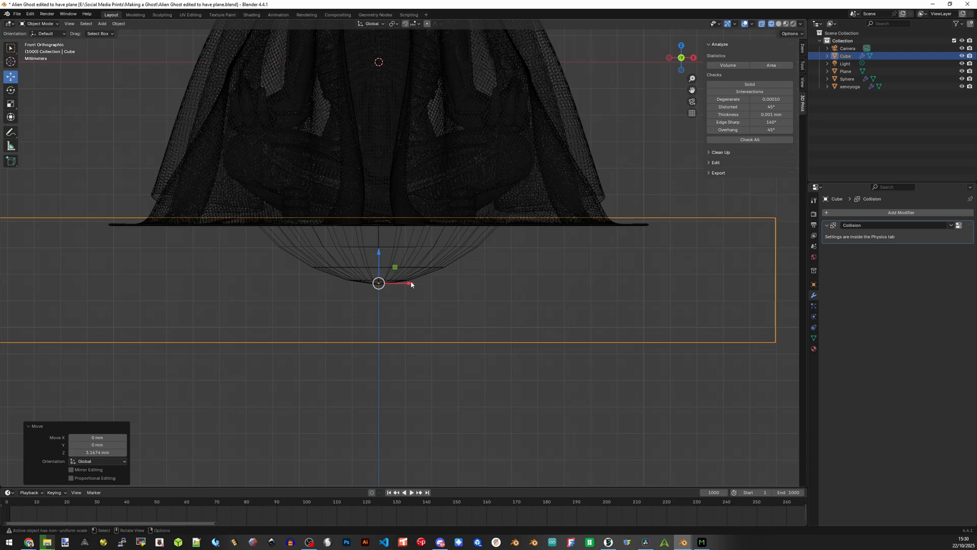
{"action": "mouse_move", "coordinate": [411, 288]}
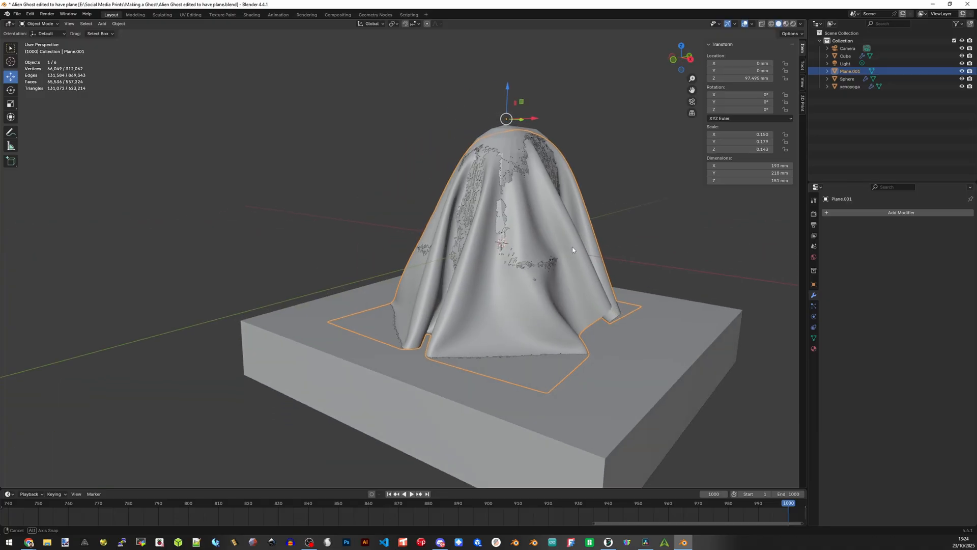
- Add a Boolean Difference modifier to Plane.001 with Cube as the cutting object
{"action": "left_click", "coordinate": [900, 212]}
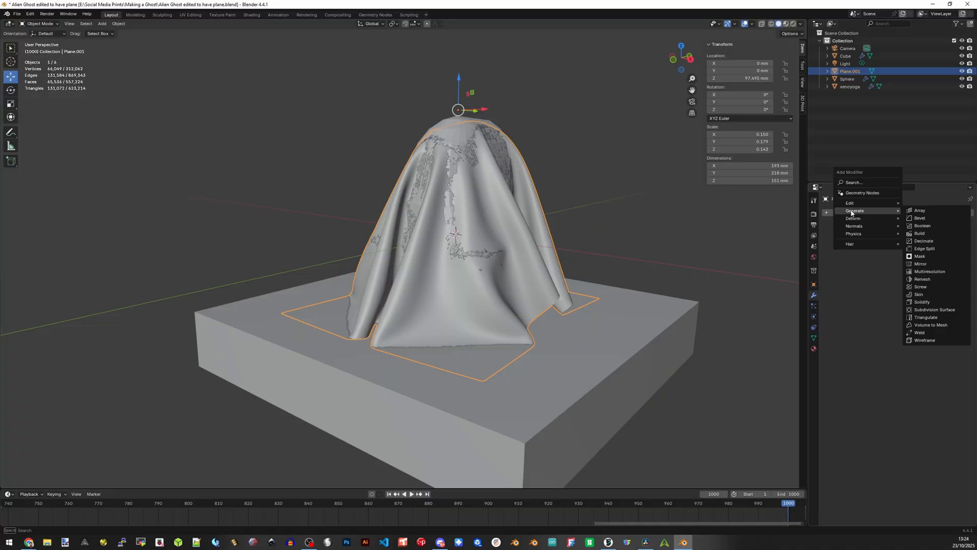
{"action": "mouse_move", "coordinate": [928, 225]}
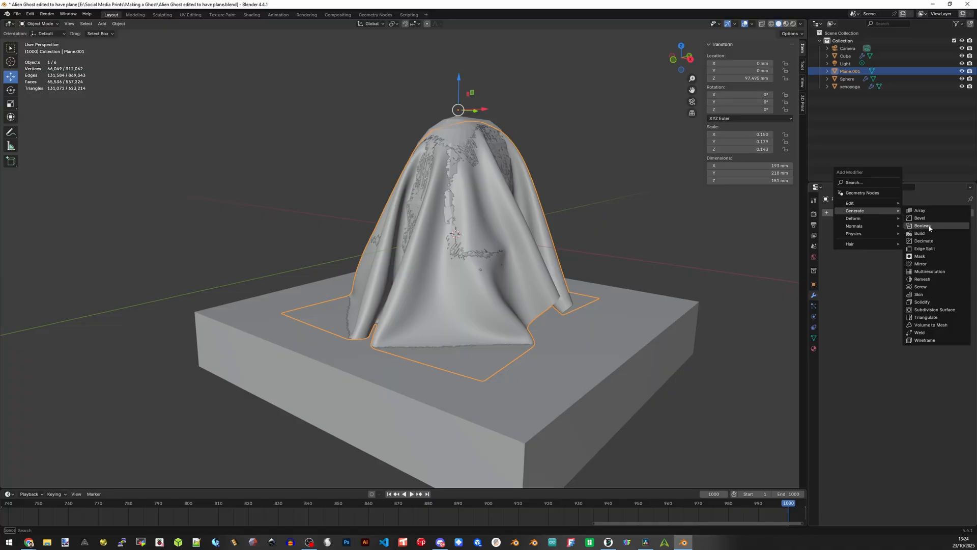
{"action": "left_click", "coordinate": [922, 225]}
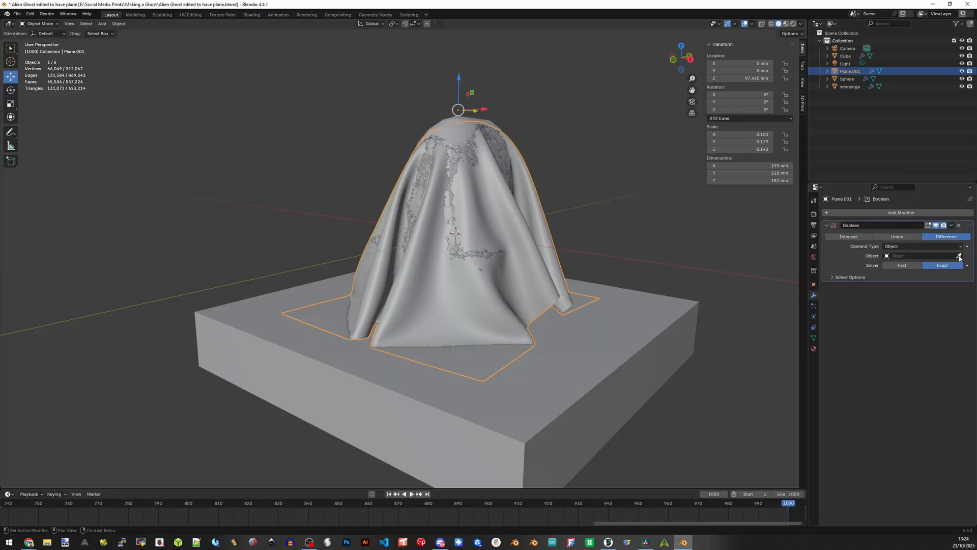
{"action": "left_click", "coordinate": [958, 256]}
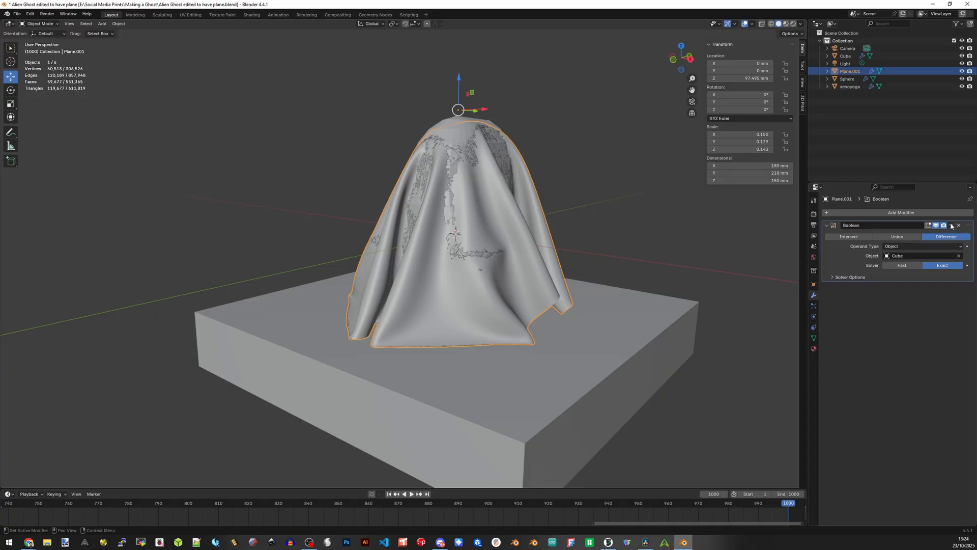
{"action": "left_click", "coordinate": [951, 225]}
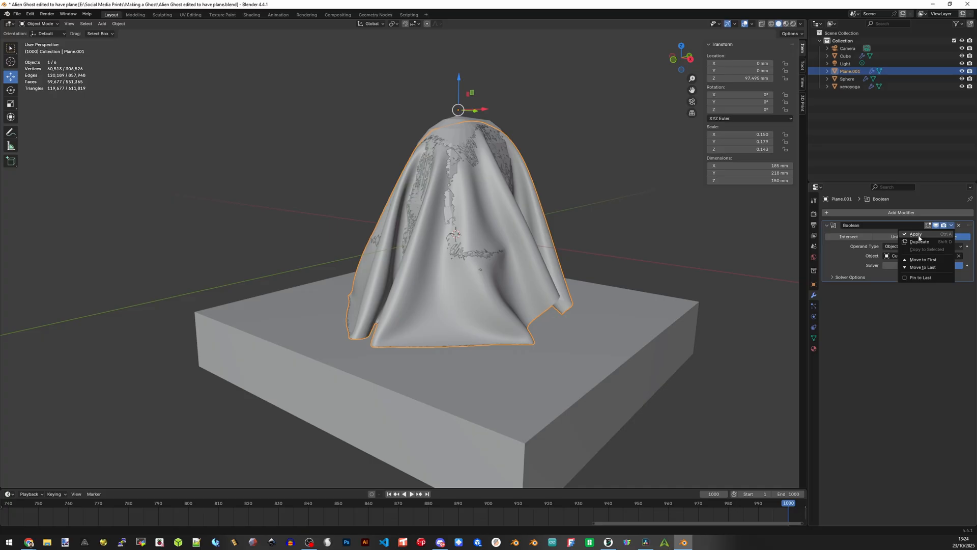
{"action": "mouse_move", "coordinate": [915, 242]}
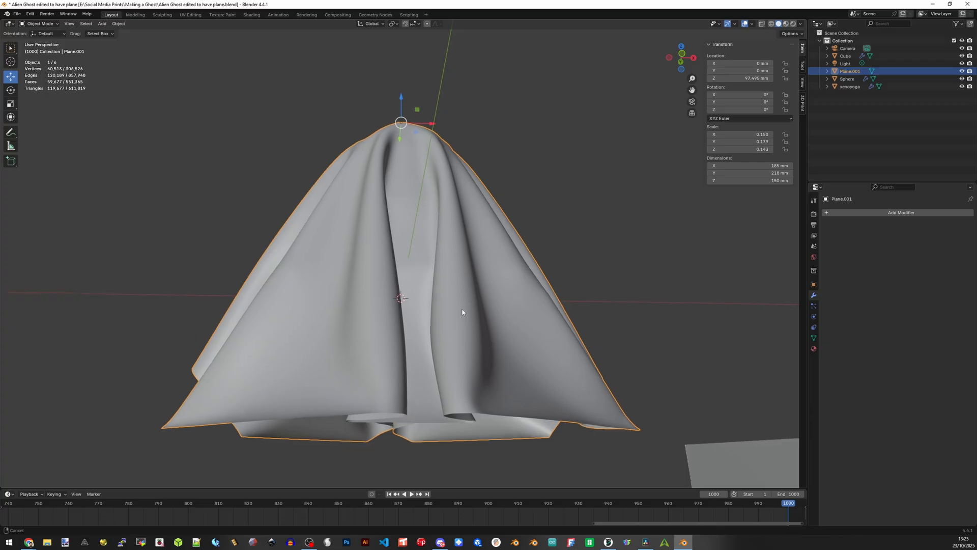
{"action": "key", "text": "Tab"}
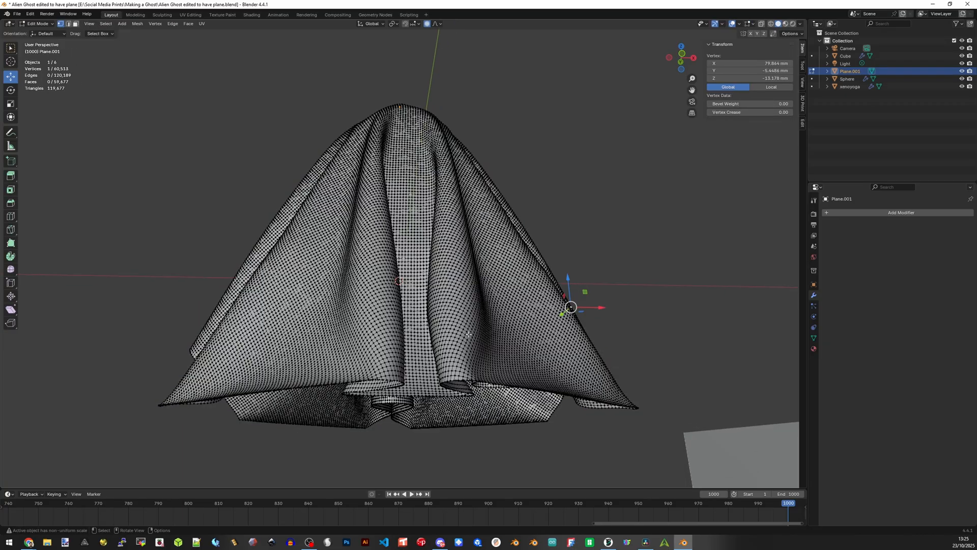
{"action": "scroll", "scroll_direction": "up", "scroll_amount": 3}
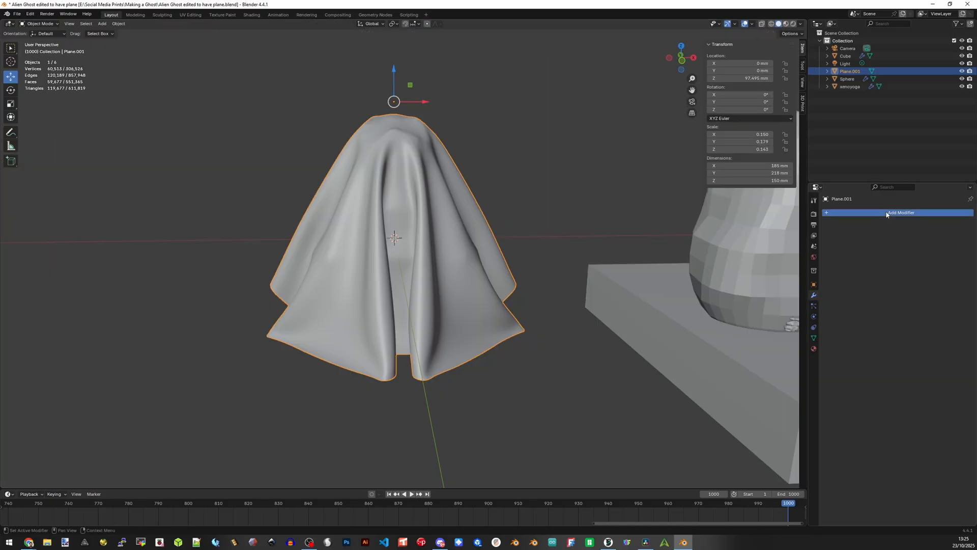
- Add a Solidify modifier with 10 mm thickness and flipped offset, then apply it
{"action": "left_click", "coordinate": [900, 212]}
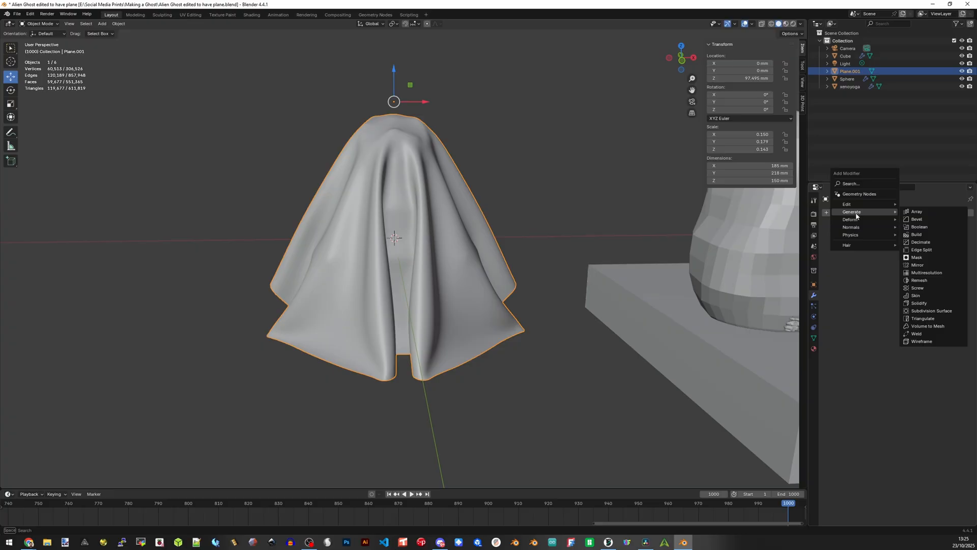
{"action": "mouse_move", "coordinate": [930, 304]}
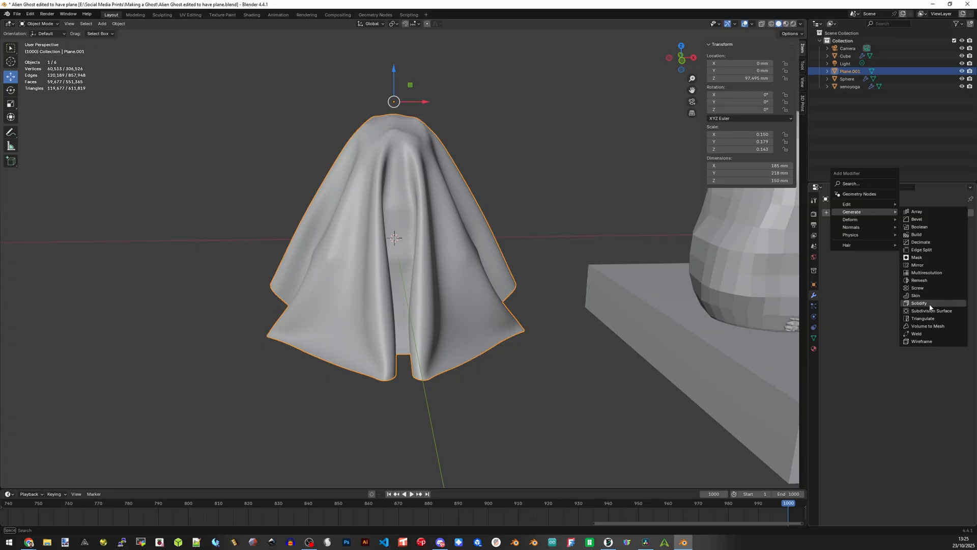
{"action": "left_click", "coordinate": [918, 303]}
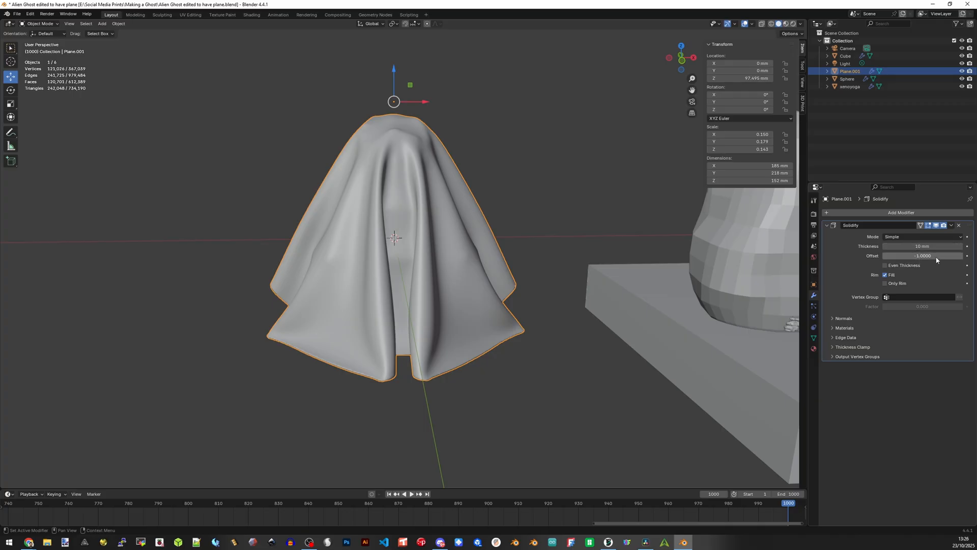
{"action": "mouse_move", "coordinate": [937, 259]}
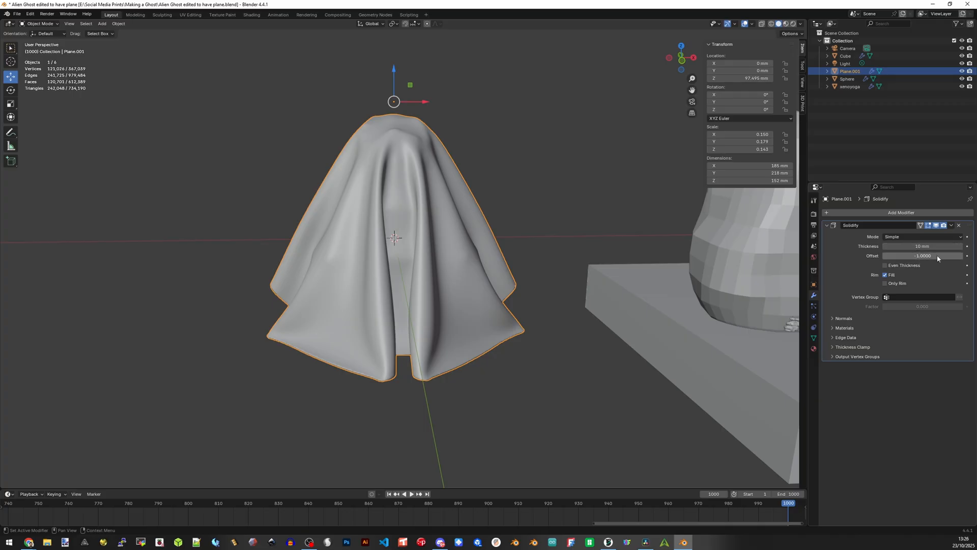
{"action": "double_click", "coordinate": [922, 255]}
{"action": "type", "text": "1.0000"}
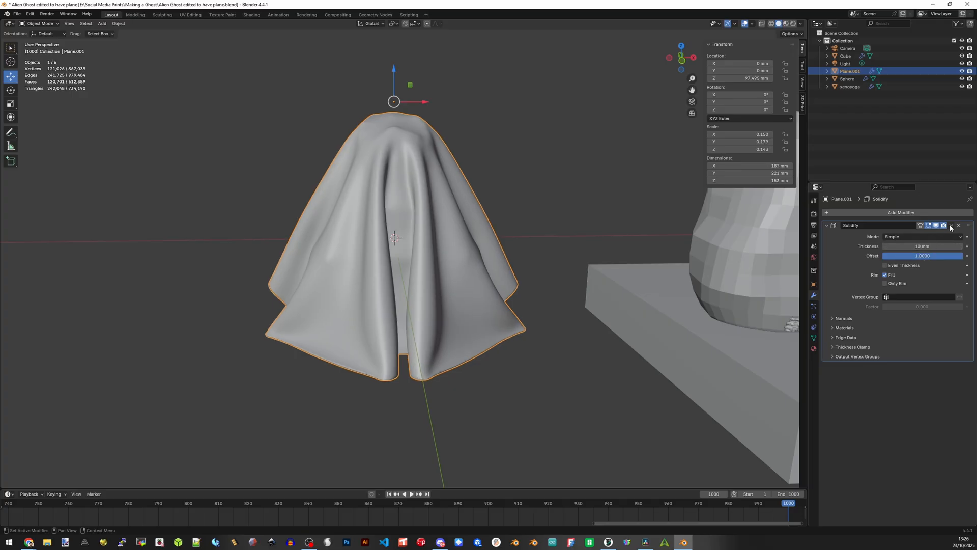
{"action": "left_click", "coordinate": [950, 225]}
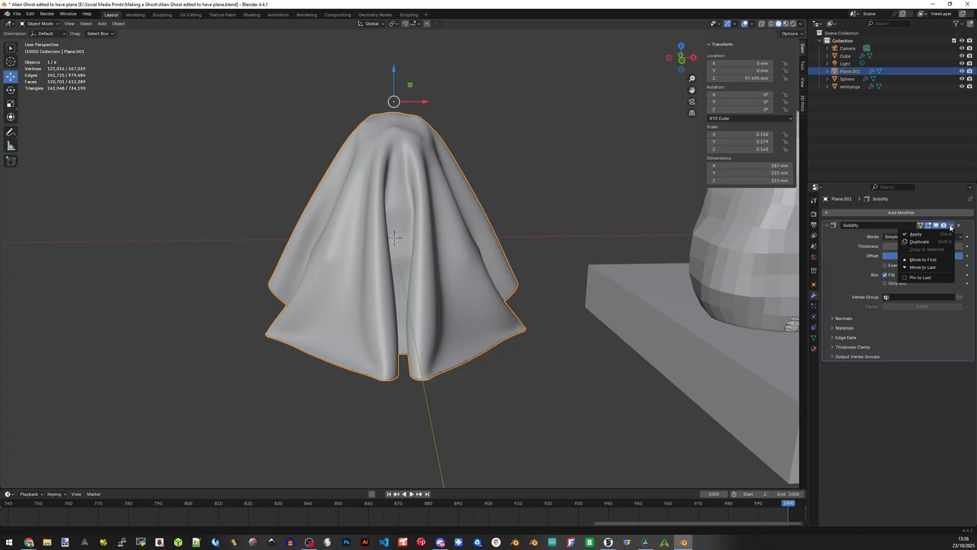
{"action": "mouse_move", "coordinate": [916, 234]}
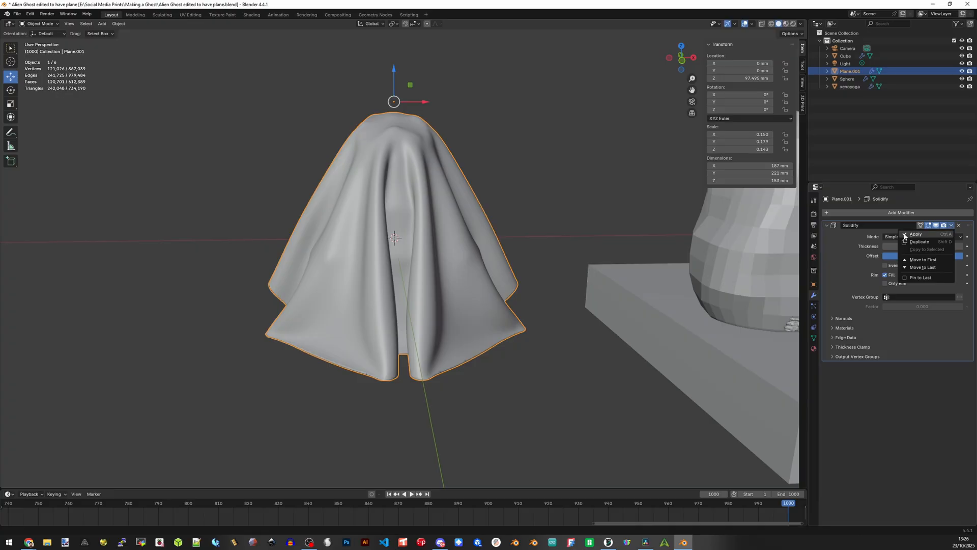
{"action": "left_click", "coordinate": [916, 234]}
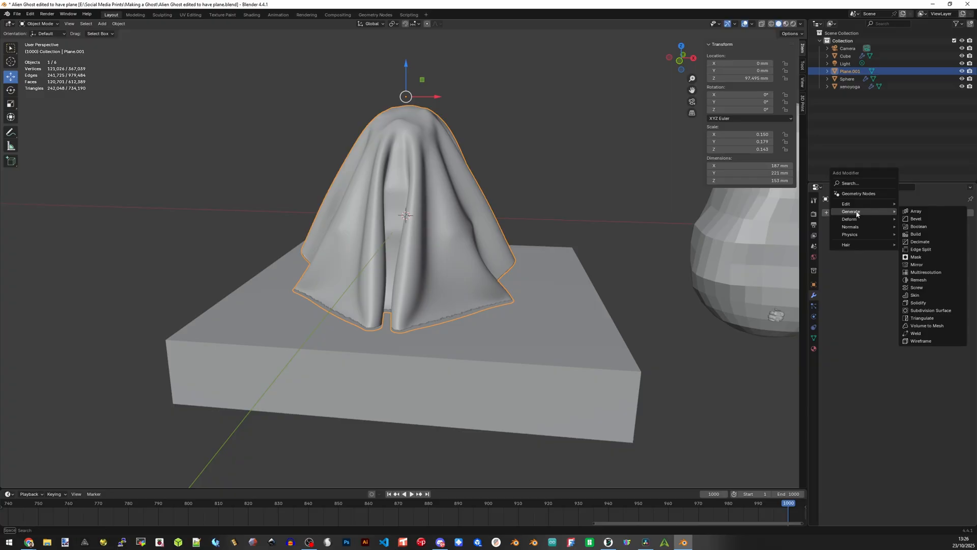
{"action": "mouse_move", "coordinate": [917, 226]}
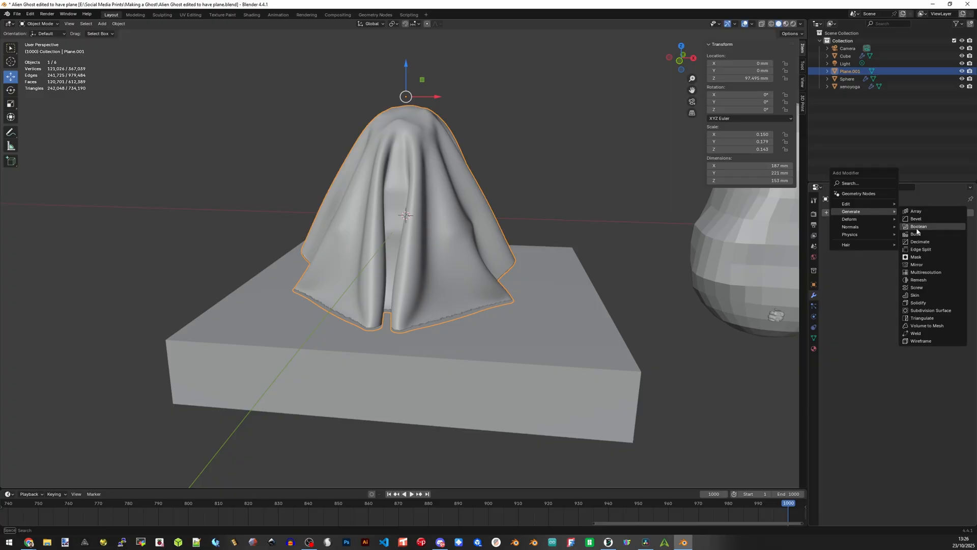
- Add and apply a Boolean Difference against Cube, leaving the ghost 150 mm tall
{"action": "left_click", "coordinate": [918, 226]}
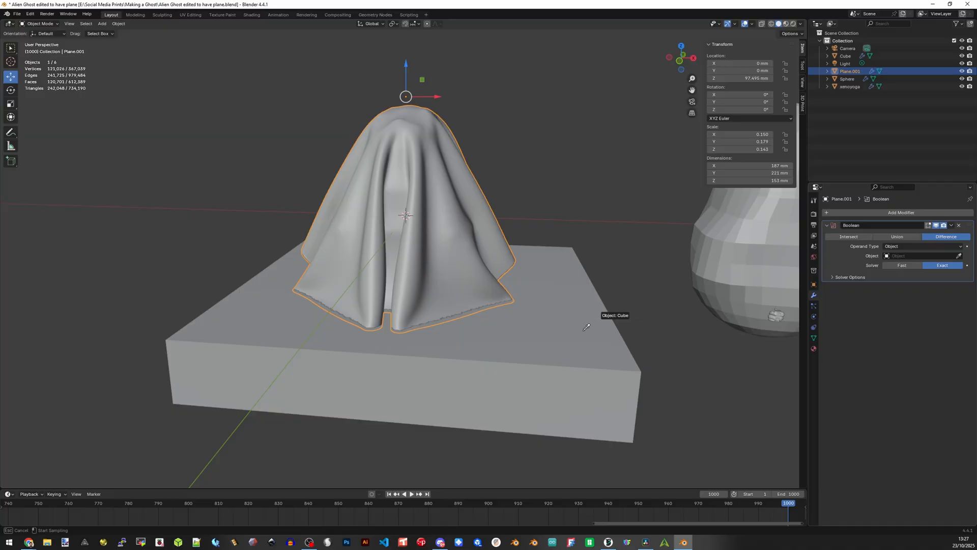
{"action": "left_click", "coordinate": [922, 255]}
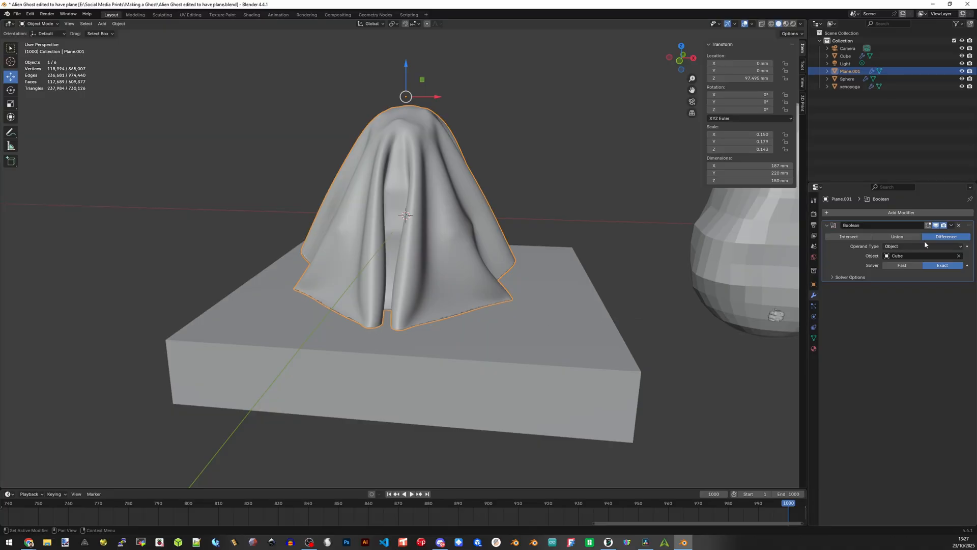
{"action": "left_click", "coordinate": [950, 225]}
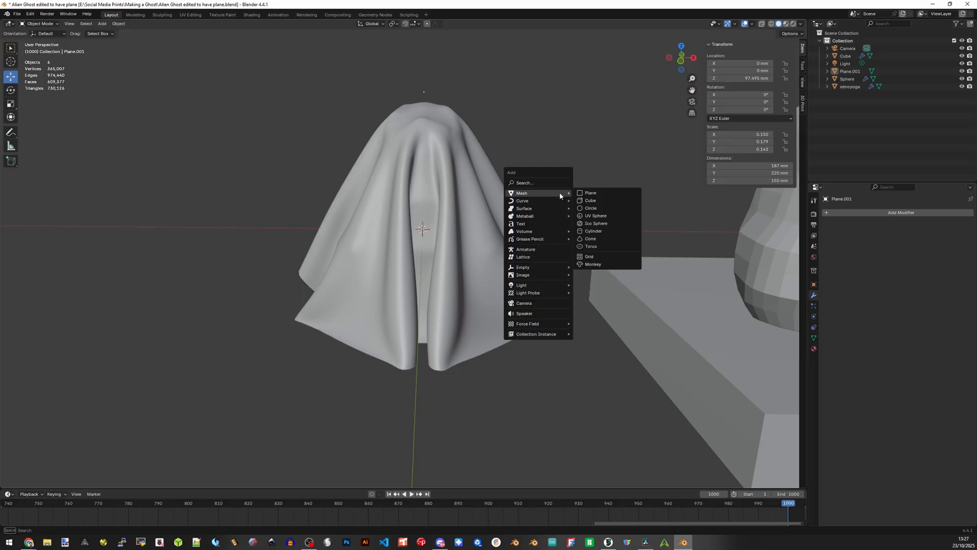
{"action": "mouse_move", "coordinate": [589, 192]}
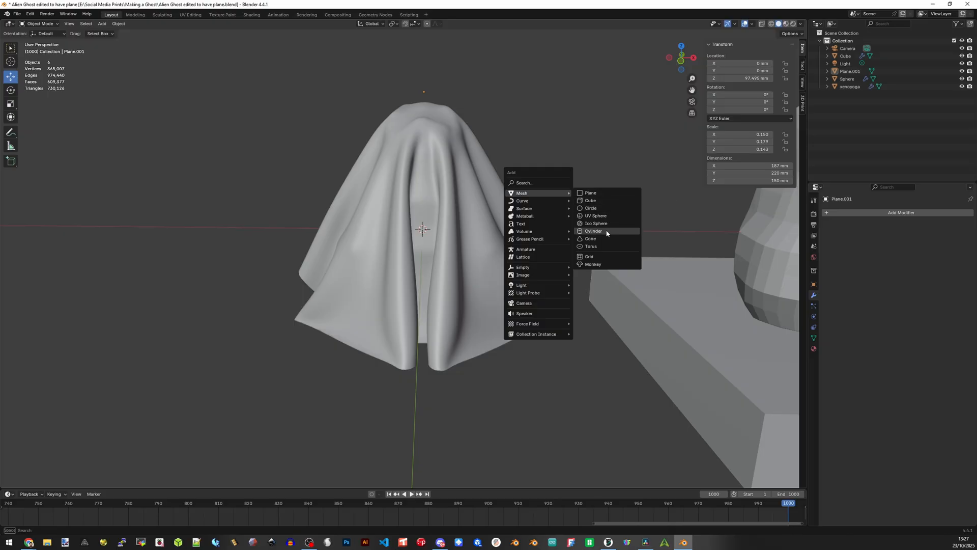
- Add a cylinder and shrink it to about 18.4 × 18.4 × 81.4 mm, rotated 90°
{"action": "left_click", "coordinate": [593, 230]}
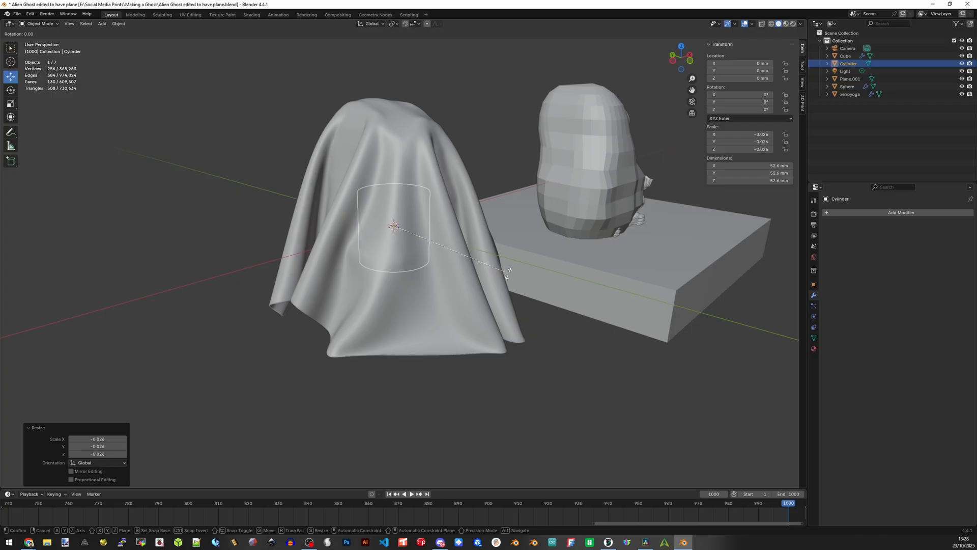
{"action": "key", "text": "x"}
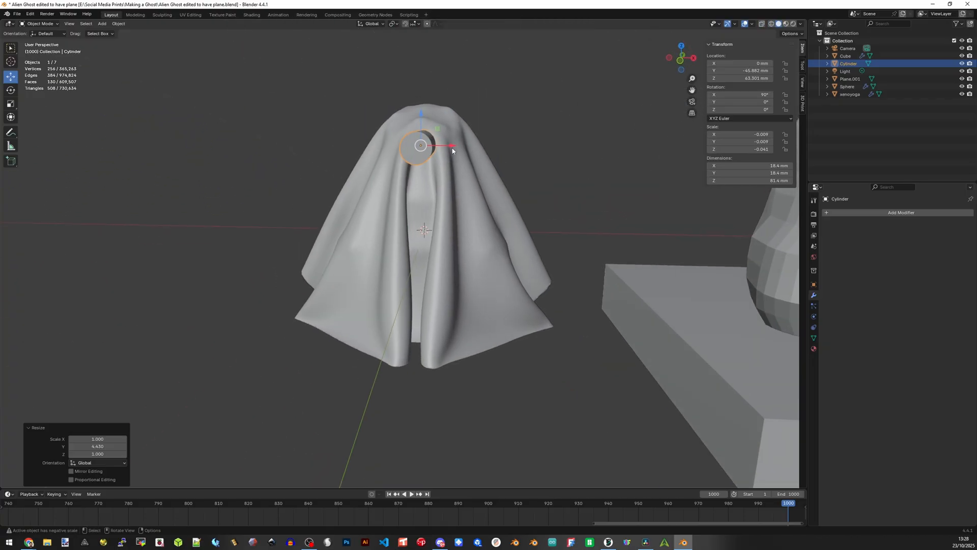
- Place eye cylinders at X −12 and 12 mm, stretch them into ovals, and join them
{"action": "left_click_drag", "start_coordinate": [452, 146], "coordinate": [399, 146]}
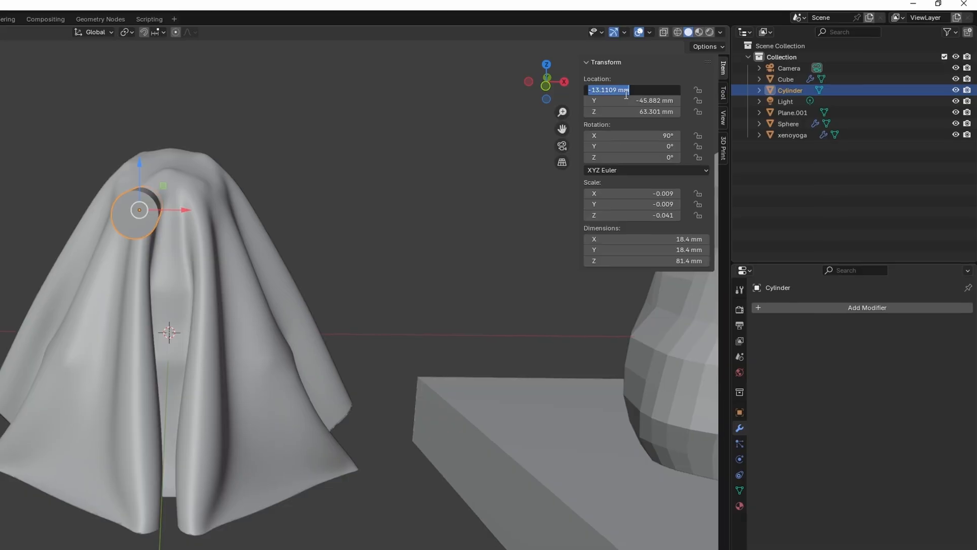
{"action": "type", "text": "-12 mm"}
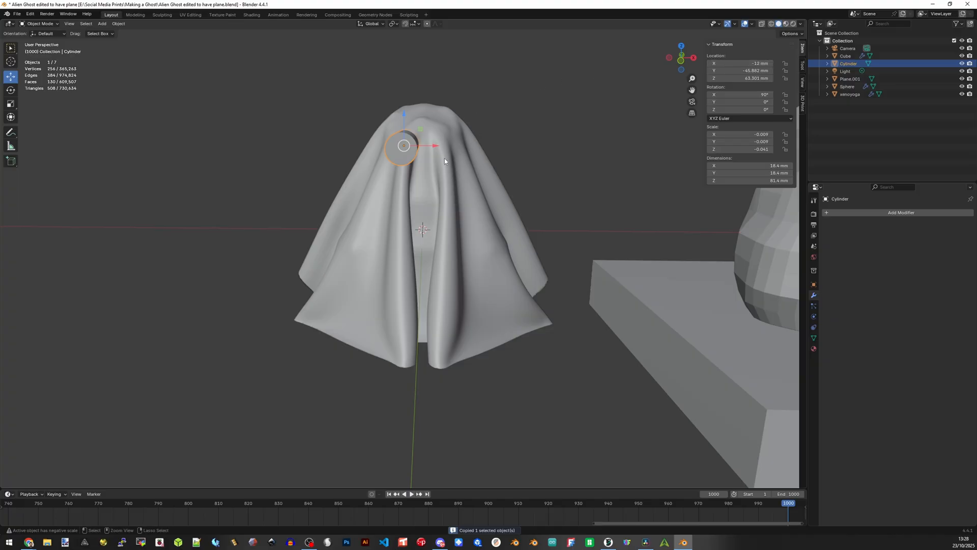
{"action": "left_click_drag", "start_coordinate": [404, 146], "coordinate": [433, 146]}
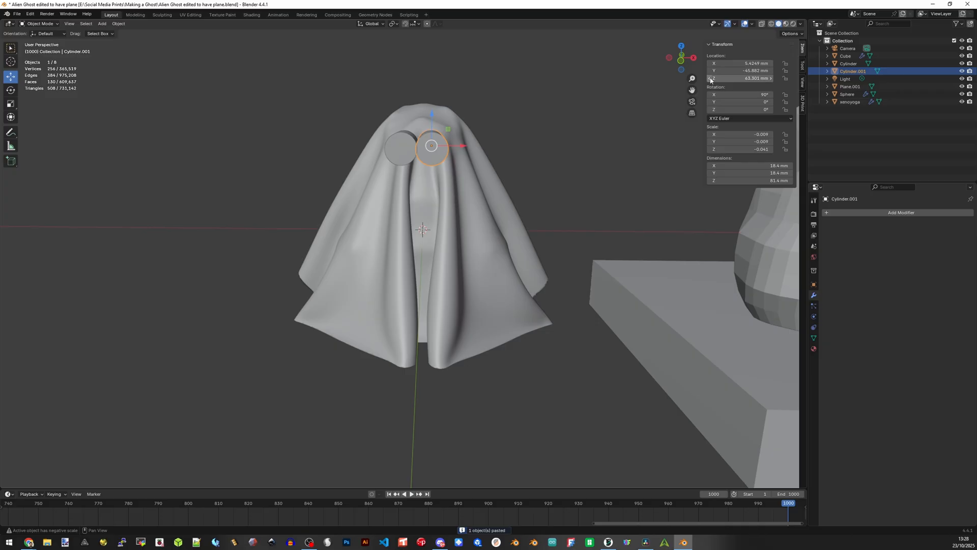
{"action": "double_click", "coordinate": [747, 63]}
{"action": "type", "text": "12"}
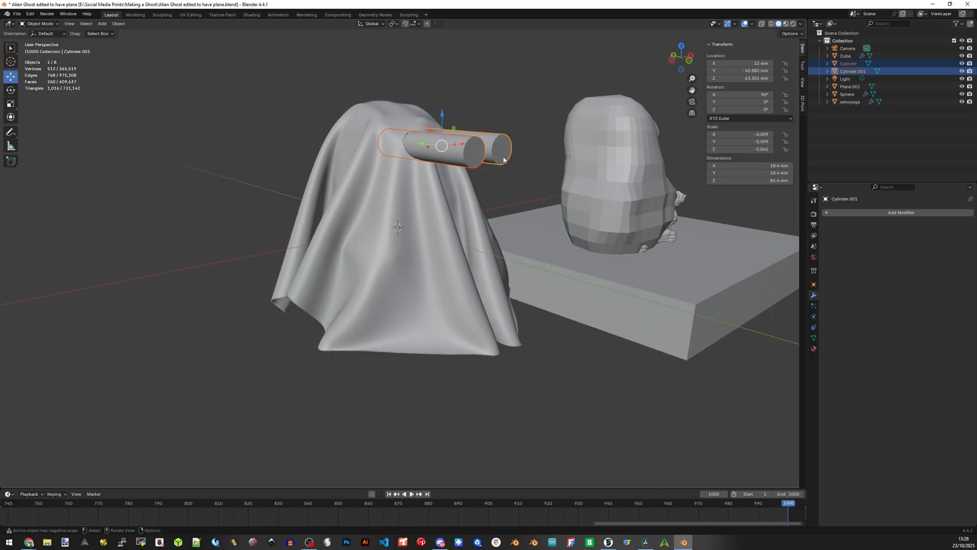
{"action": "key", "text": "s"}
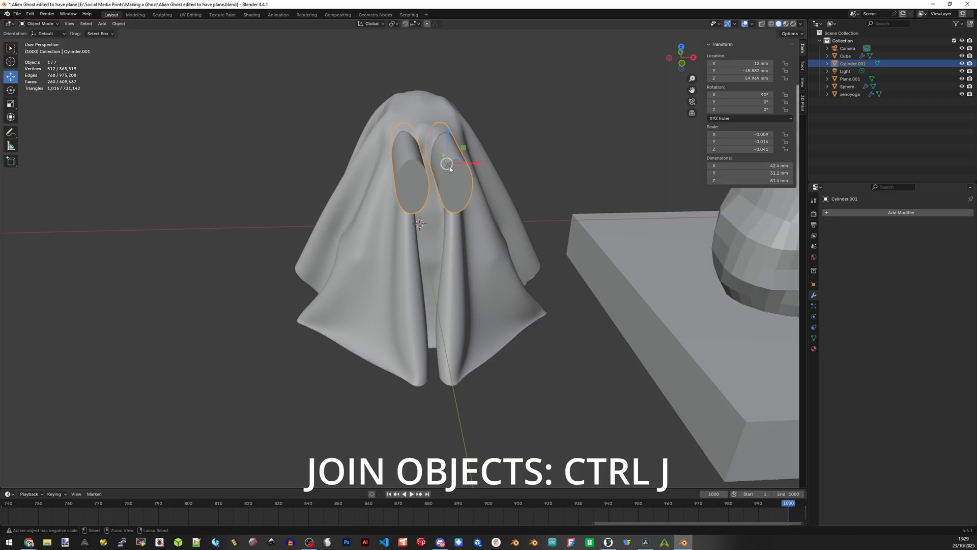
{"action": "key", "text": "ctrl+j"}
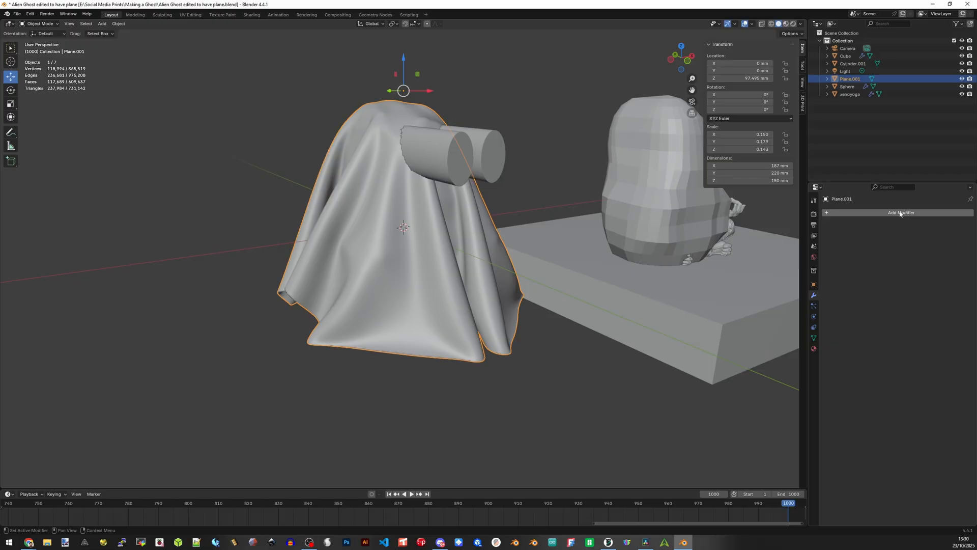
- Apply a Boolean Difference with Cylinder.001 to Plane.001, then move the eye cylinders aside
{"action": "left_click", "coordinate": [900, 212]}
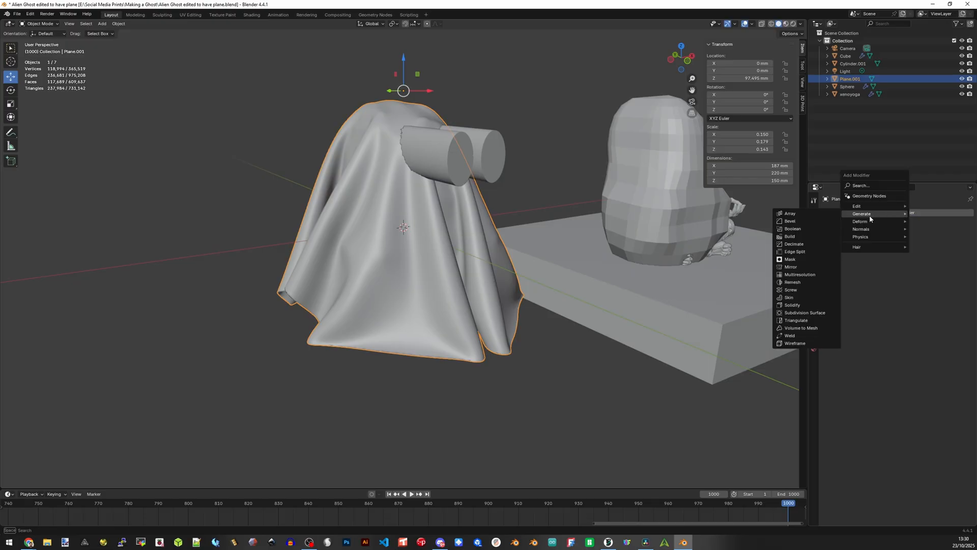
{"action": "mouse_move", "coordinate": [792, 228]}
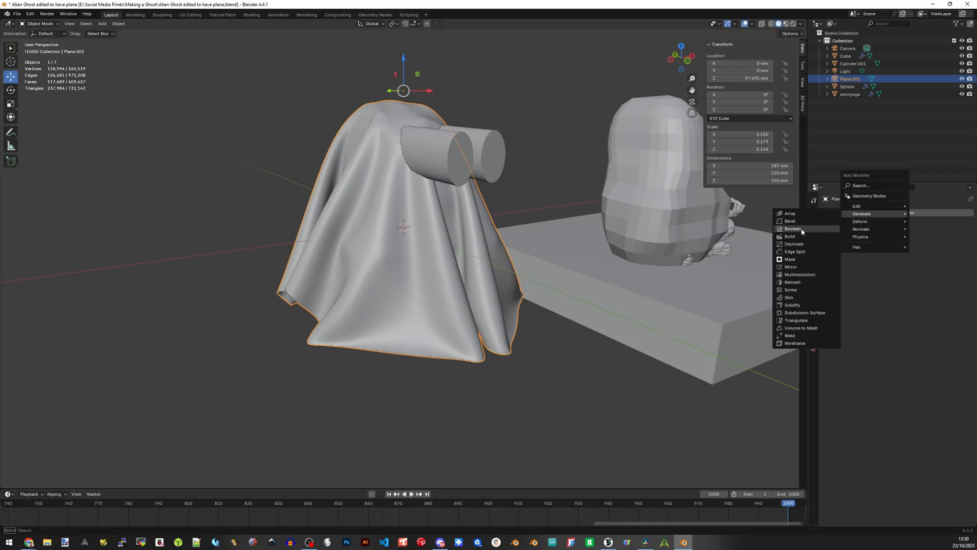
{"action": "left_click", "coordinate": [793, 228]}
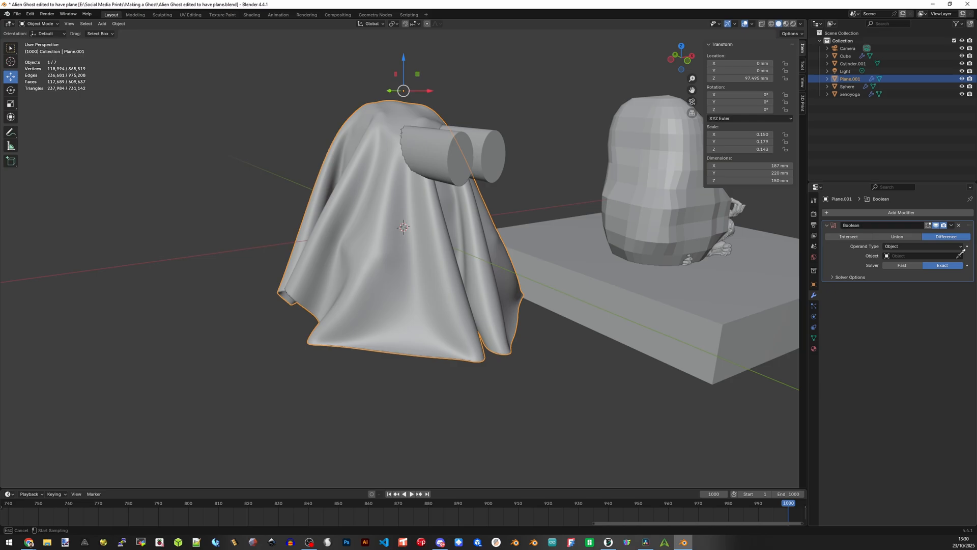
{"action": "left_click", "coordinate": [922, 255]}
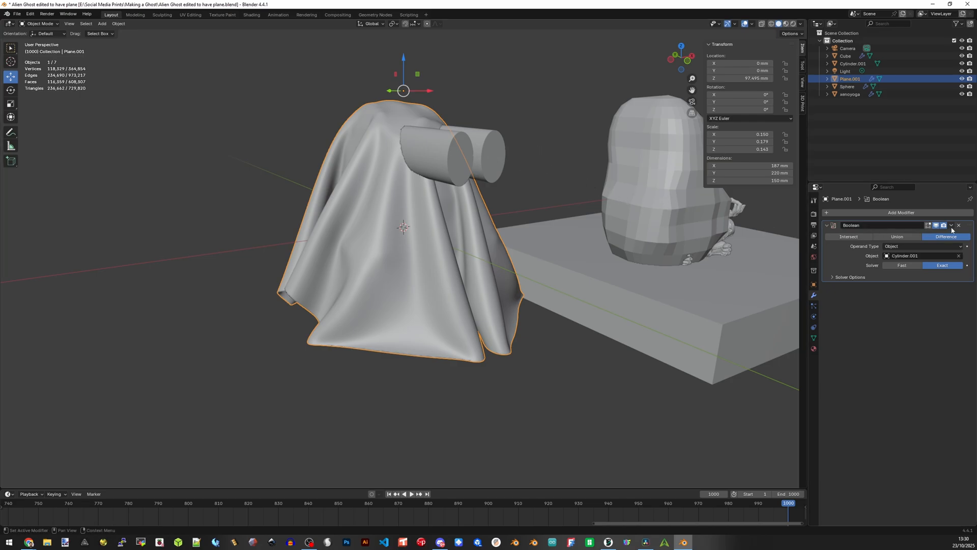
{"action": "left_click", "coordinate": [950, 225]}
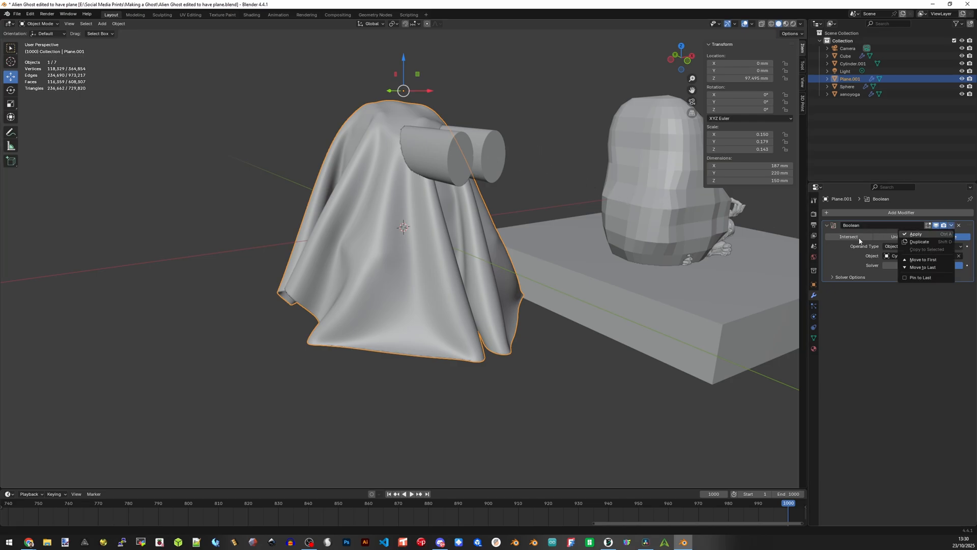
{"action": "left_click", "coordinate": [916, 233]}
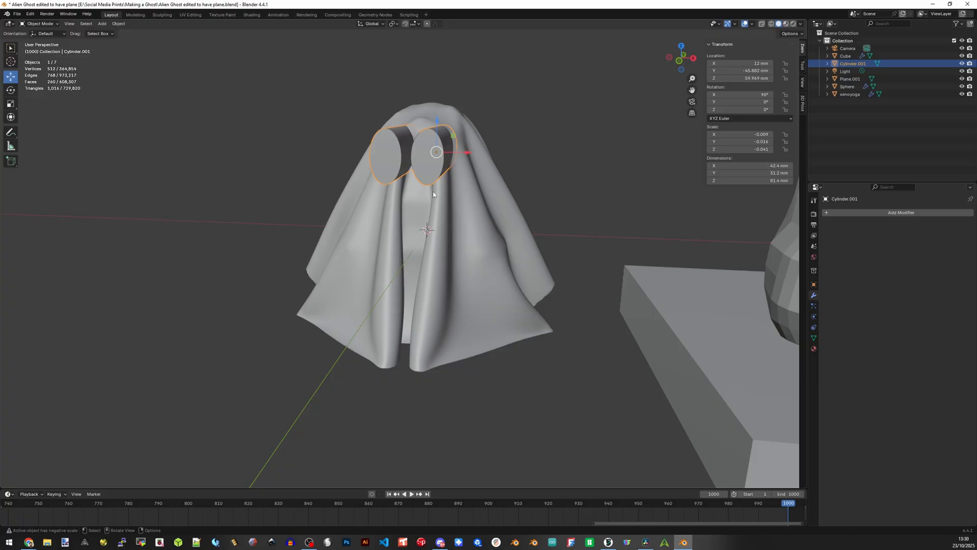
{"action": "left_click_drag", "start_coordinate": [411, 149], "coordinate": [648, 150]}
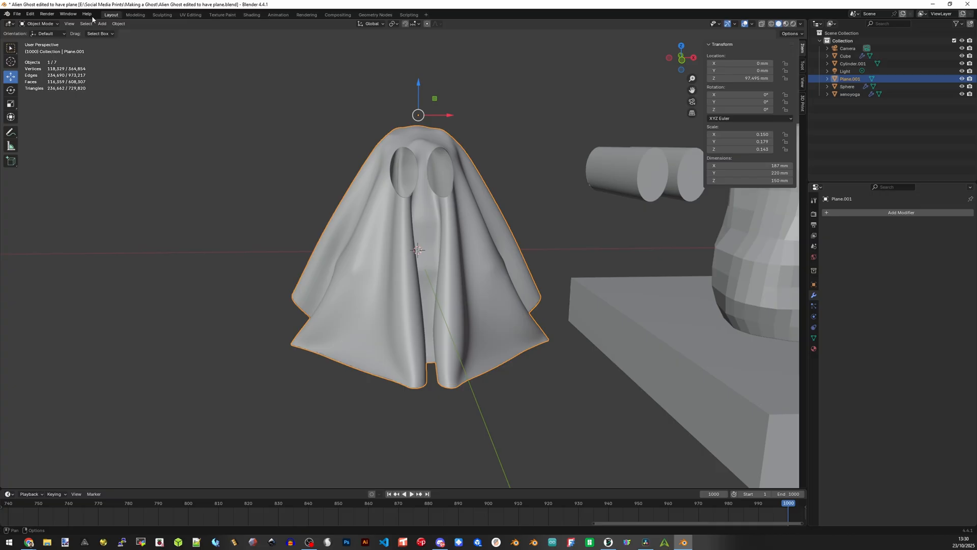
- Start an STL (.stl) export of the selected ghost from the File menu
{"action": "left_click", "coordinate": [17, 14]}
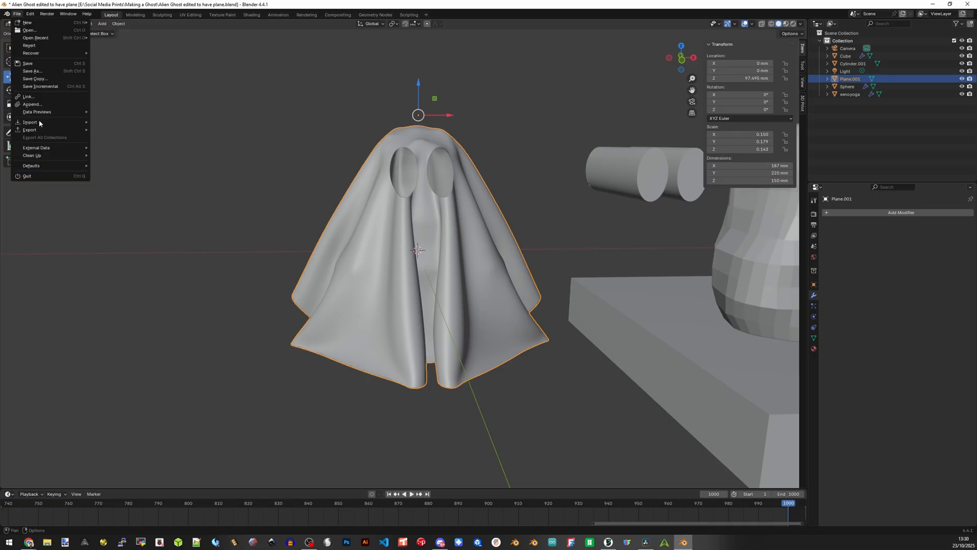
{"action": "mouse_move", "coordinate": [30, 130]}
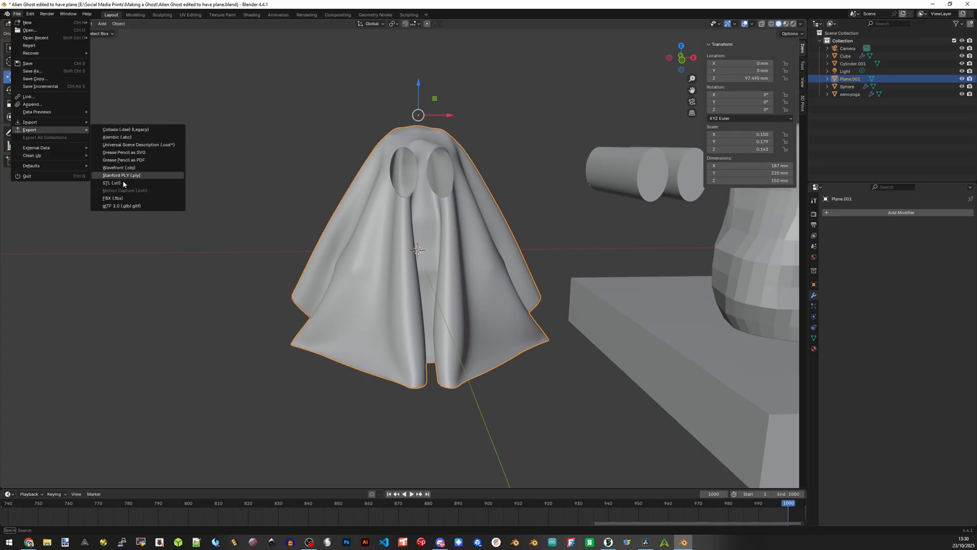
{"action": "left_click", "coordinate": [111, 182]}
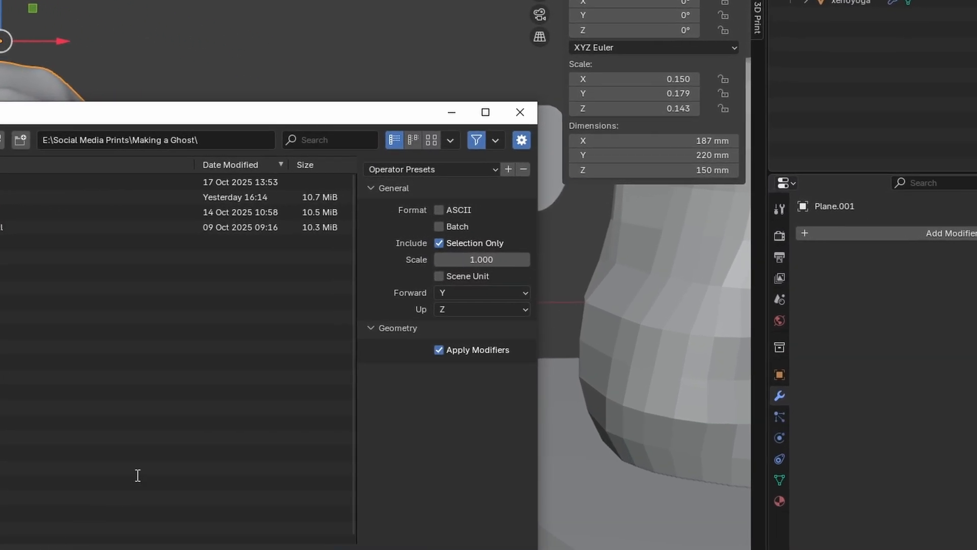
{"action": "mouse_move", "coordinate": [160, 438]}
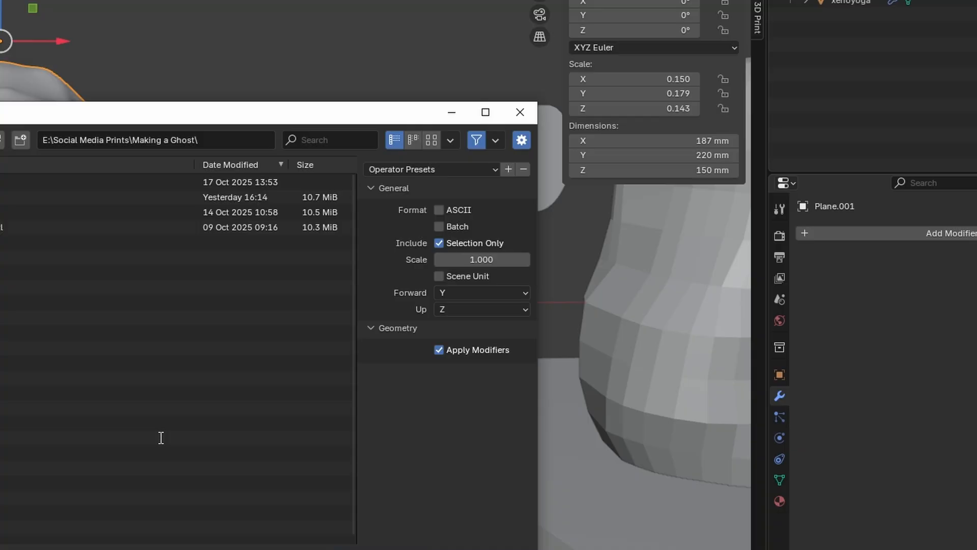